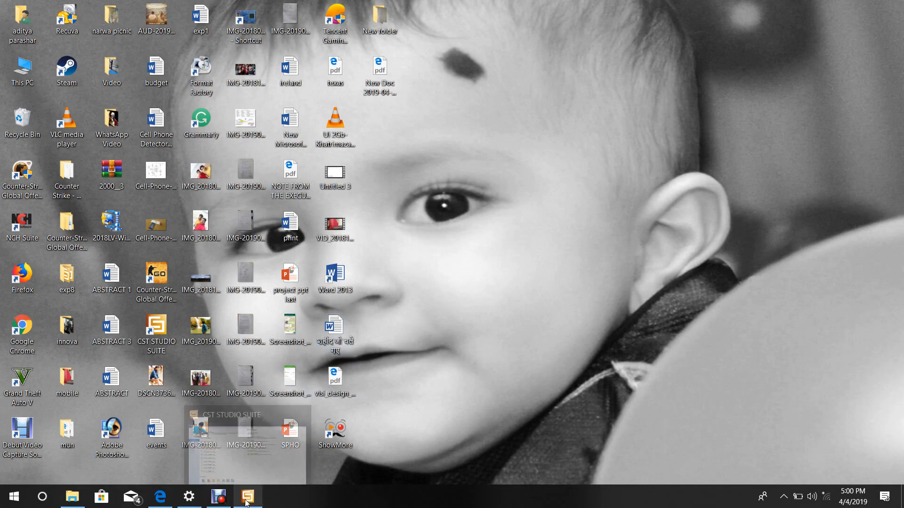
Launch CST and start a new project template for MW & RF & Optical antennas.
left_click(247, 496)
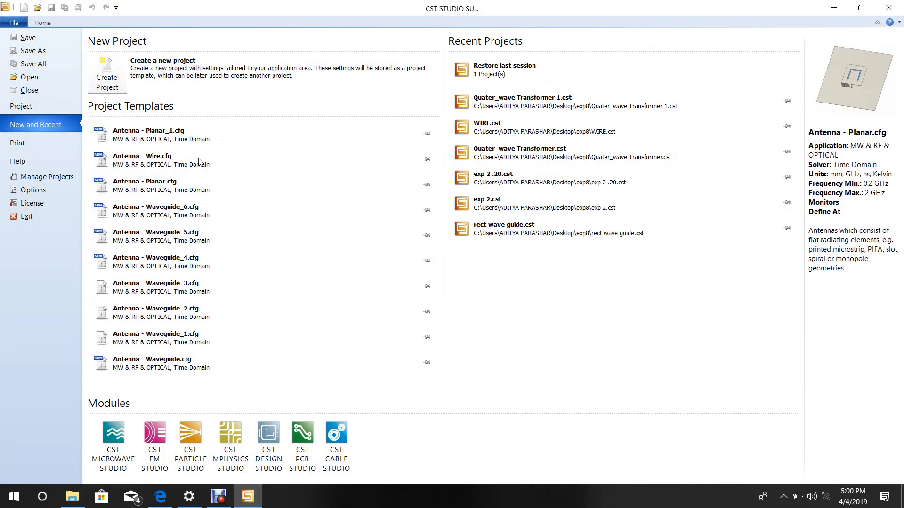
left_click(106, 71)
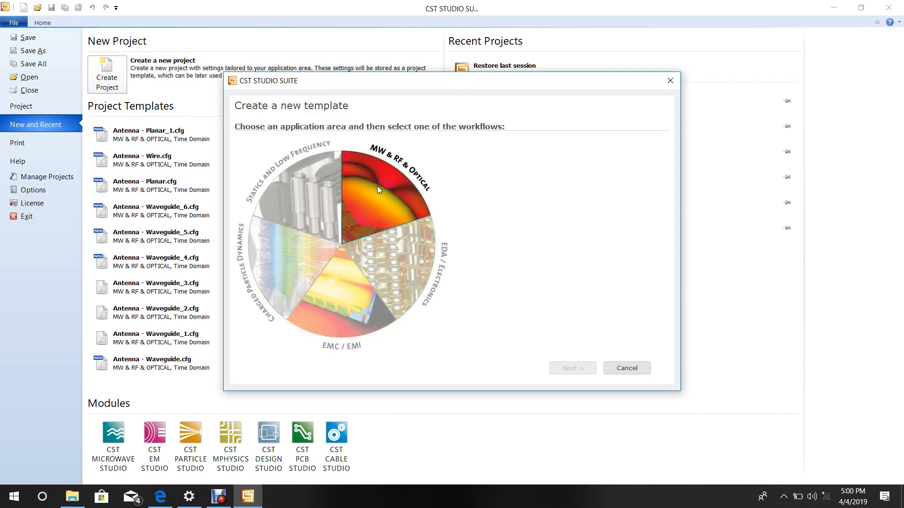
left_click(377, 190)
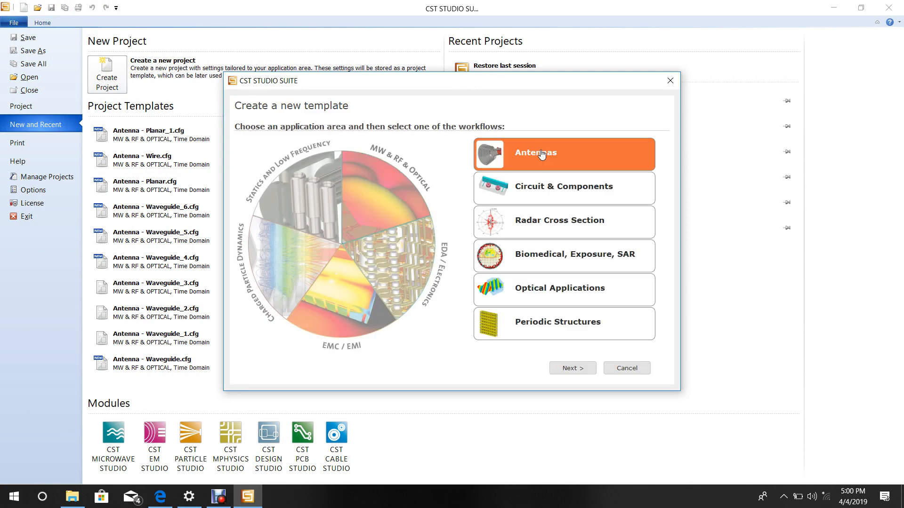
left_click(571, 368)
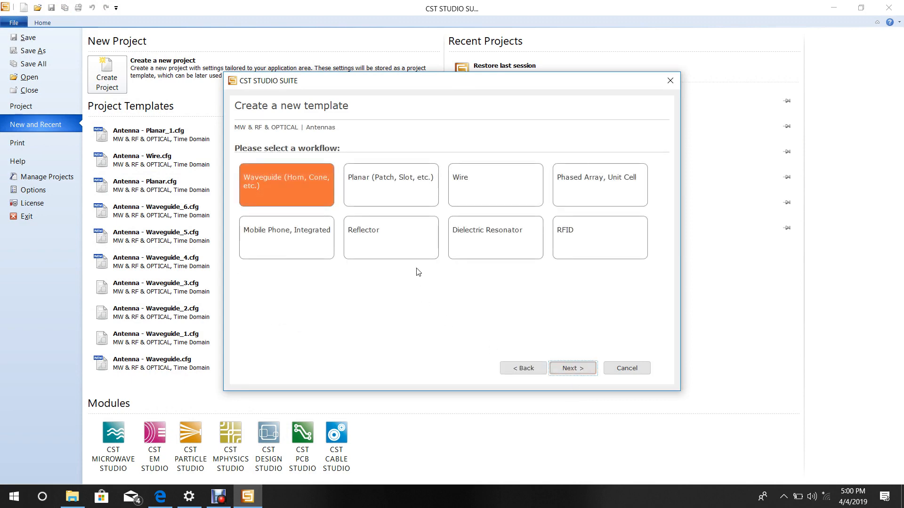
Choose the Planar workflow with the Time Domain solver and continue to the settings step.
left_click(390, 185)
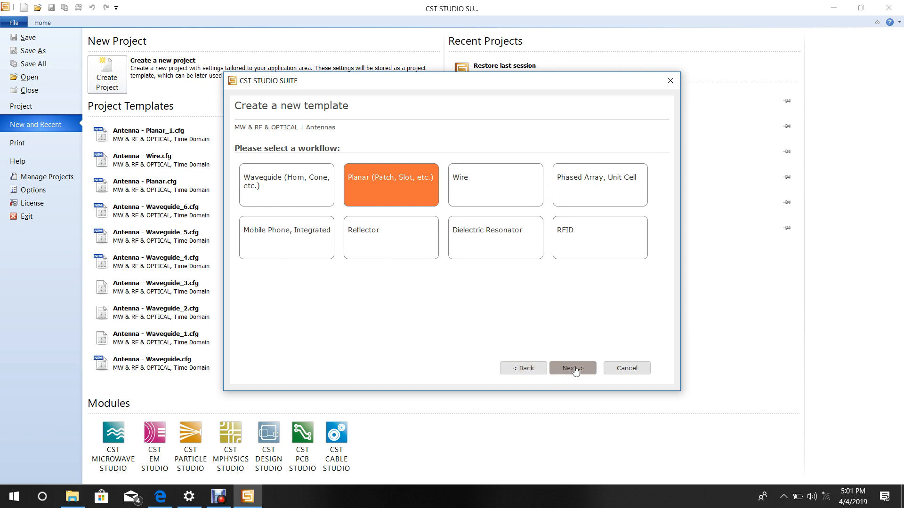
left_click(572, 368)
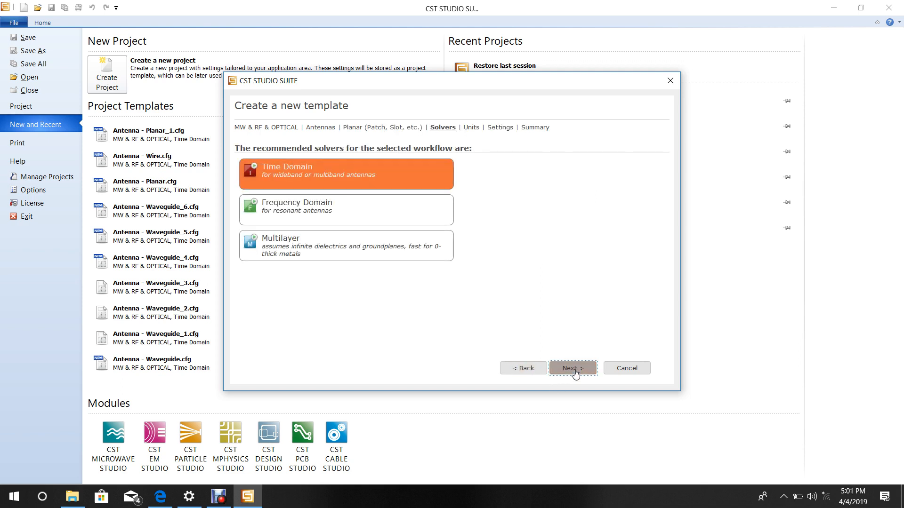
left_click(572, 369)
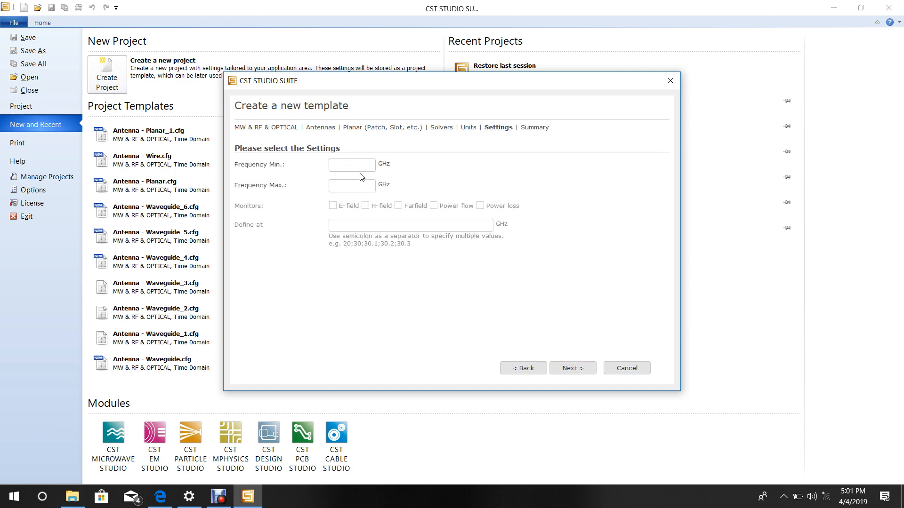
Set the template frequency range to 0.5–1.5 GHz and finish the wizard.
left_click(351, 165)
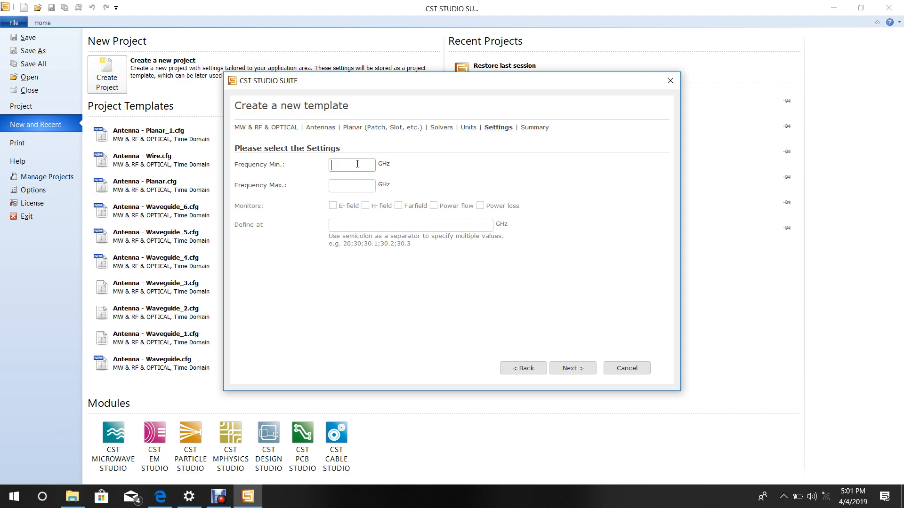
type("0.")
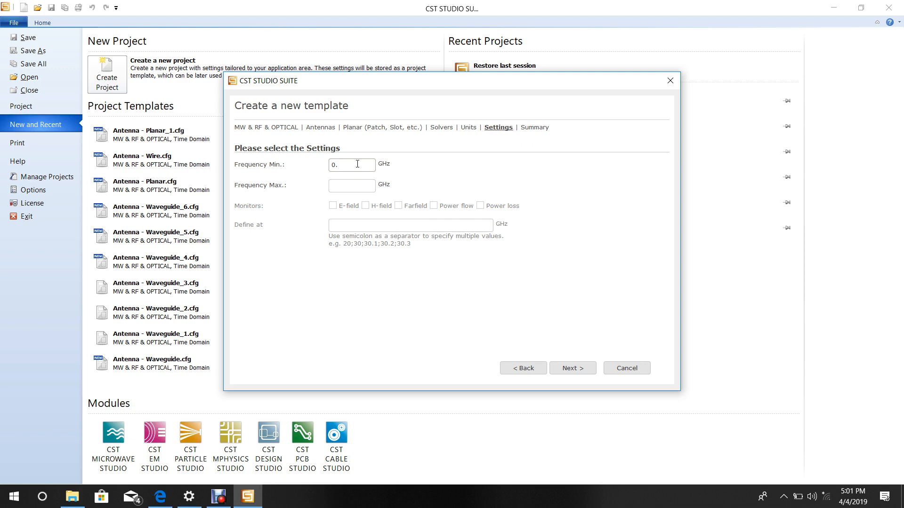
type("5")
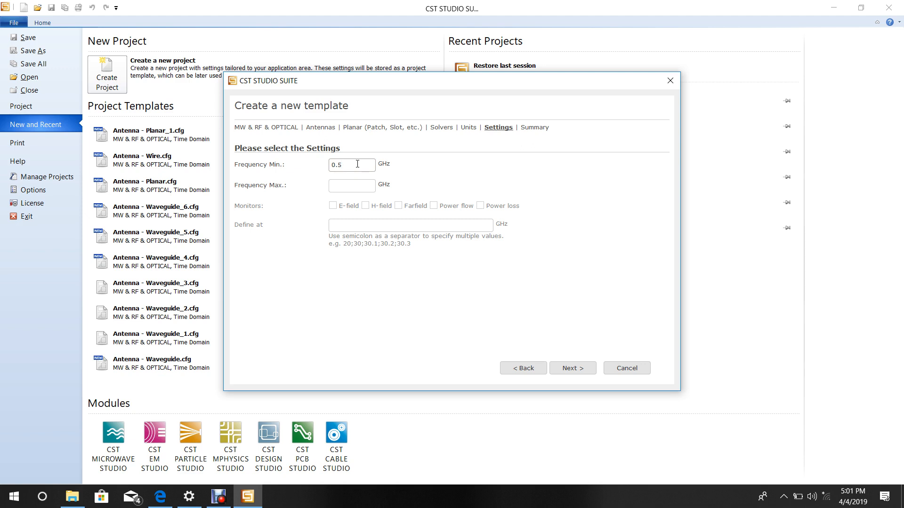
type("1.")
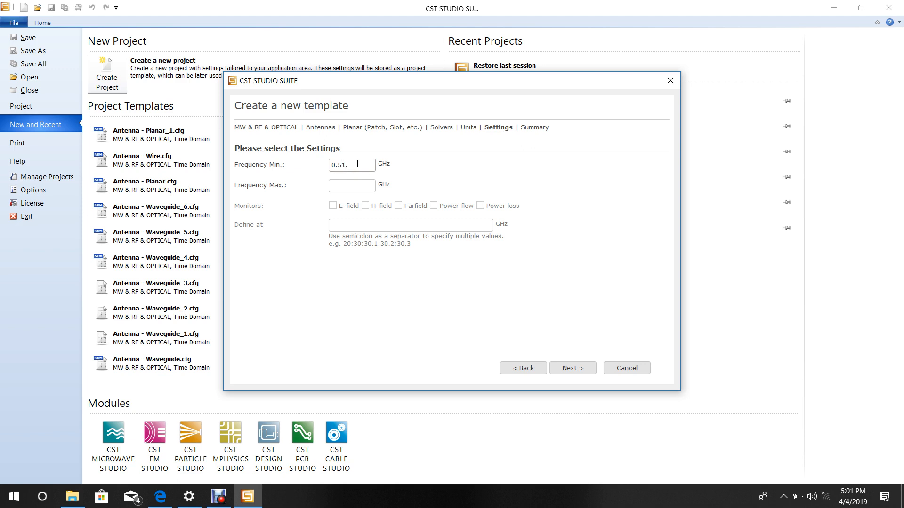
type("5")
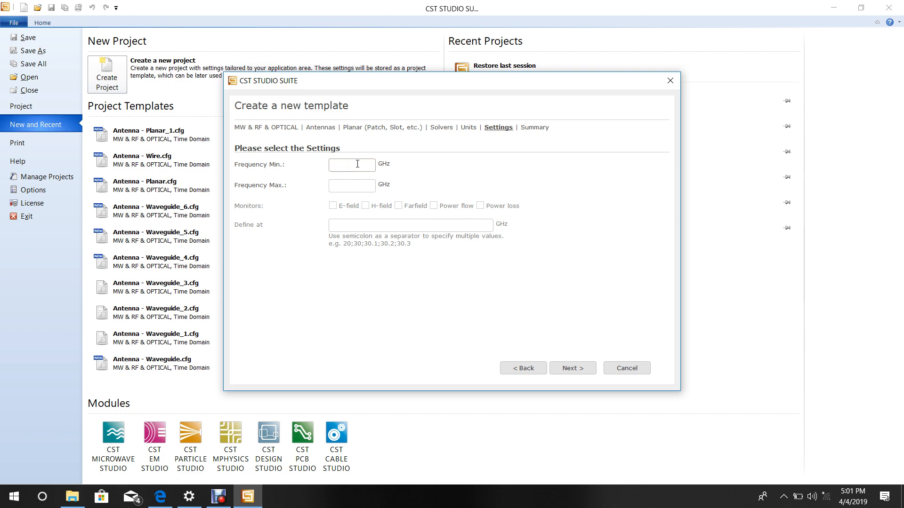
type("0.")
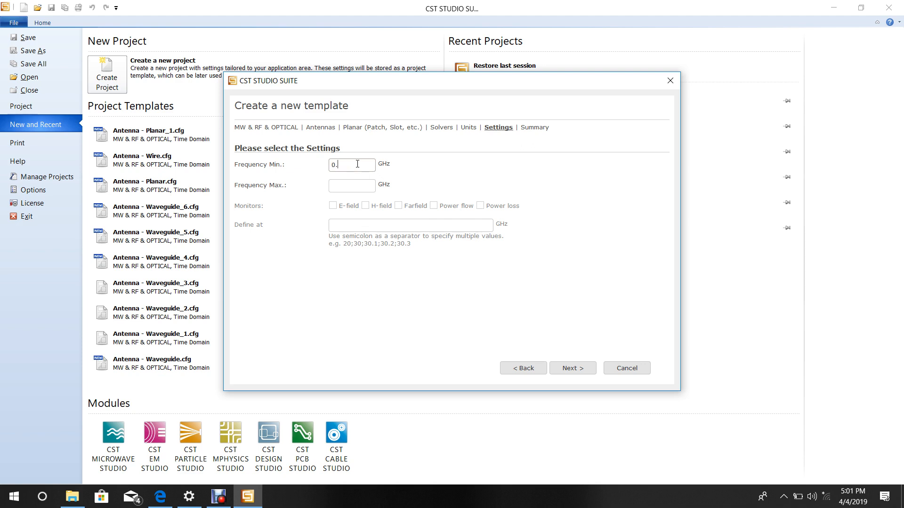
type("5")
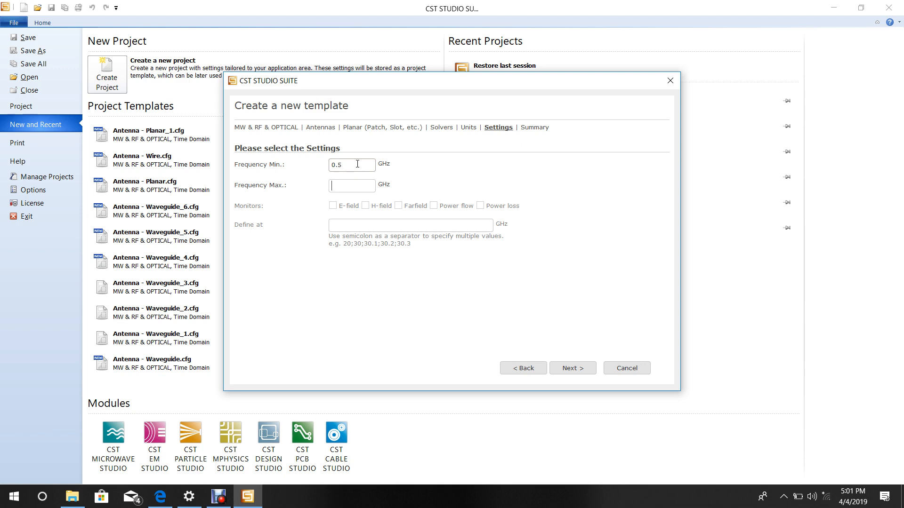
type("1.5")
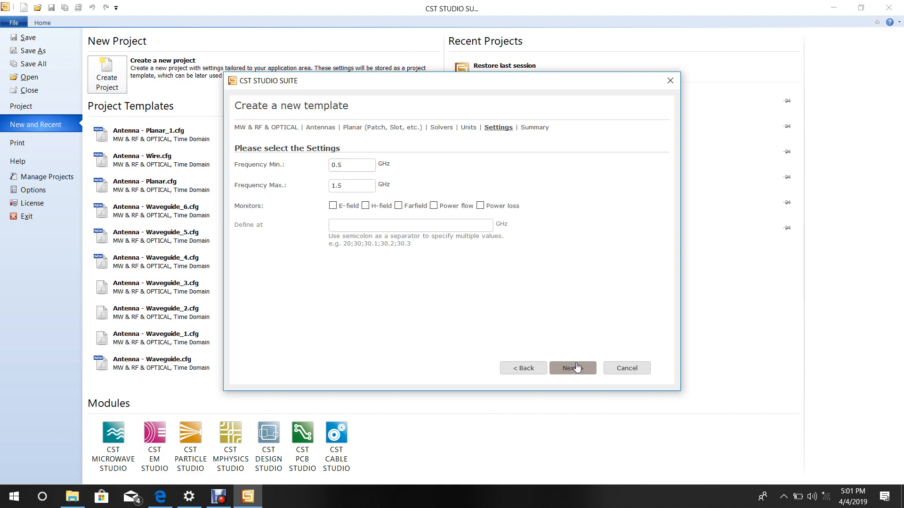
left_click(571, 369)
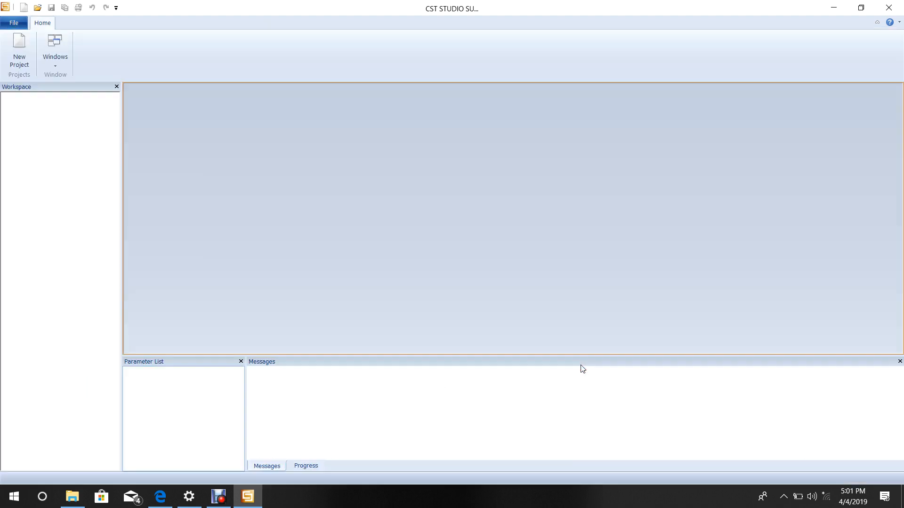
Create the project from the template and hide the working plane grid and bounding box.
left_click(18, 52)
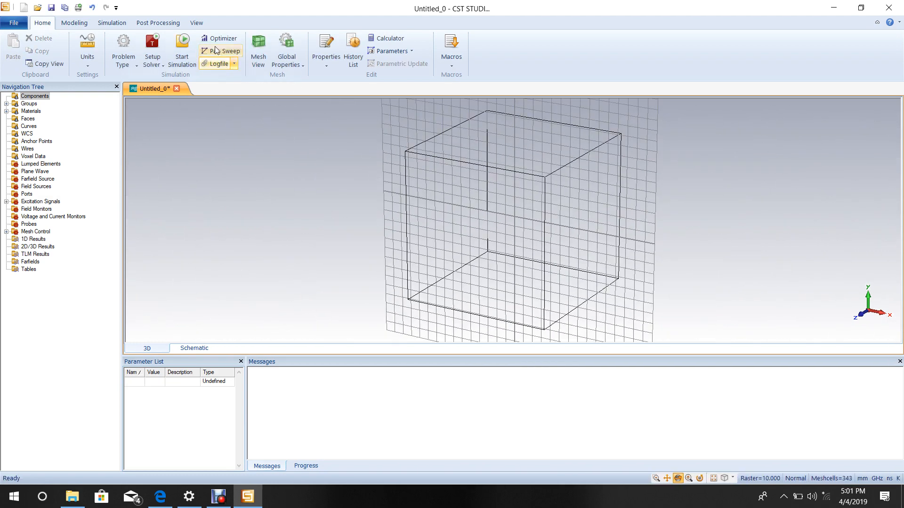
left_click(196, 23)
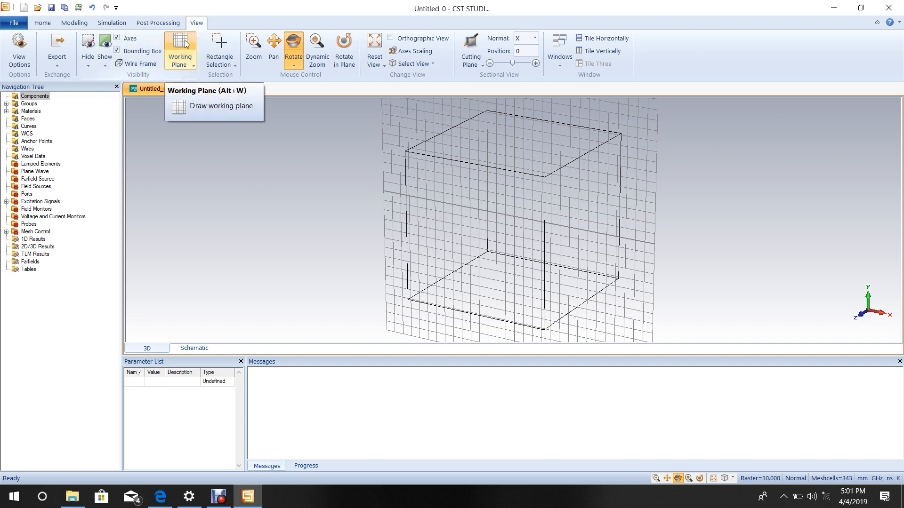
left_click(180, 49)
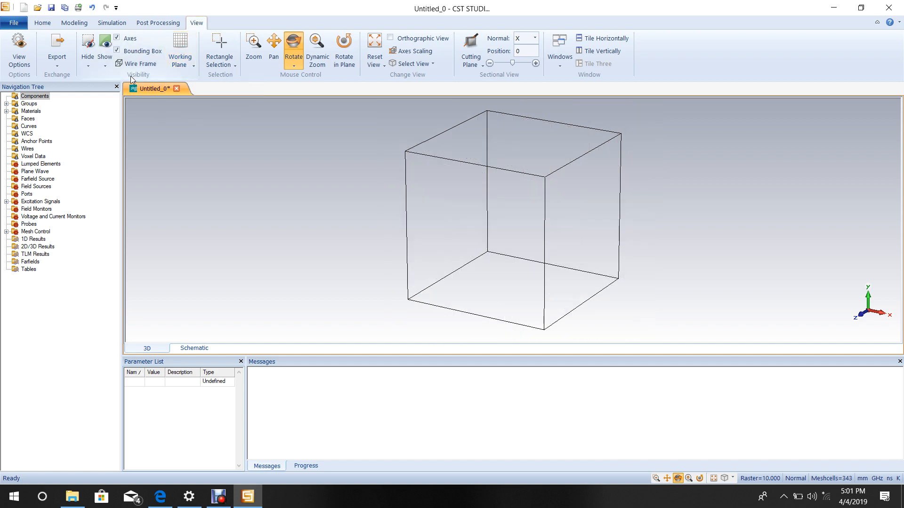
left_click(138, 63)
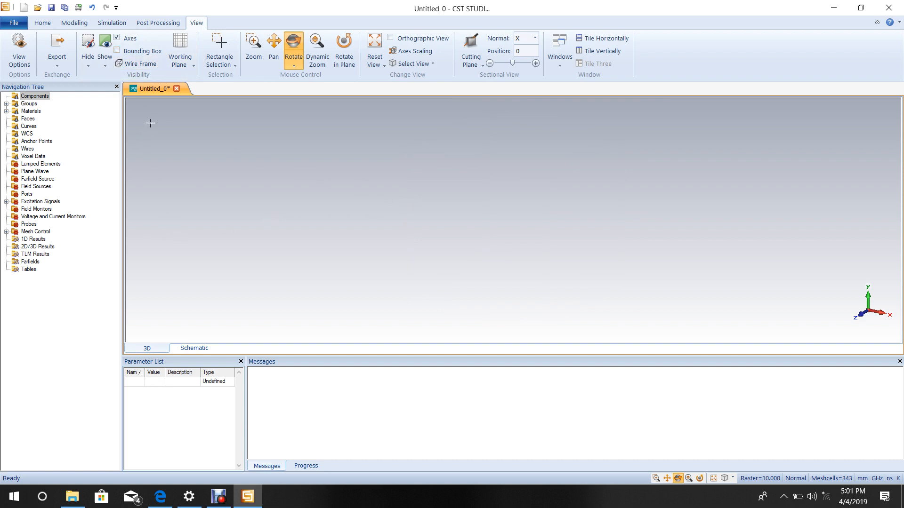
mouse_move(73, 22)
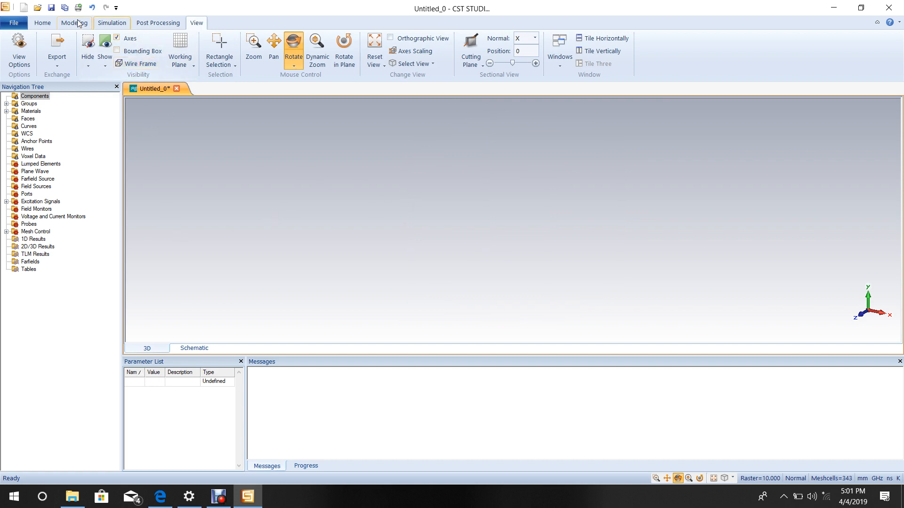
Start a brick named sub with X extents -L_sub/2 to L_sub/2.
left_click(74, 23)
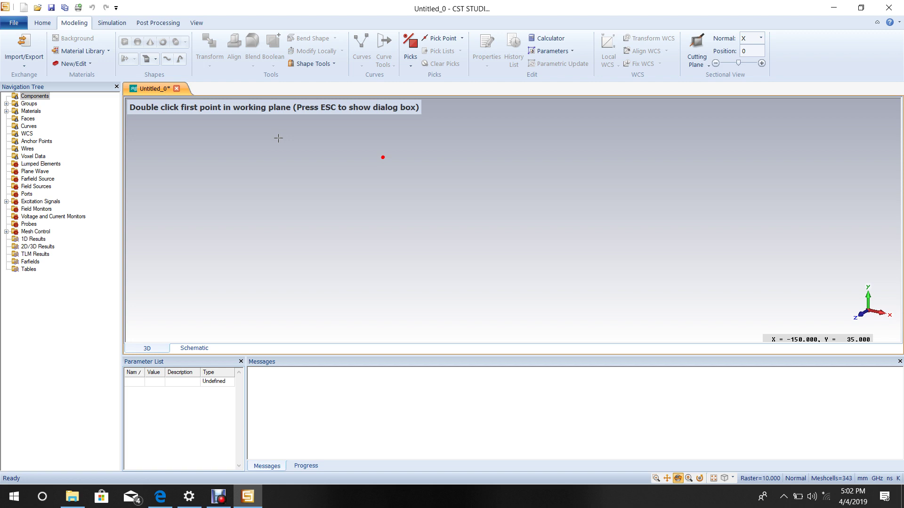
mouse_move(291, 163)
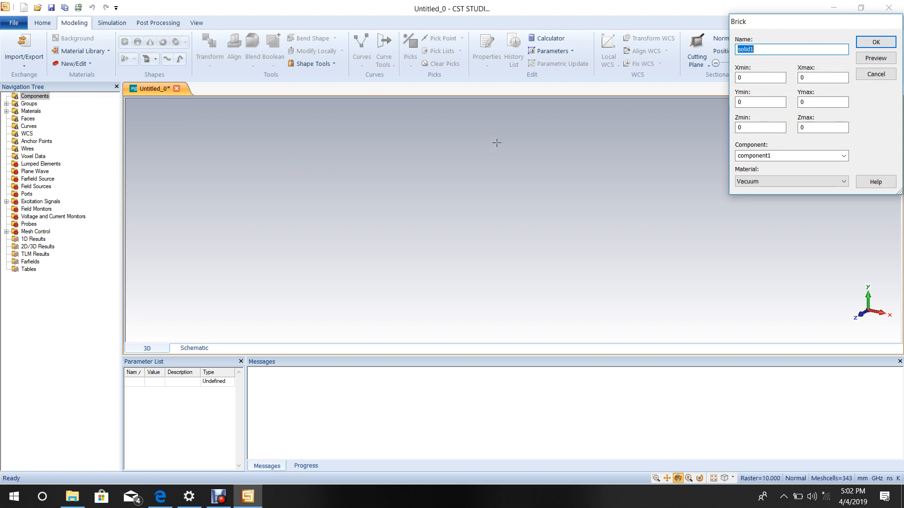
type("su")
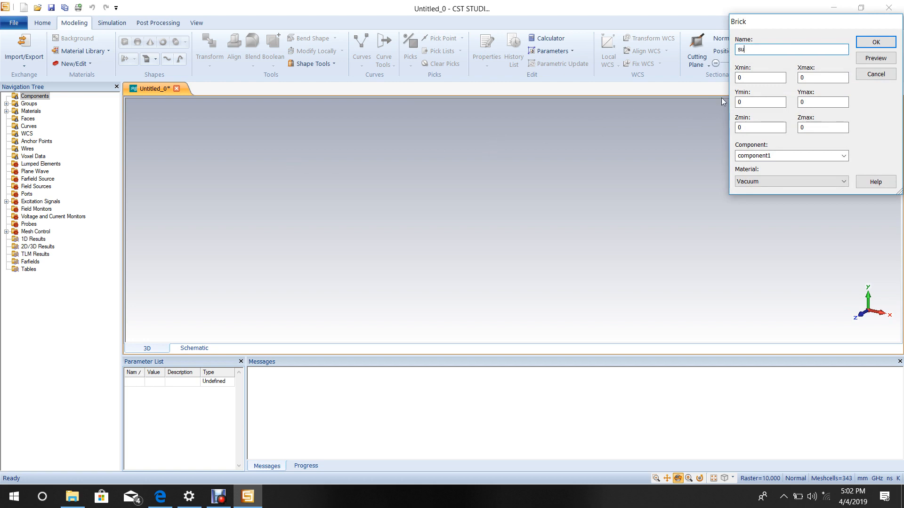
type("b")
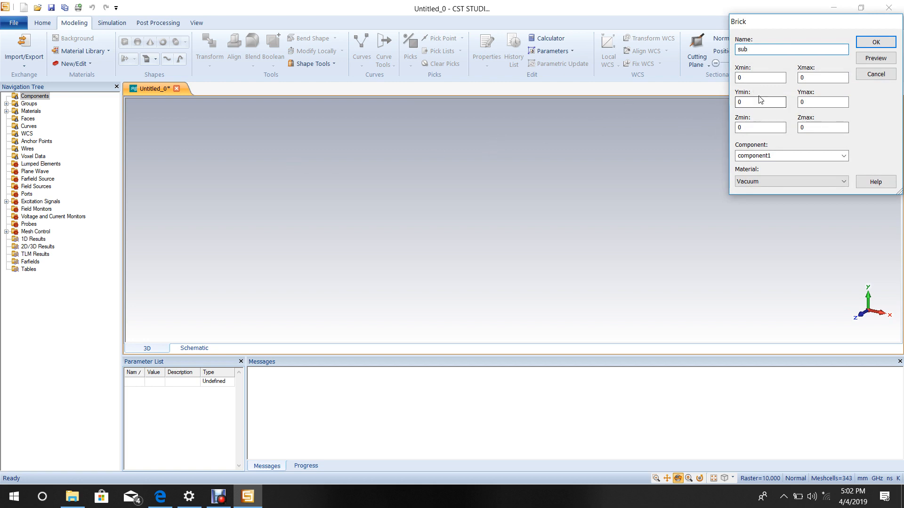
left_click(760, 77)
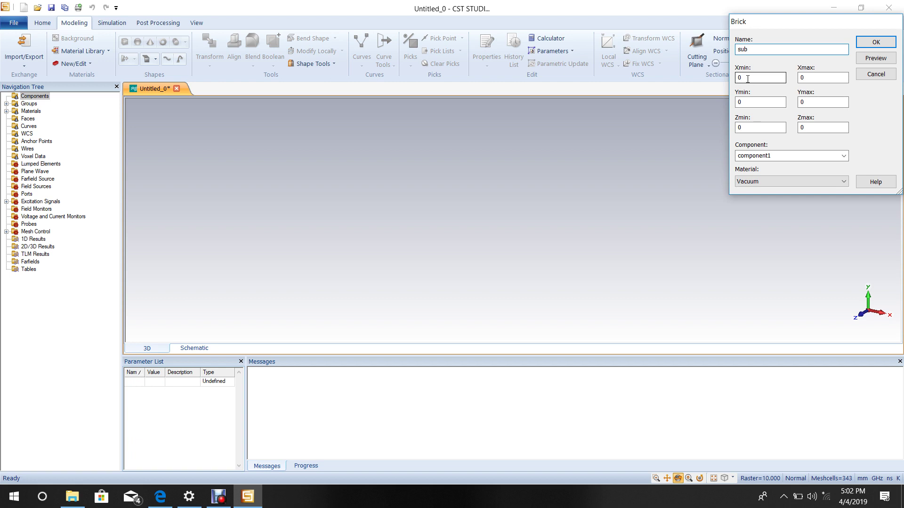
triple_click(760, 79)
type("-L")
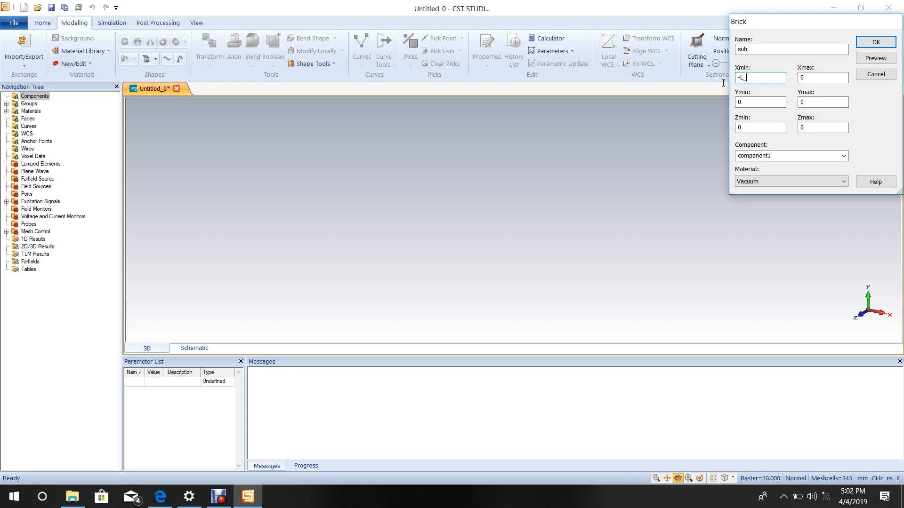
type("_sub")
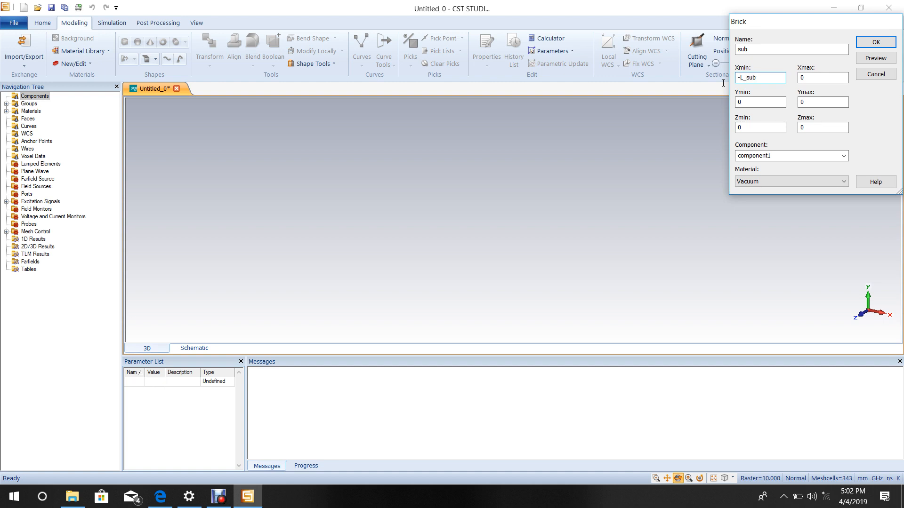
type("/2")
left_click(760, 102)
type("L")
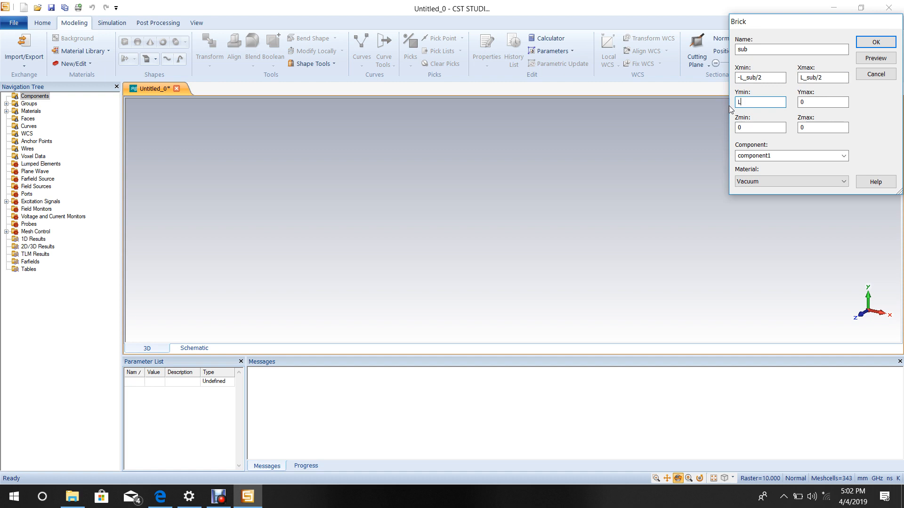
Set the sub brick's Y extents to -W_Sub/2 to W_Sub/2 and Zmax to h.
type("W")
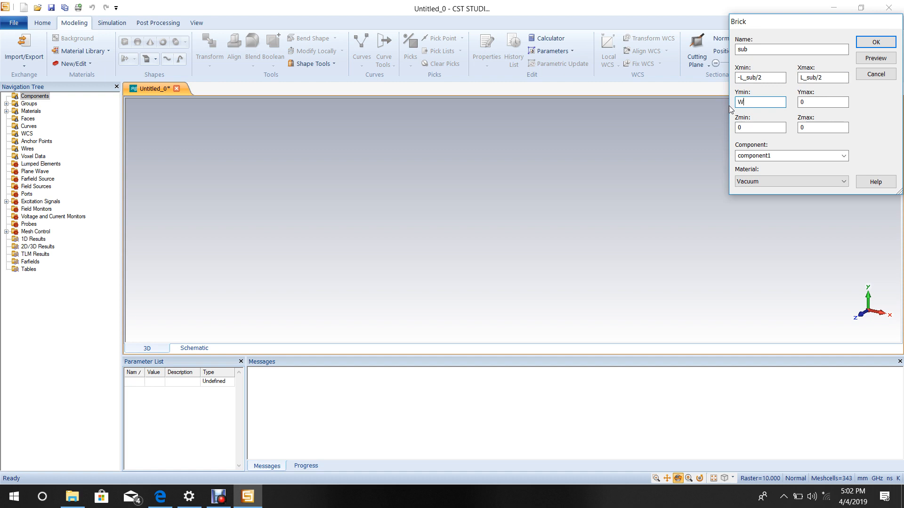
type("_Su")
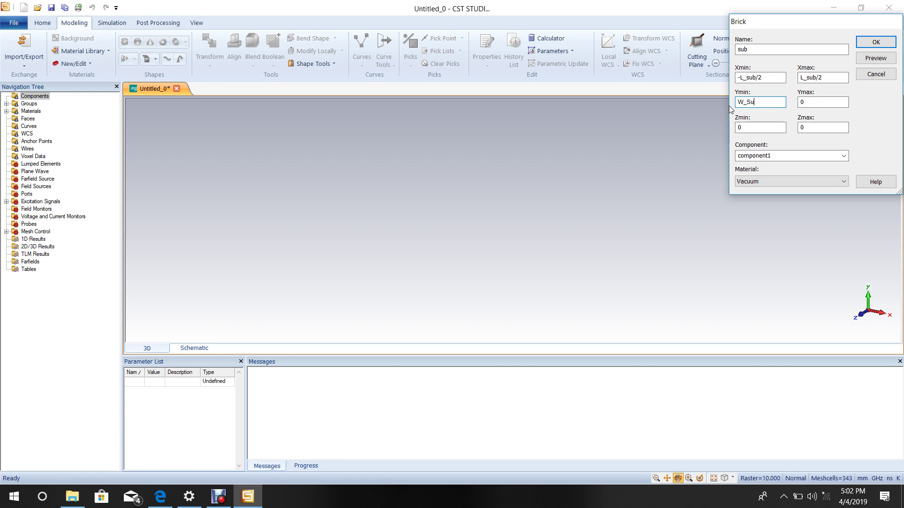
type("b/2")
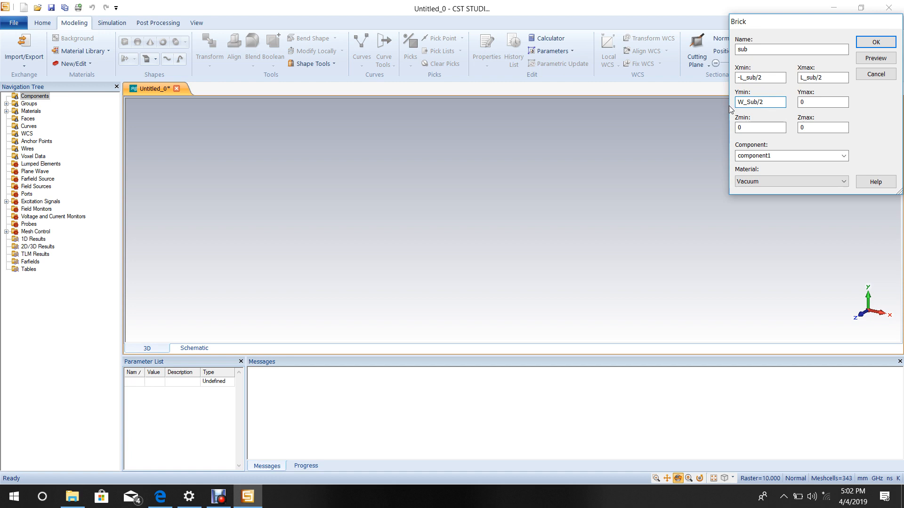
left_click(759, 102)
type("-")
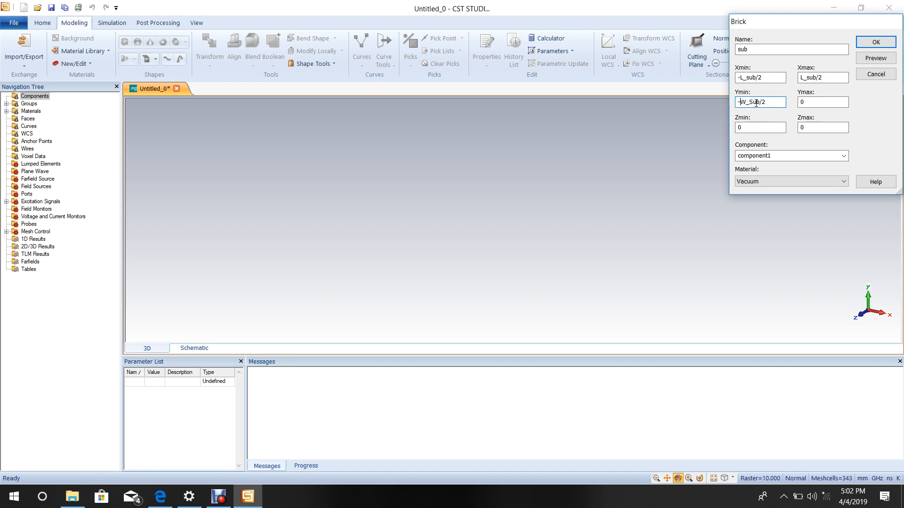
triple_click(760, 102)
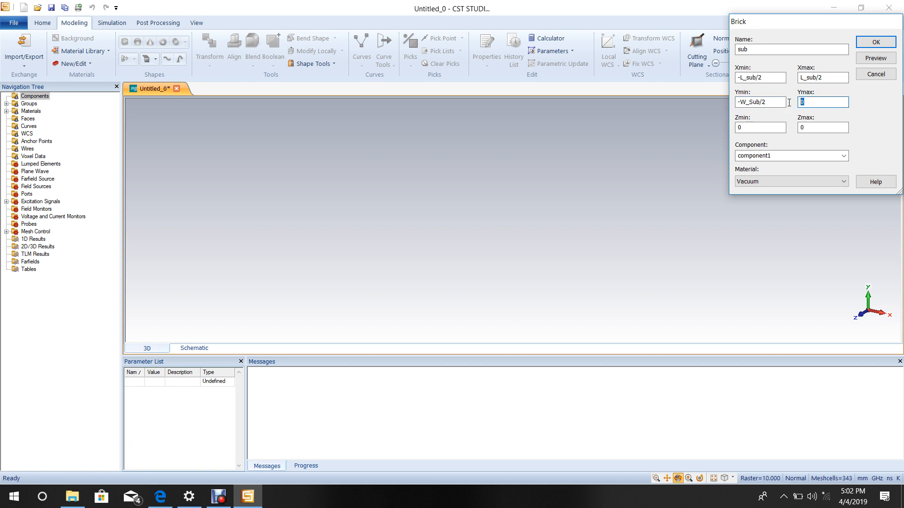
type("W_Sub/2")
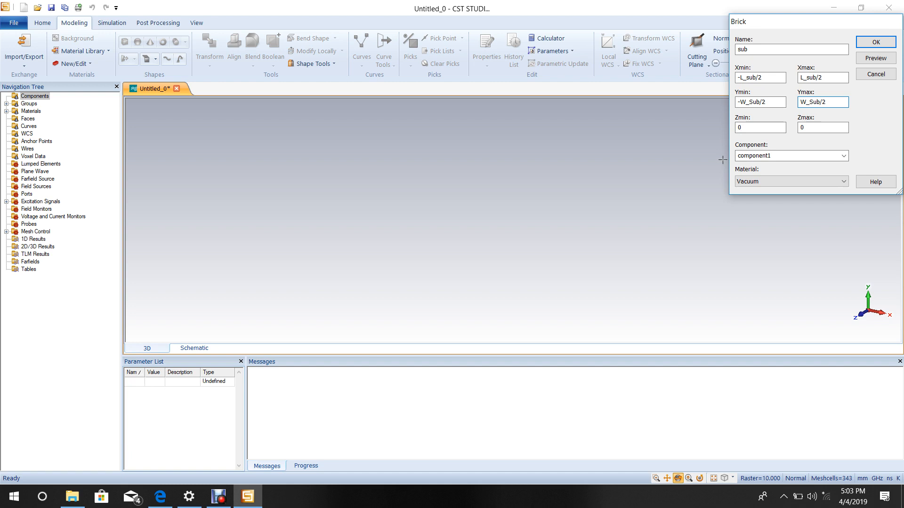
triple_click(823, 127)
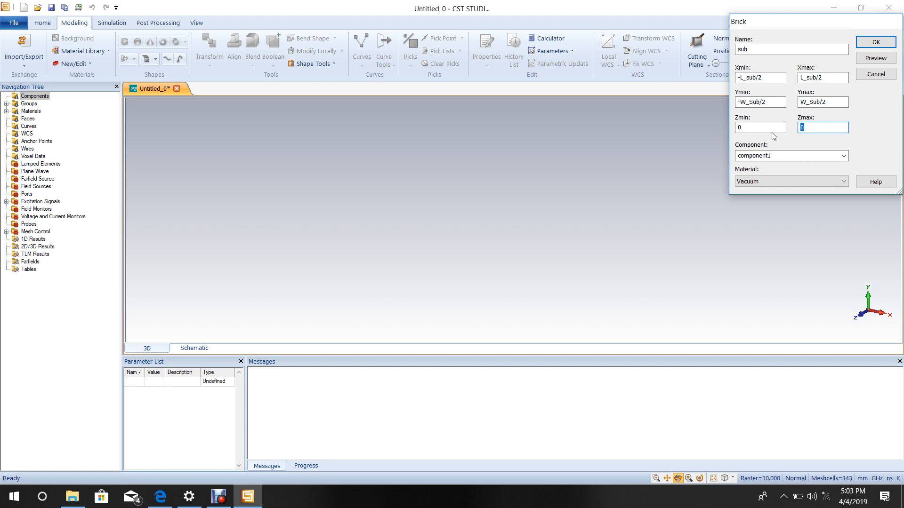
type("h")
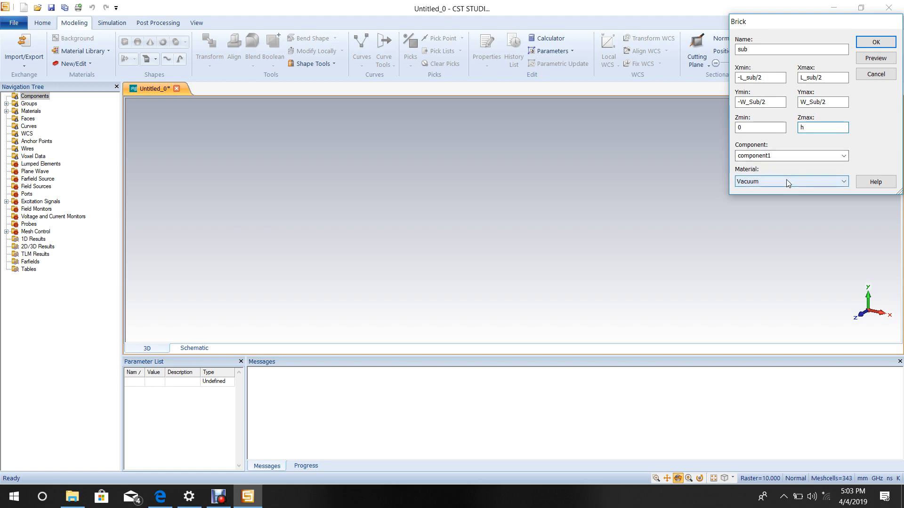
Load FR-4 (lossy) from the material library as the sub brick's material.
left_click(843, 181)
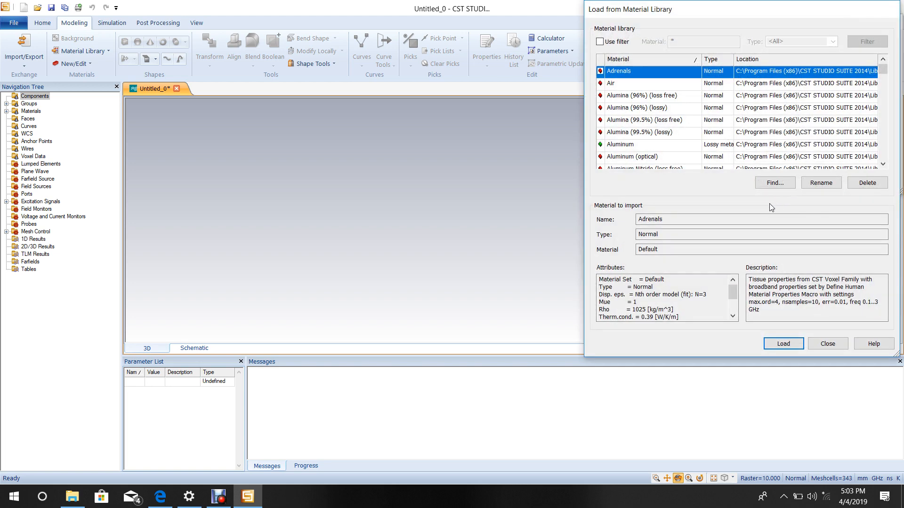
left_click(600, 41)
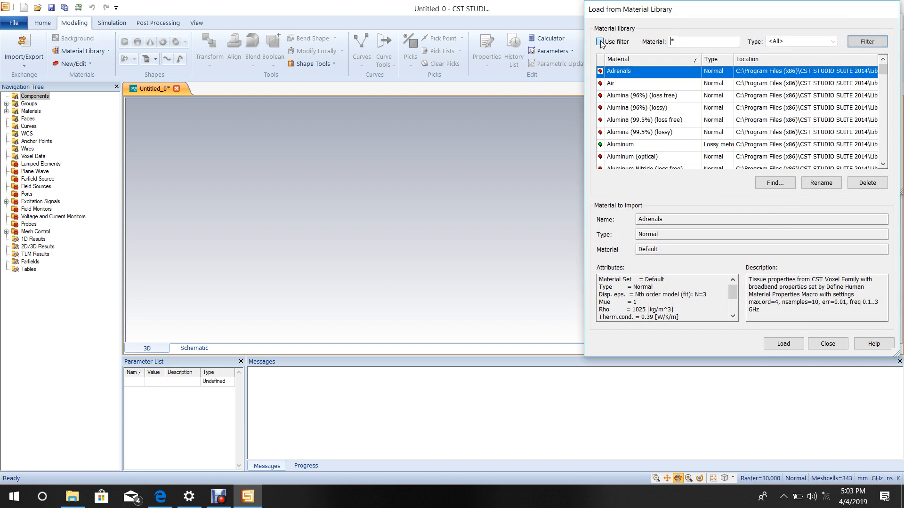
left_click(600, 42)
type("FR-")
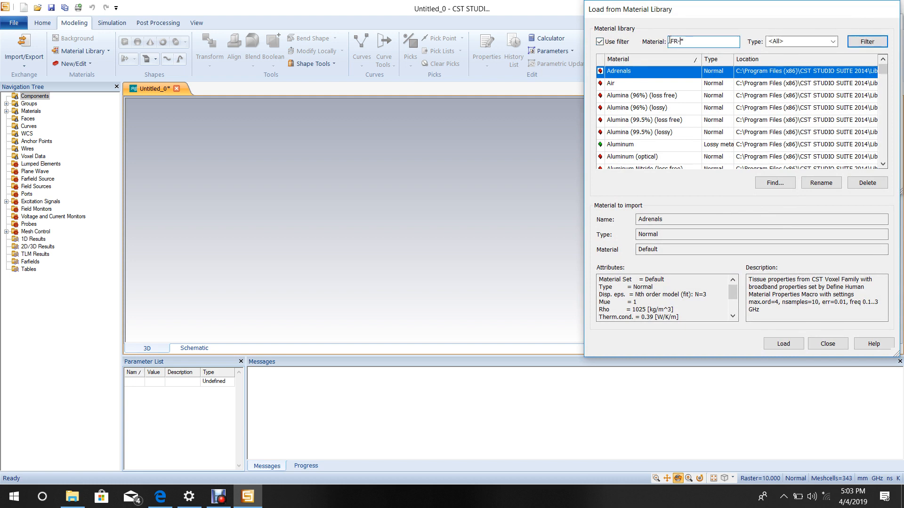
type("4")
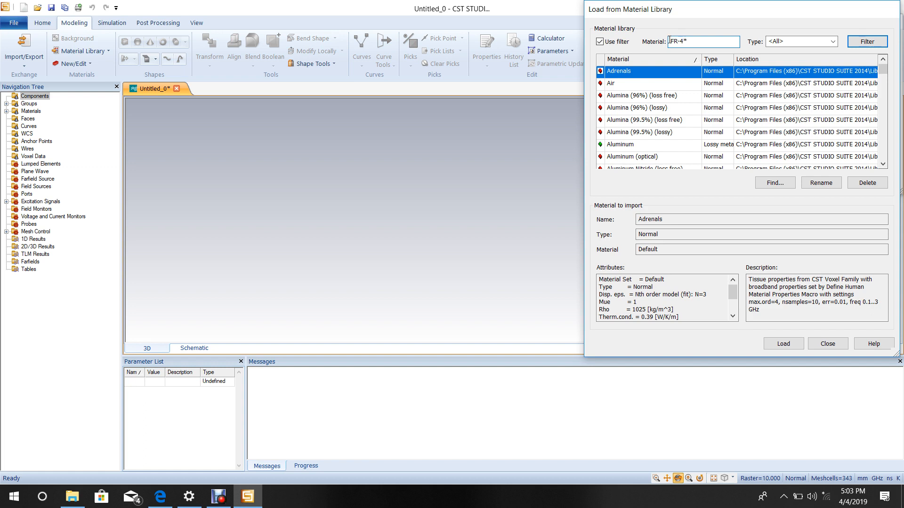
left_click(867, 41)
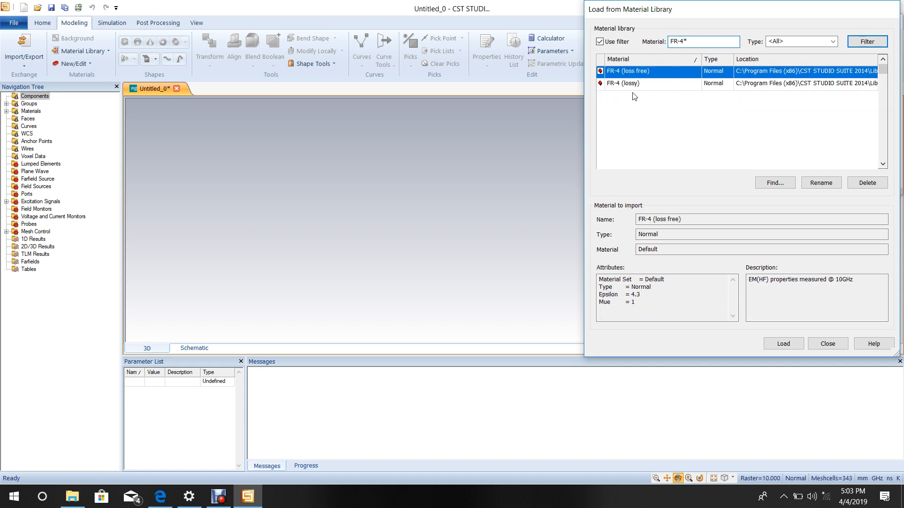
left_click(623, 83)
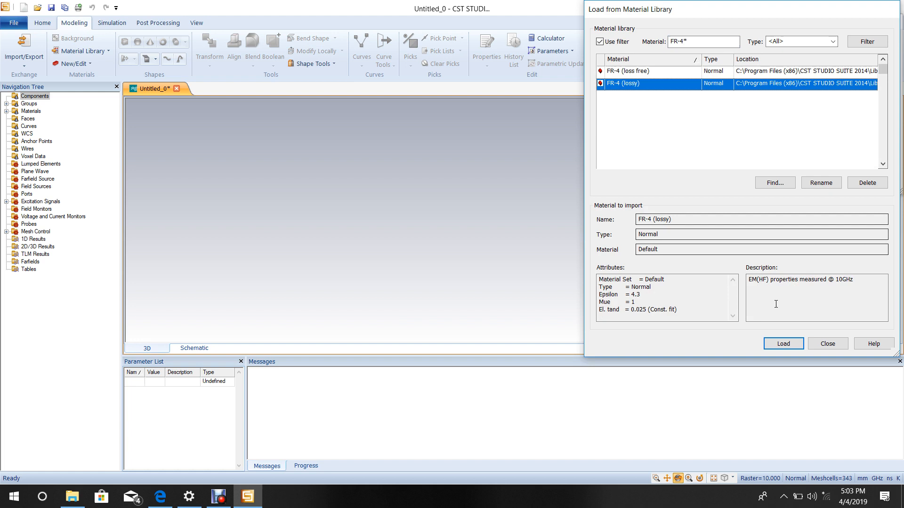
left_click(782, 344)
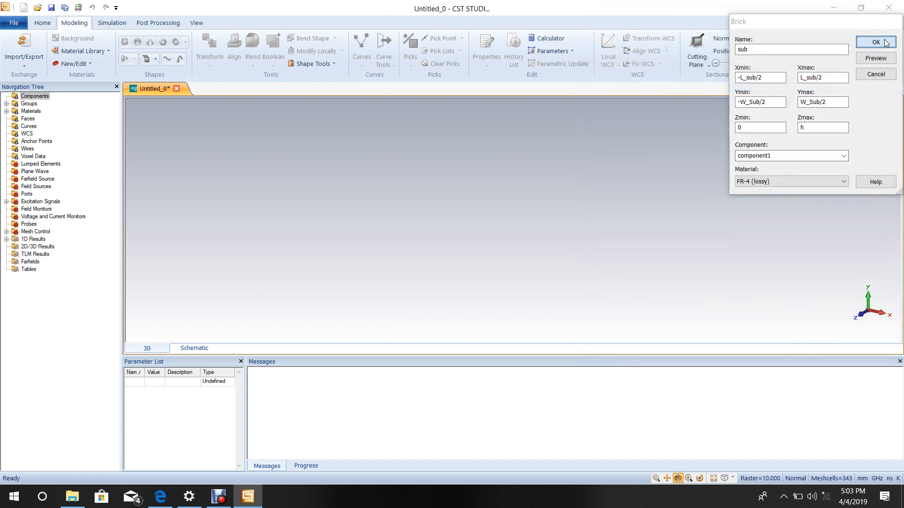
Confirm the sub brick and define L_sub = 63.84.
left_click(875, 43)
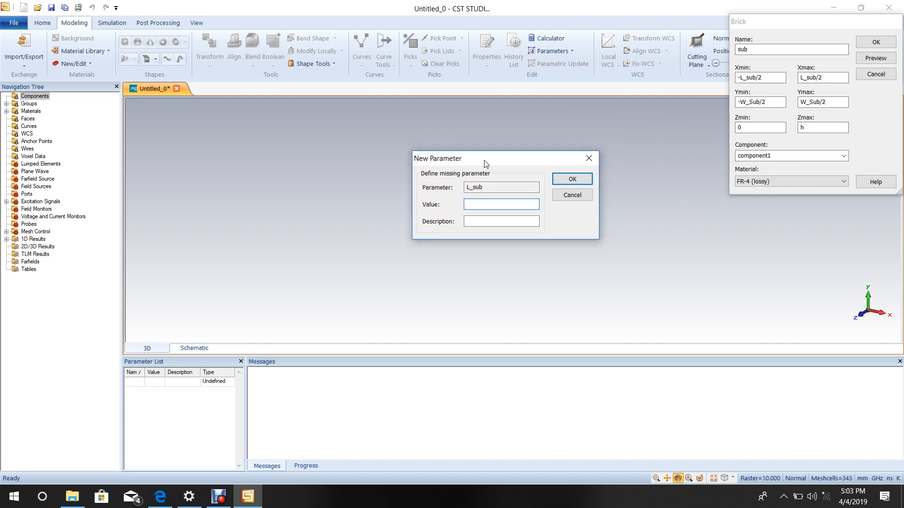
left_click(500, 205)
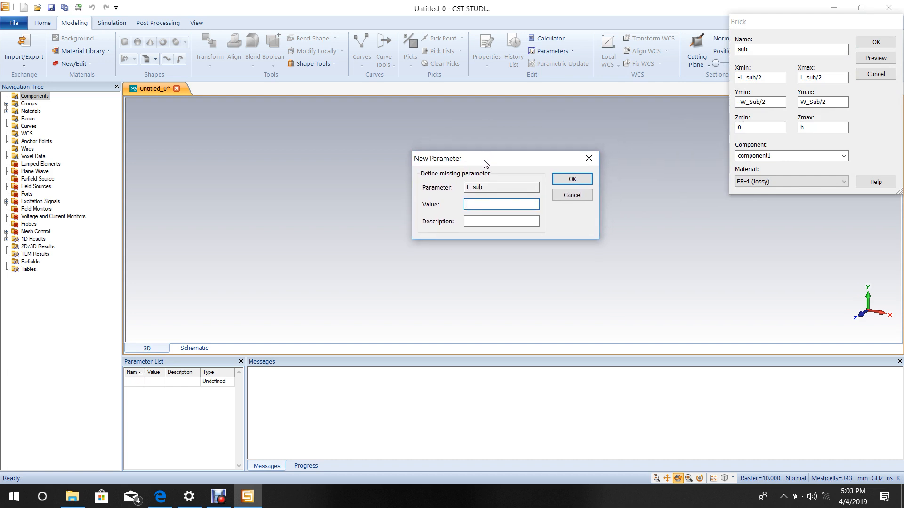
type("63")
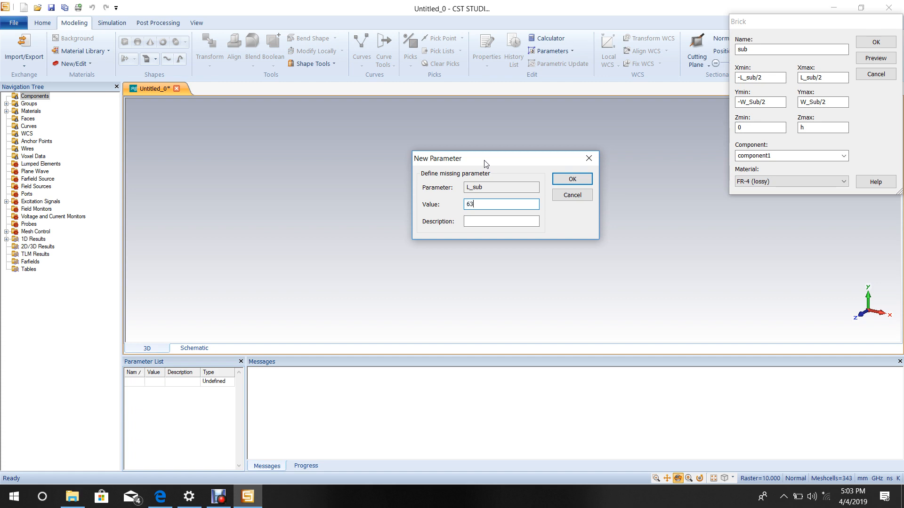
type(".8")
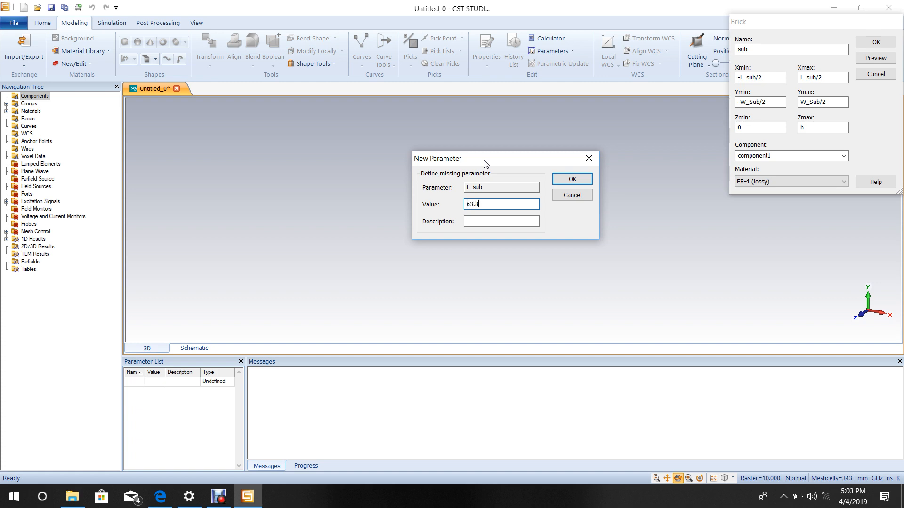
type("4")
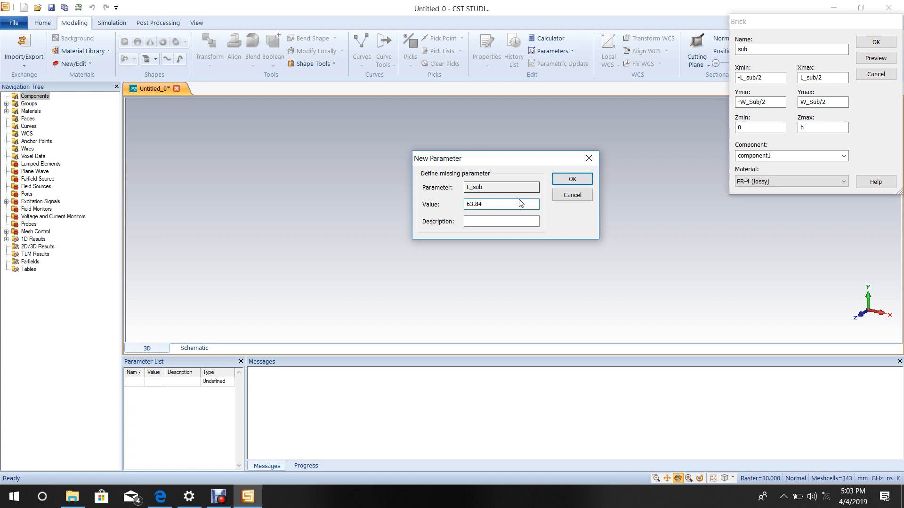
left_click(571, 178)
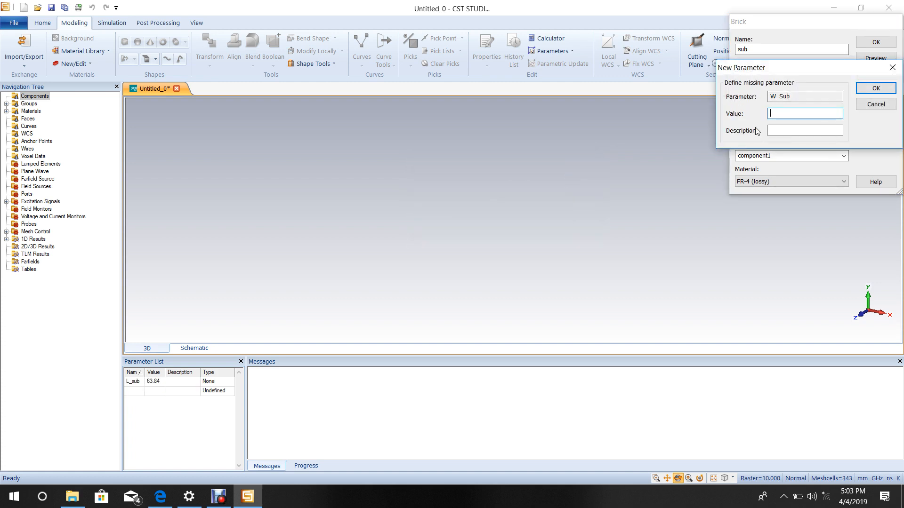
Define W_Sub = 26.35 and h = 1.2, creating the FR-4 substrate.
type("2")
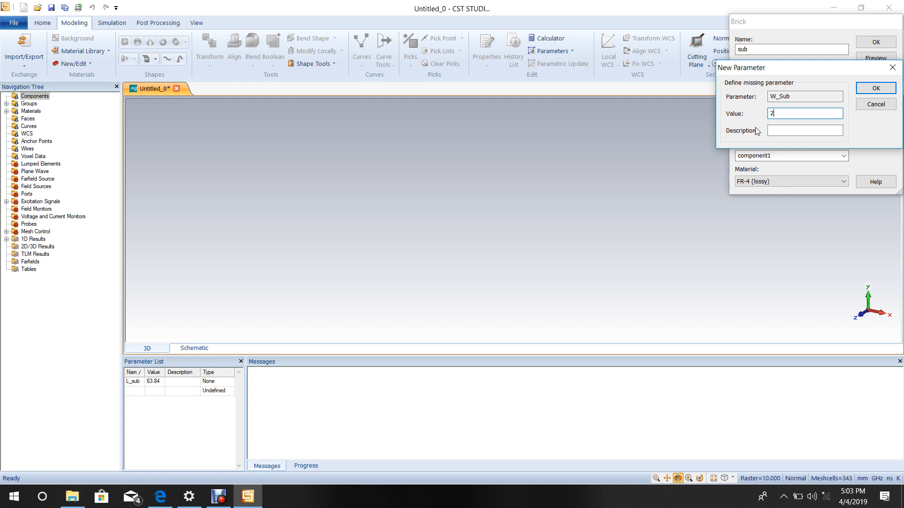
type("6.")
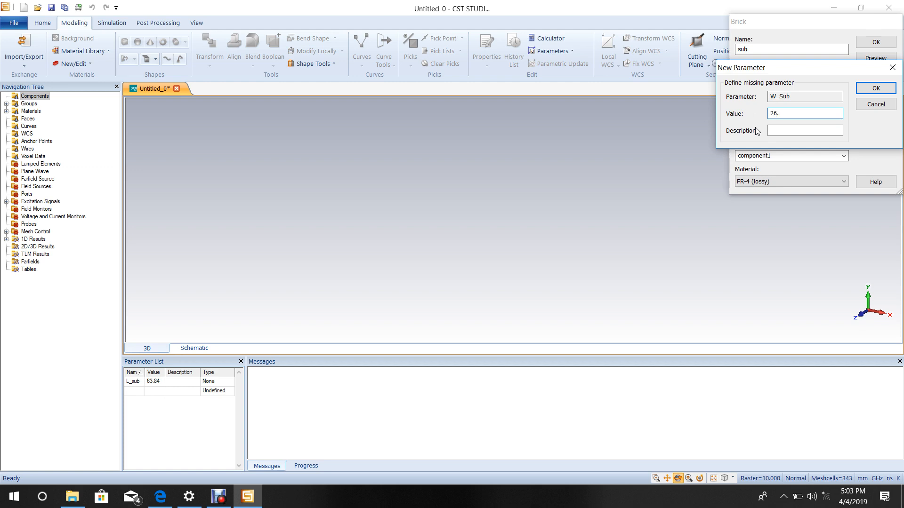
type("35")
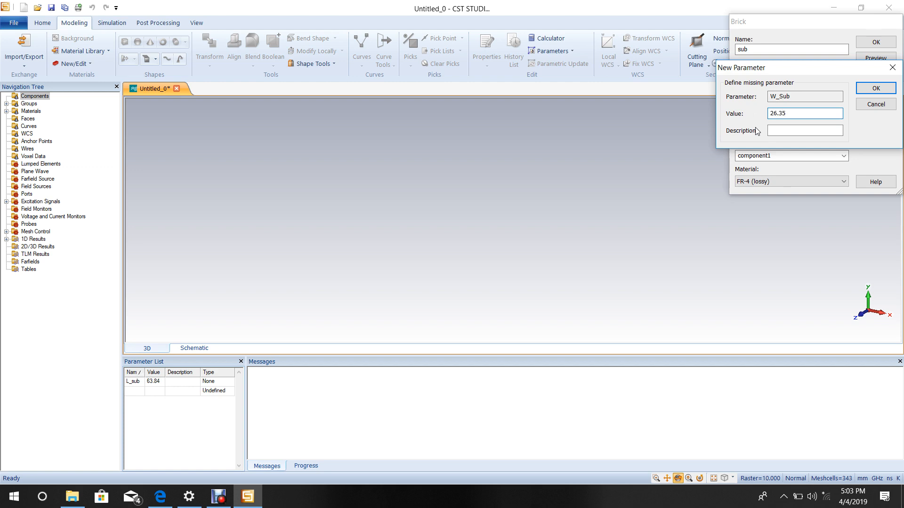
left_click(875, 89)
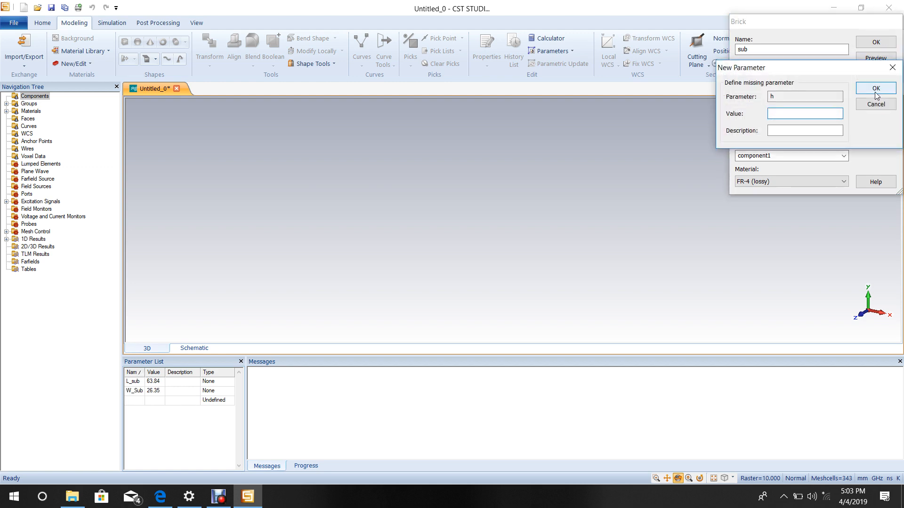
type("1.")
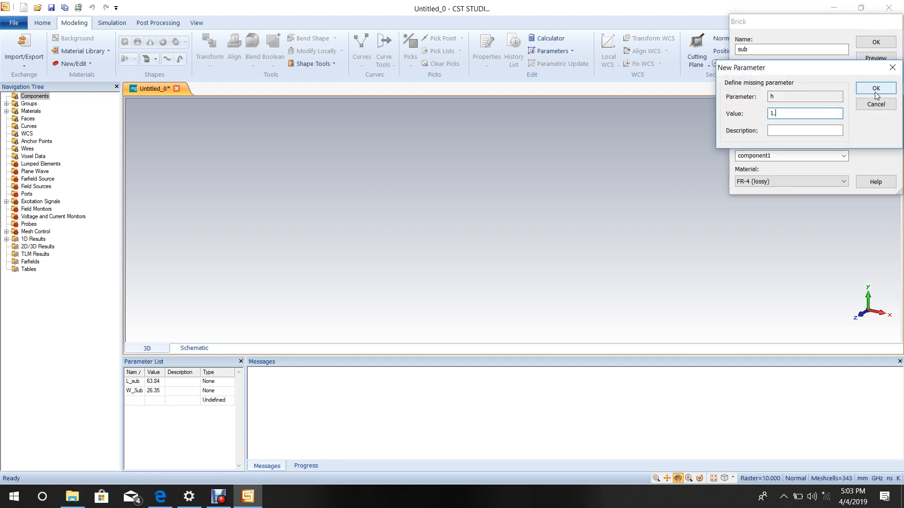
type("2")
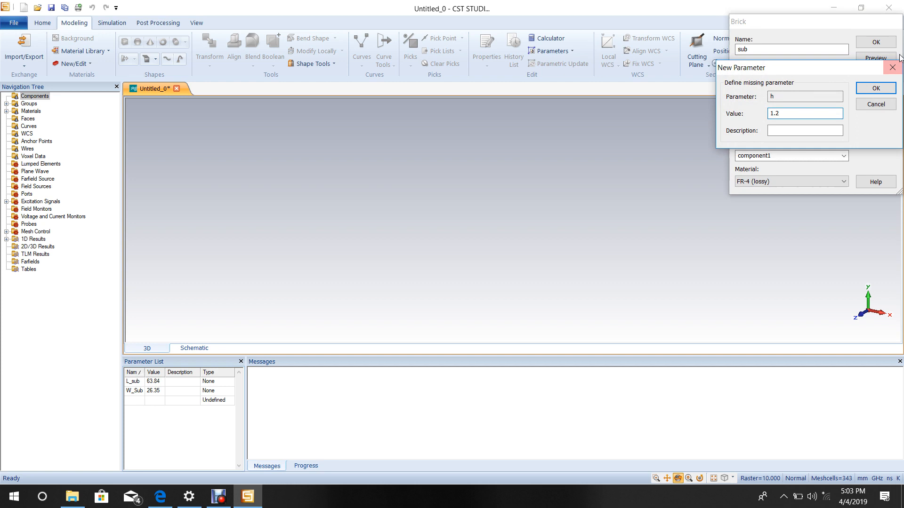
left_click(874, 88)
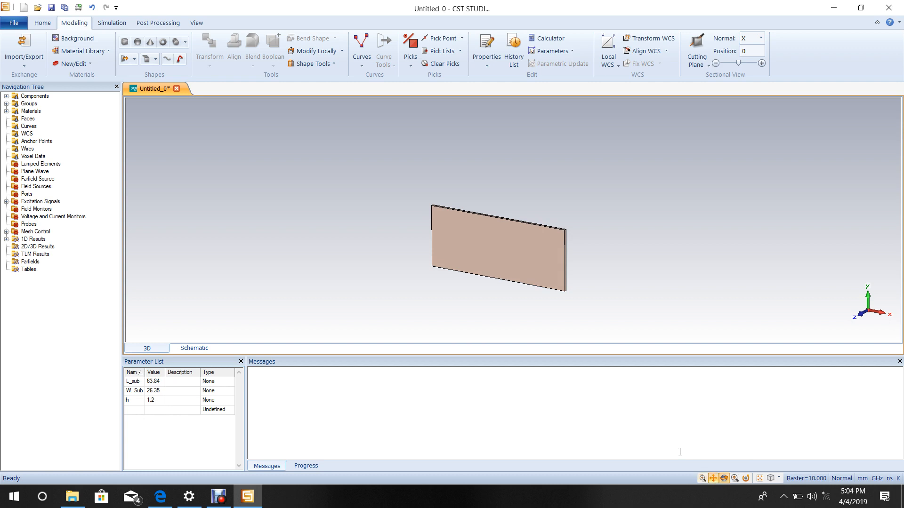
scroll("up", 3)
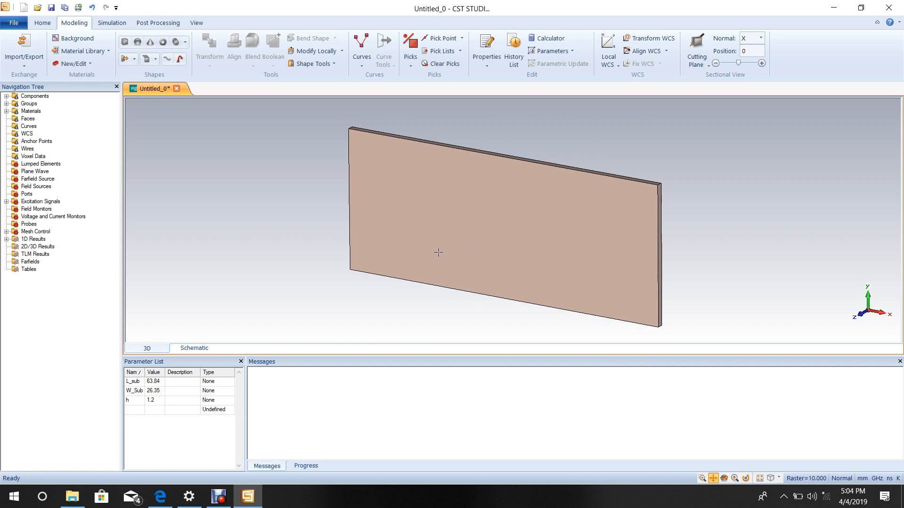
mouse_move(411, 242)
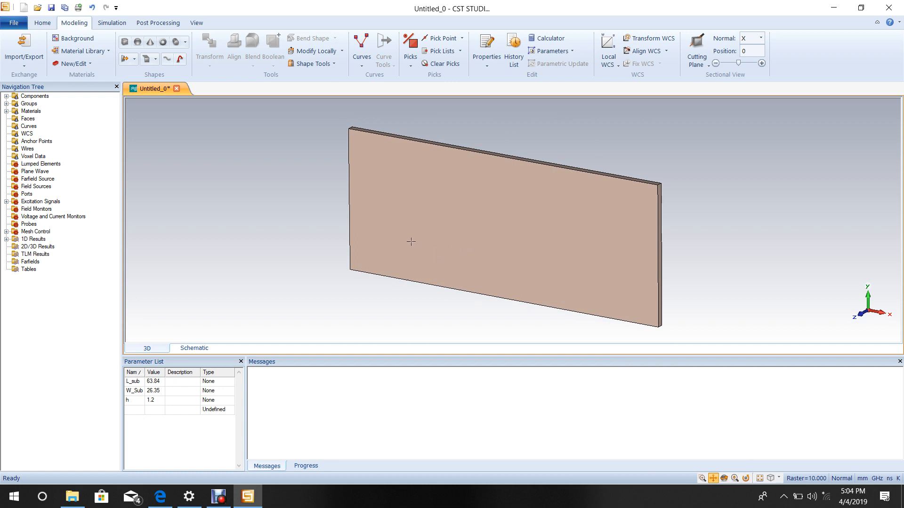
mouse_move(420, 221)
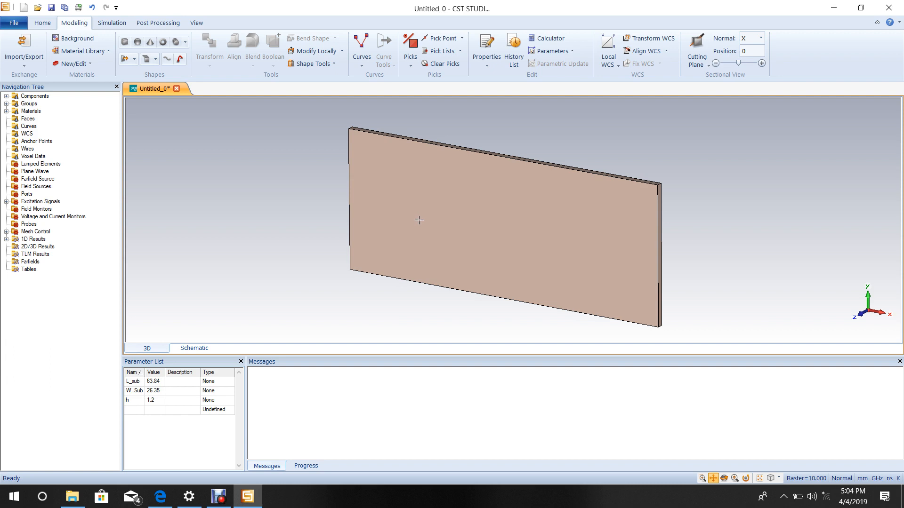
Move the local WCS to the midpoint of the substrate's left edge.
left_click(410, 43)
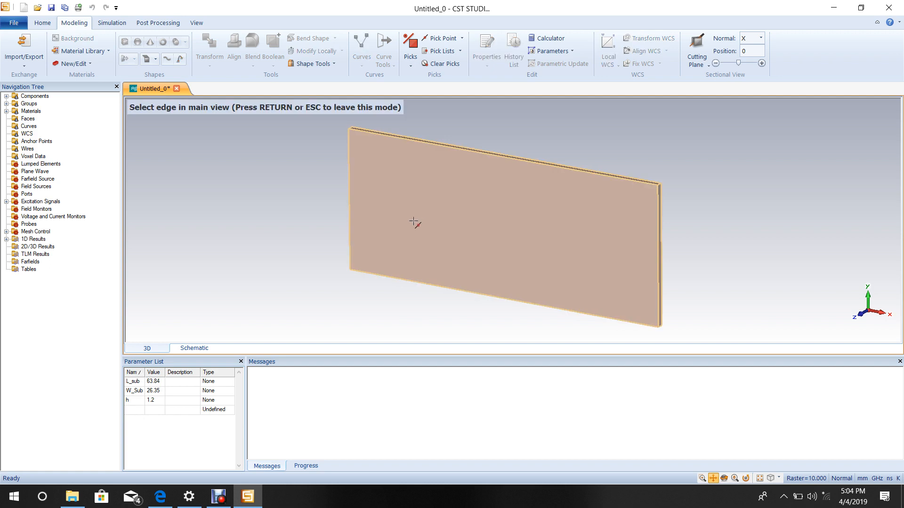
left_click(348, 202)
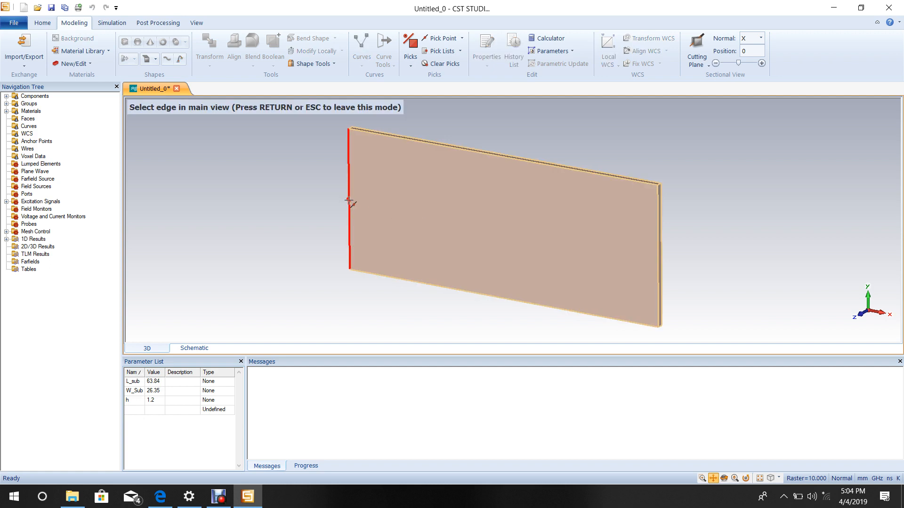
left_click(348, 200)
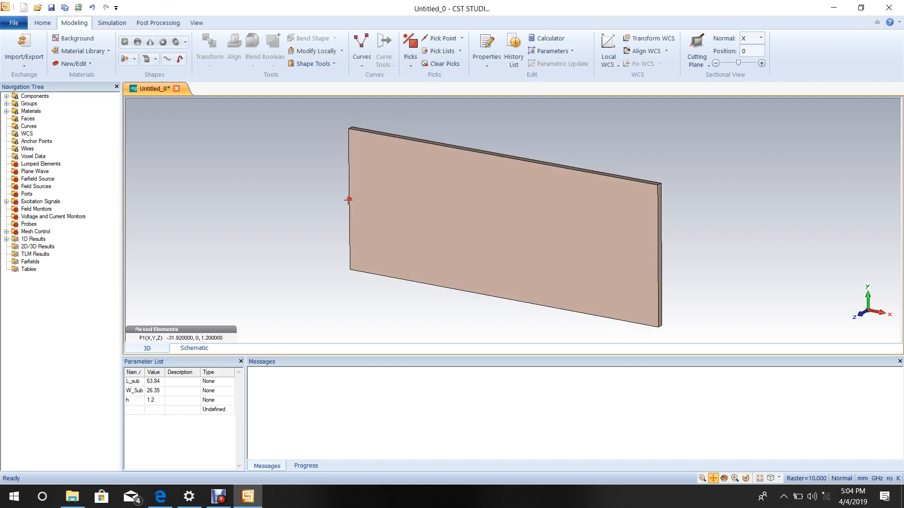
left_click(607, 46)
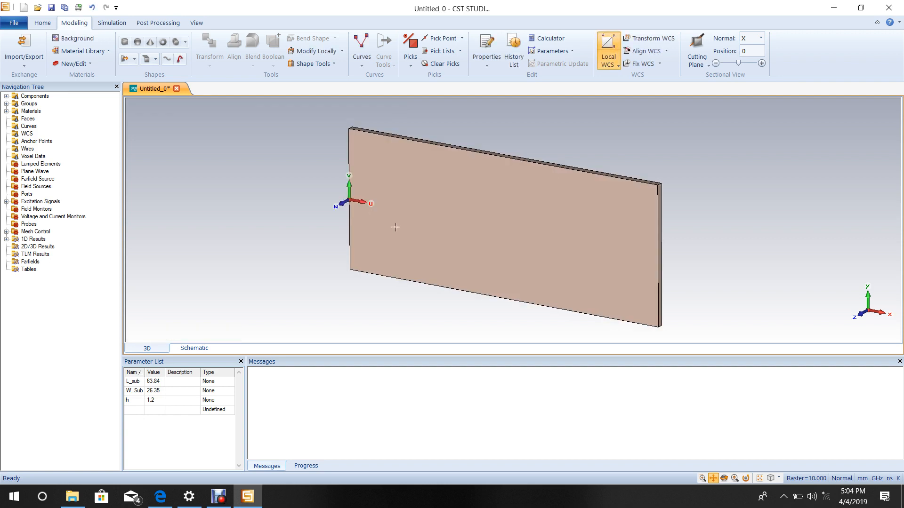
mouse_move(378, 179)
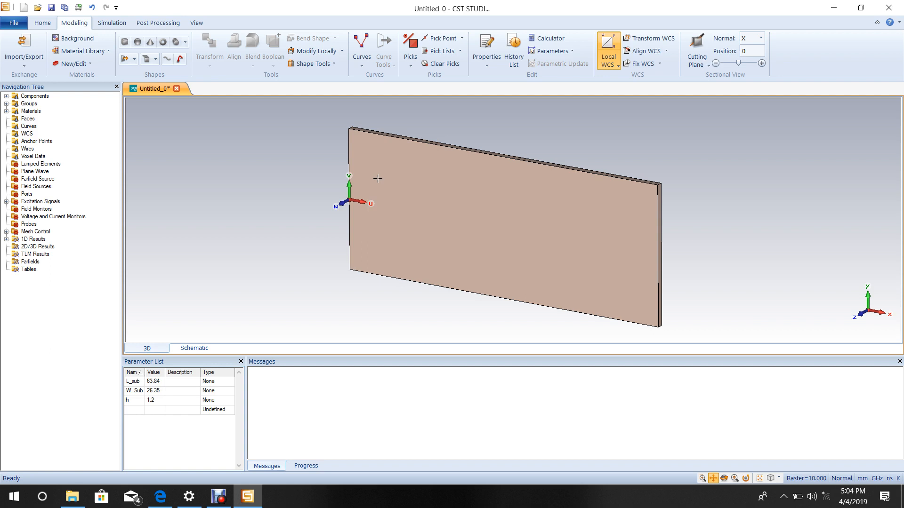
mouse_move(397, 198)
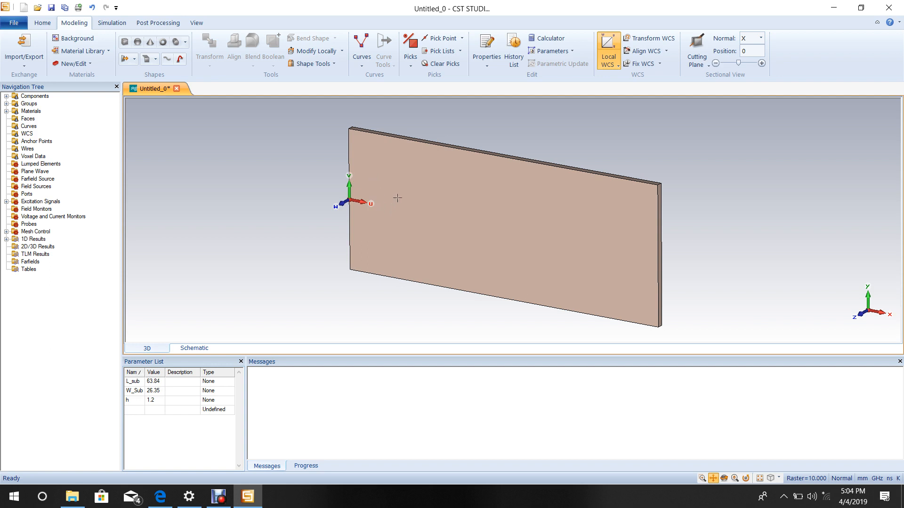
mouse_move(201, 93)
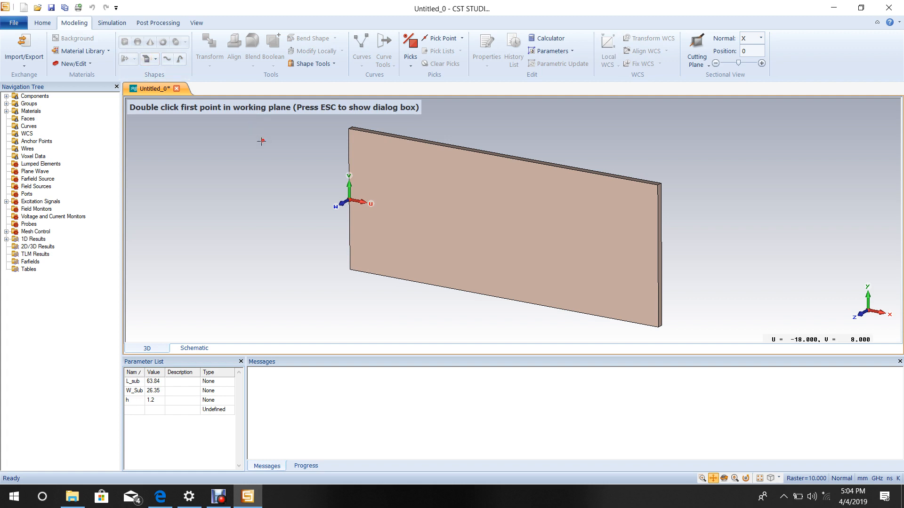
Start a brick named '5o ohm line' with U extents 0 to L_50.
key("Escape")
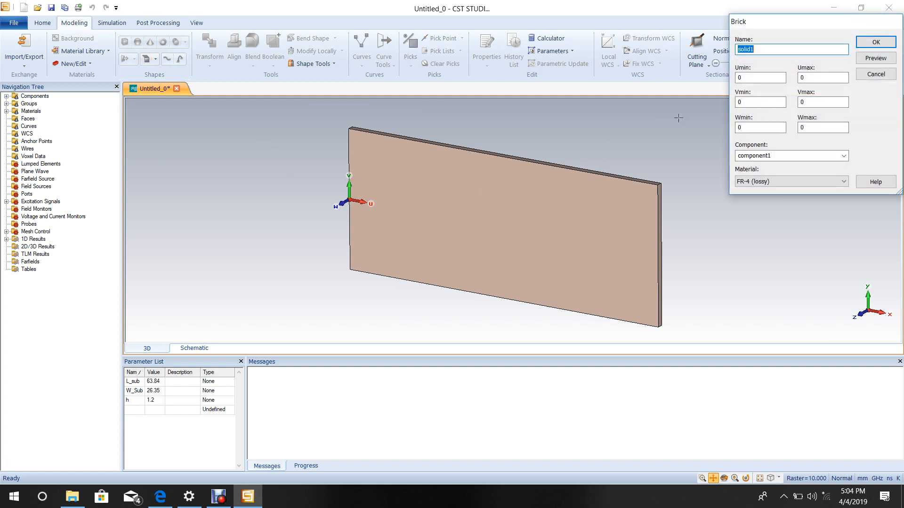
mouse_move(705, 102)
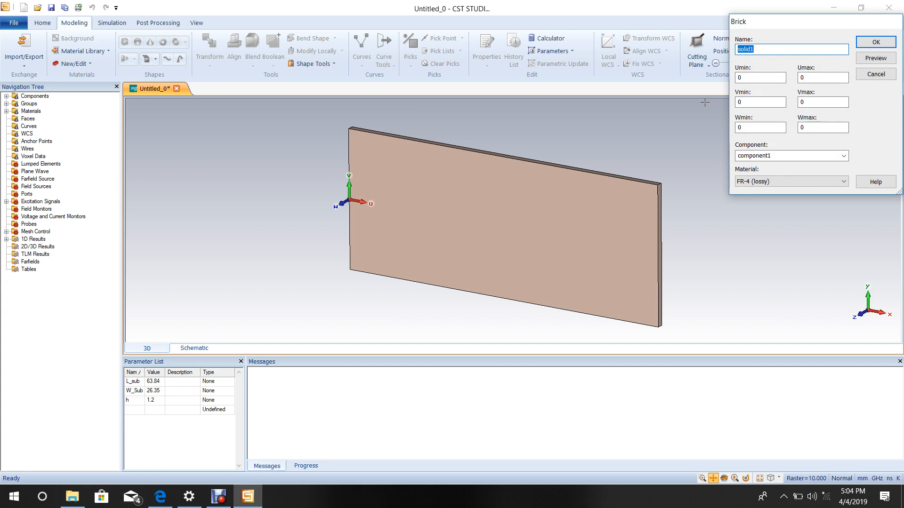
type("5")
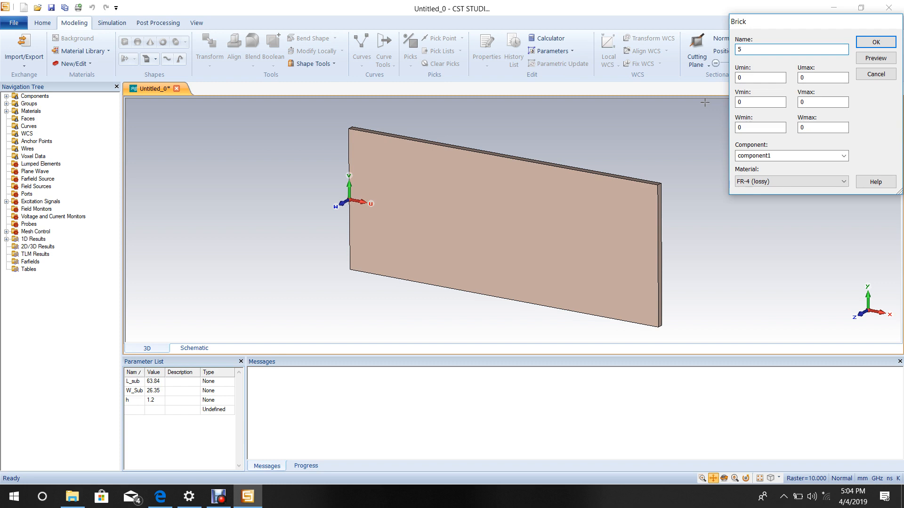
type("o")
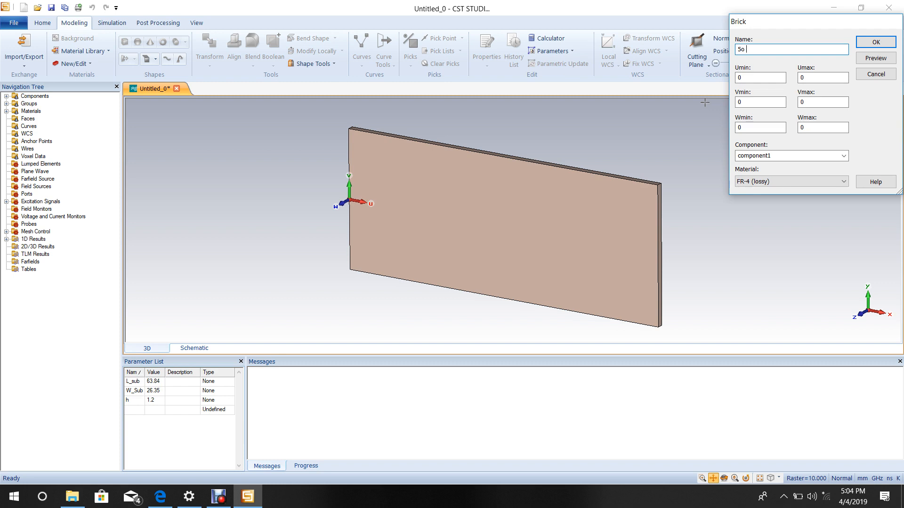
type("ohm")
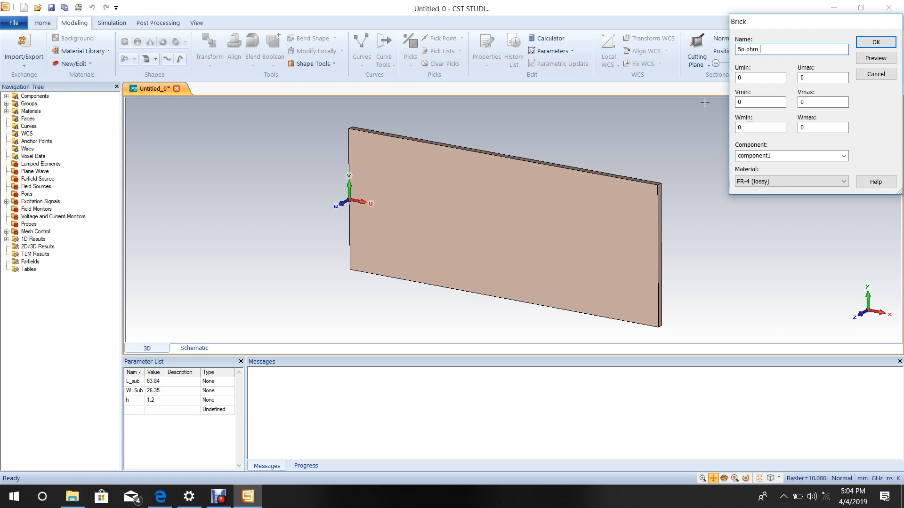
type("line")
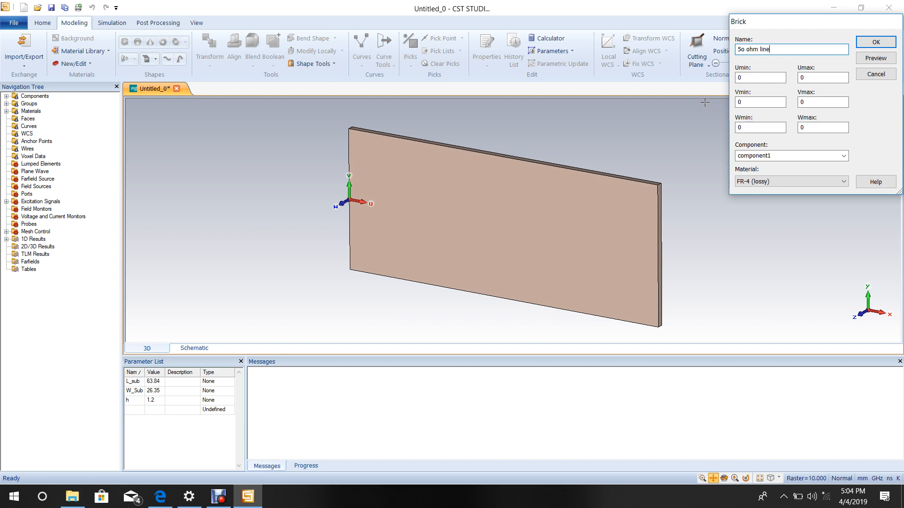
left_click(759, 77)
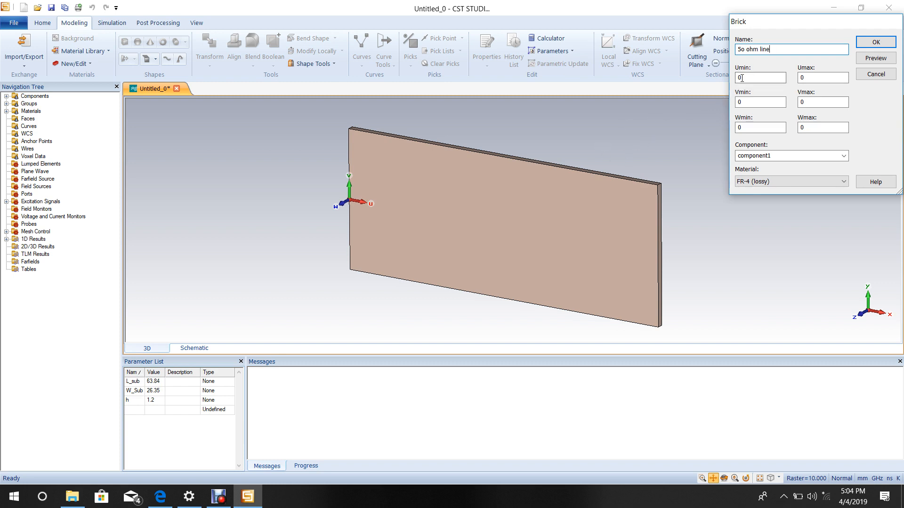
left_click(760, 77)
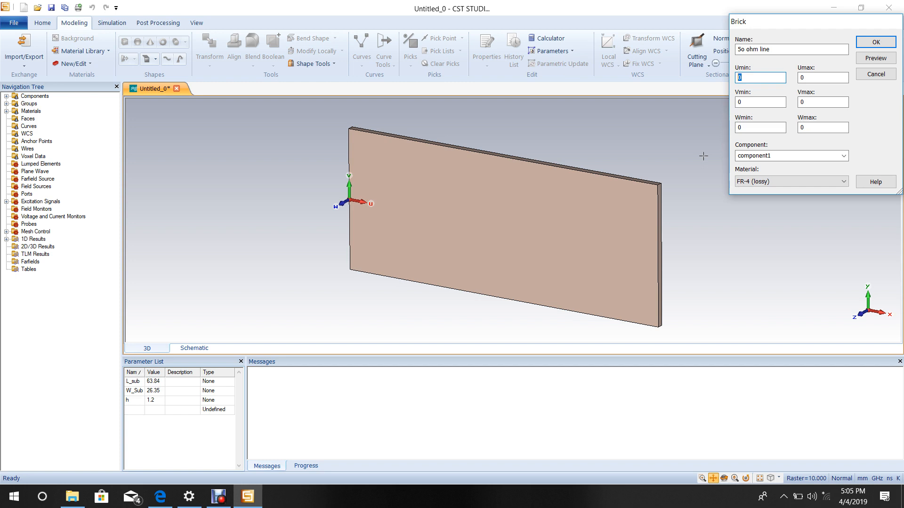
left_click(823, 77)
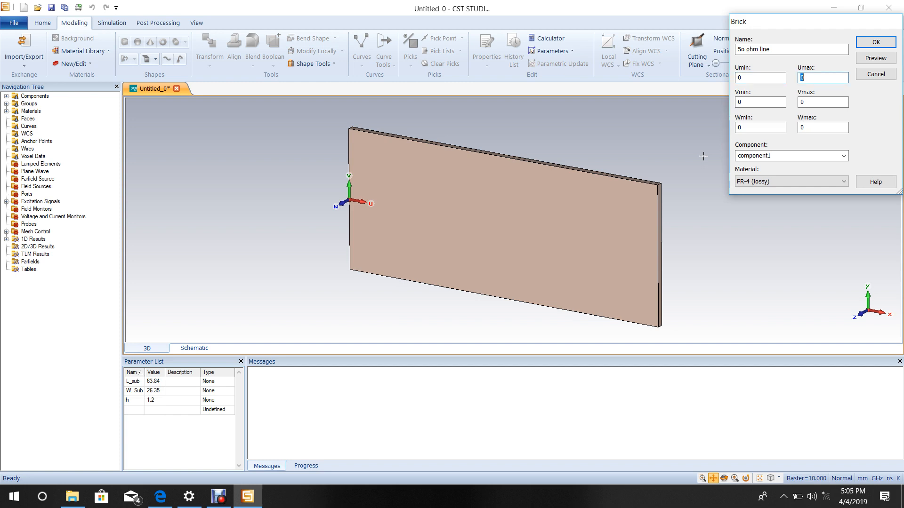
type("L")
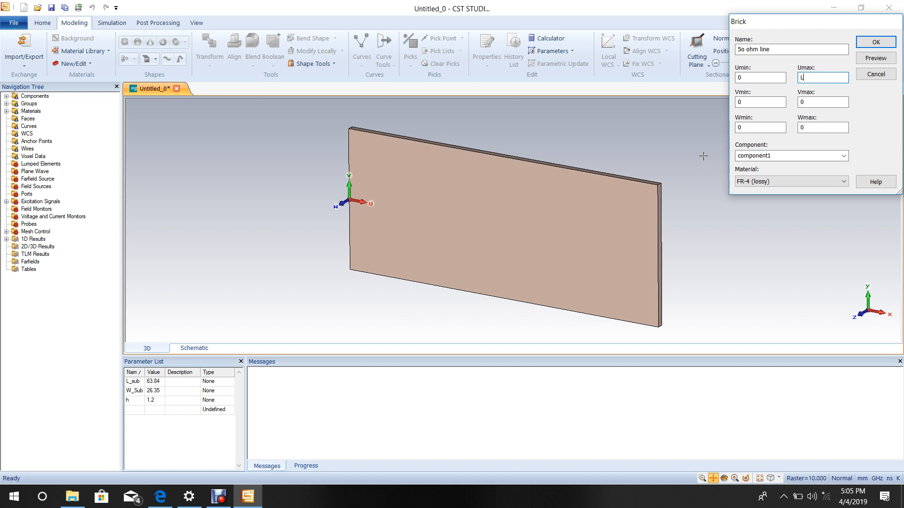
type("_")
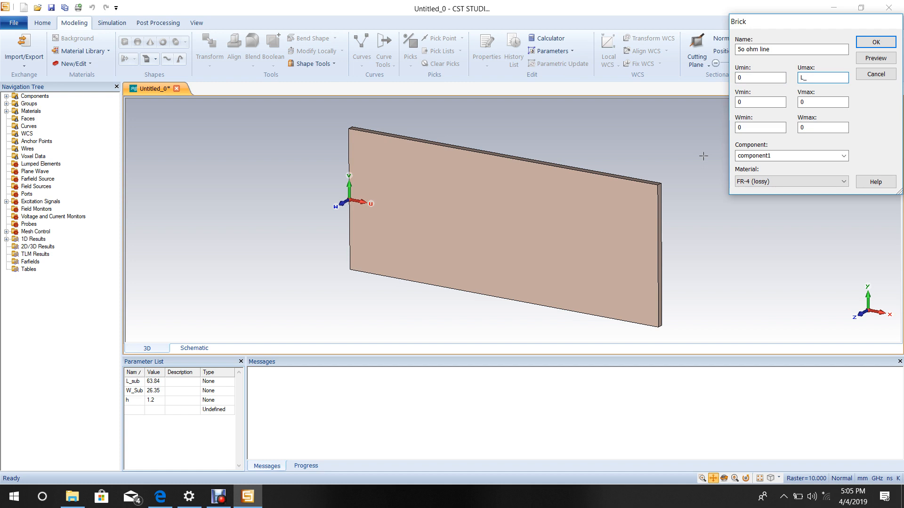
type("_50")
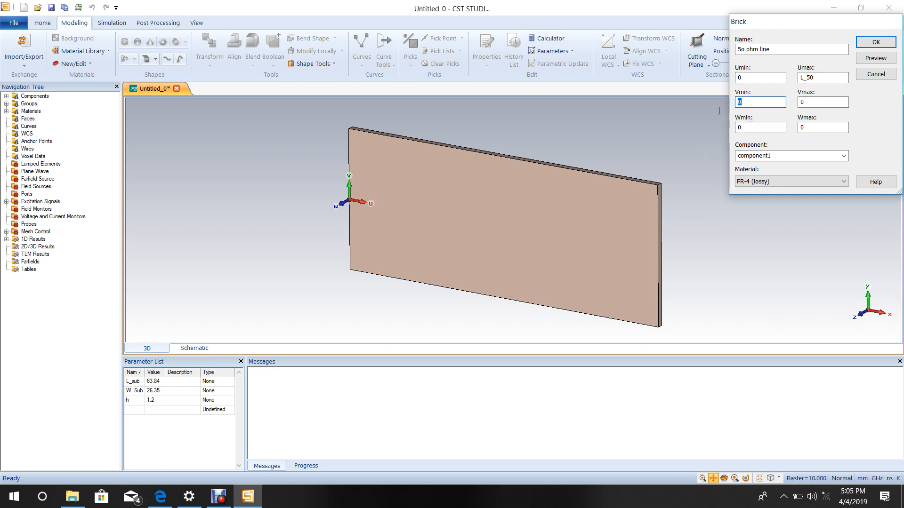
mouse_move(718, 111)
type("-")
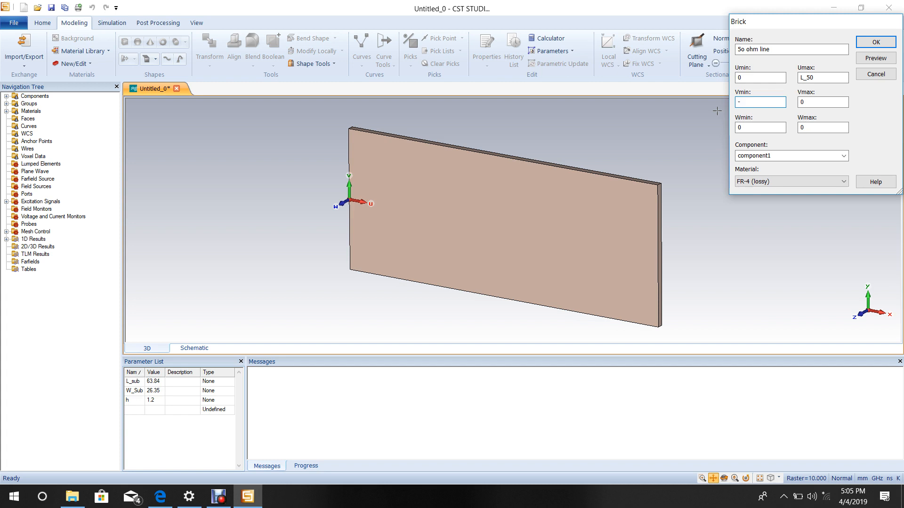
Set the line brick's V extents to -w_50/2 to w_50/2 and Wmax to mt.
type("w")
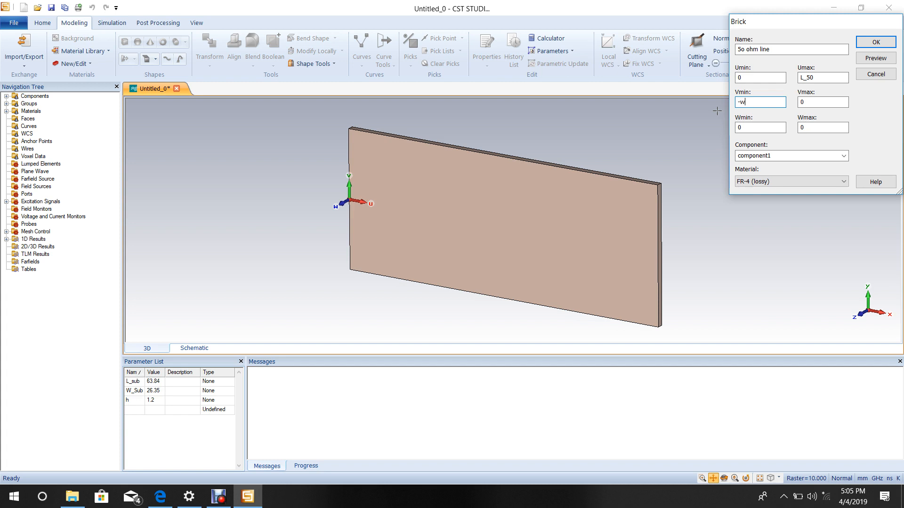
type("_")
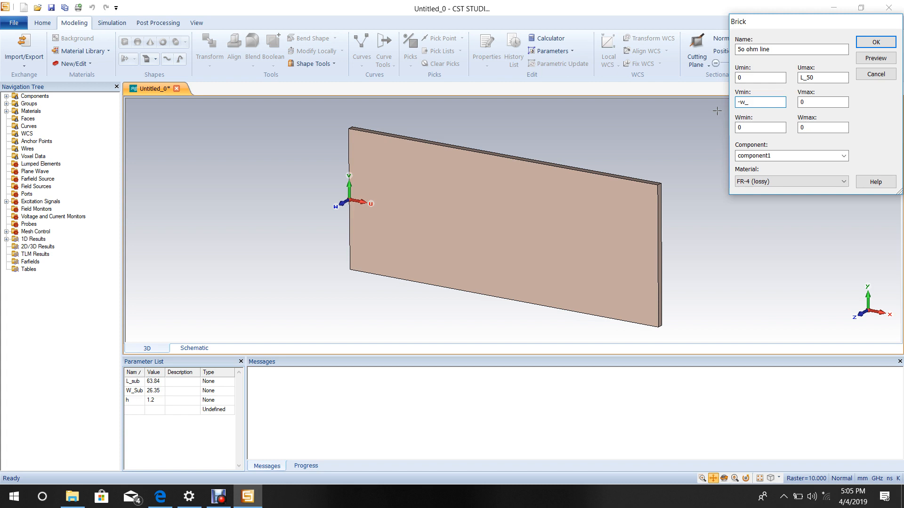
type("50")
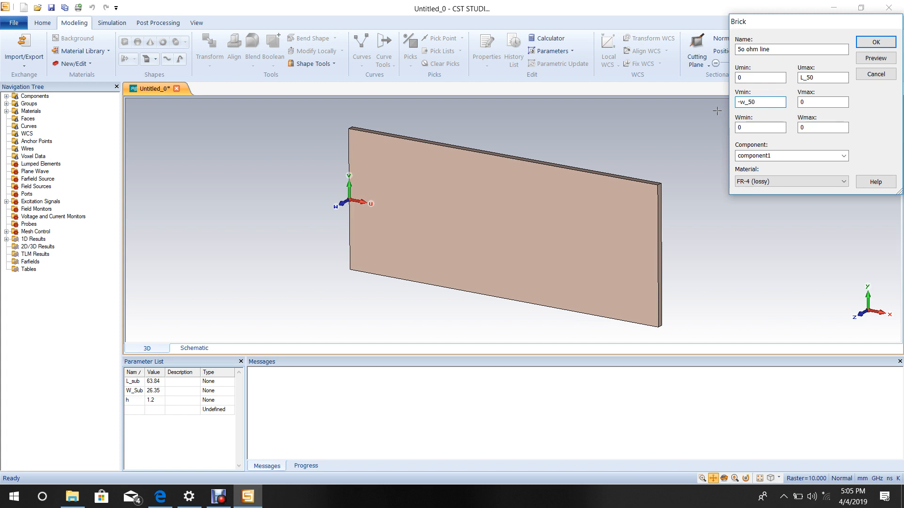
type("/2")
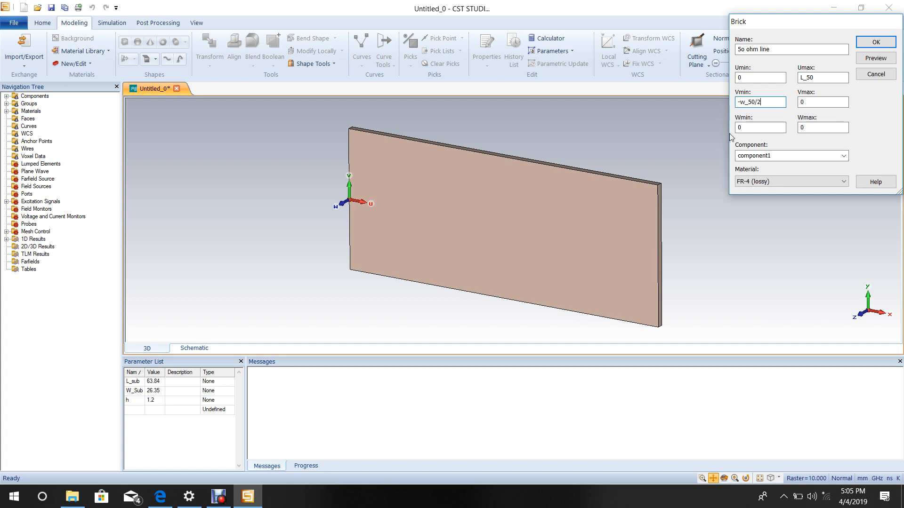
triple_click(760, 102)
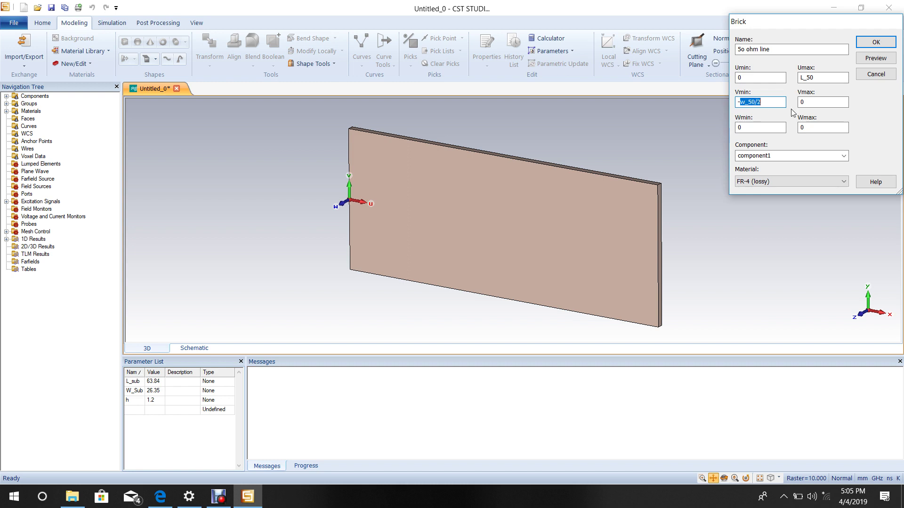
left_click(821, 102)
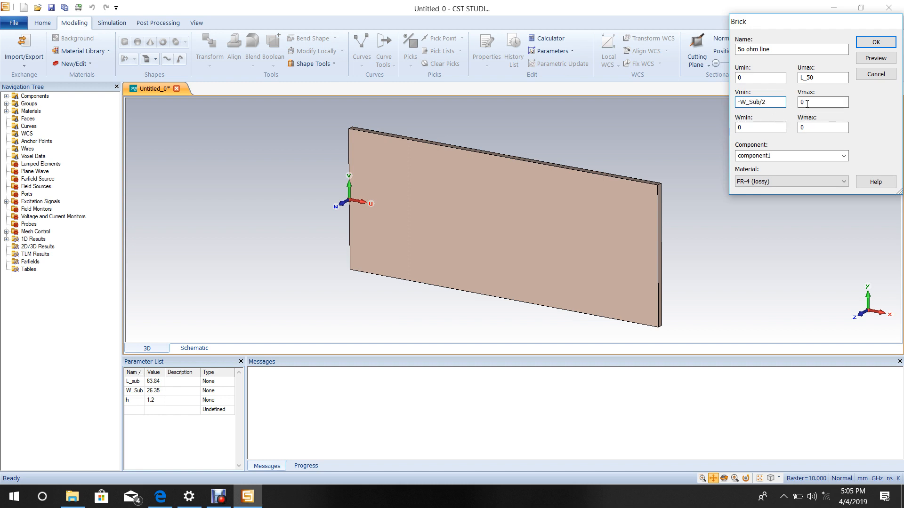
type("W_Sub/2")
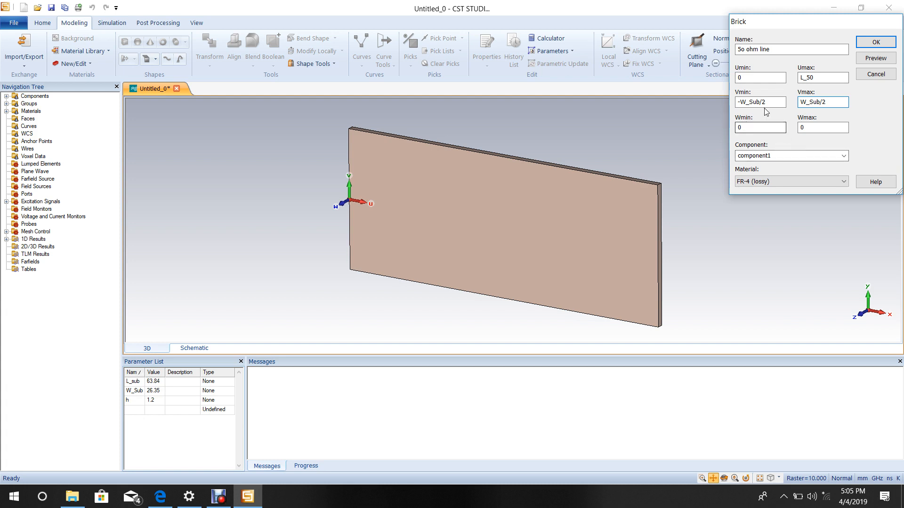
left_click(744, 101)
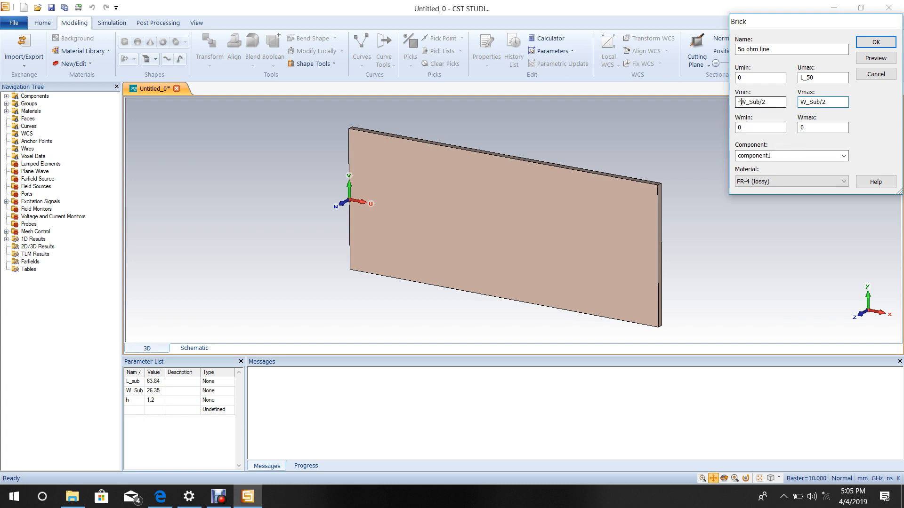
left_click(760, 102)
type("50")
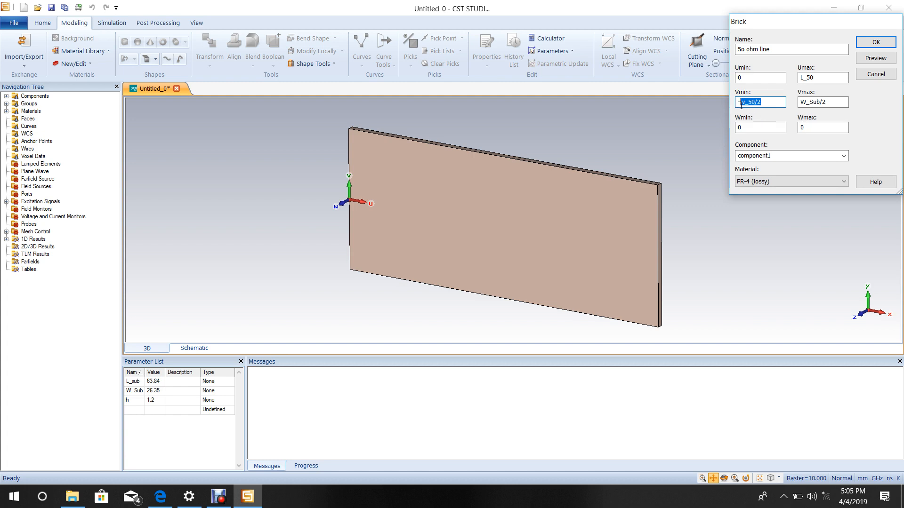
left_click(823, 102)
type("w_50")
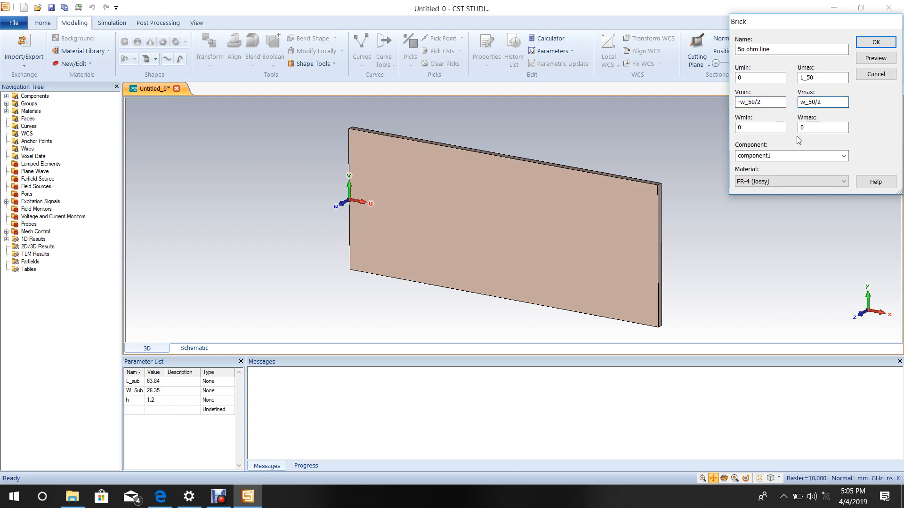
left_click(823, 128)
type("mt")
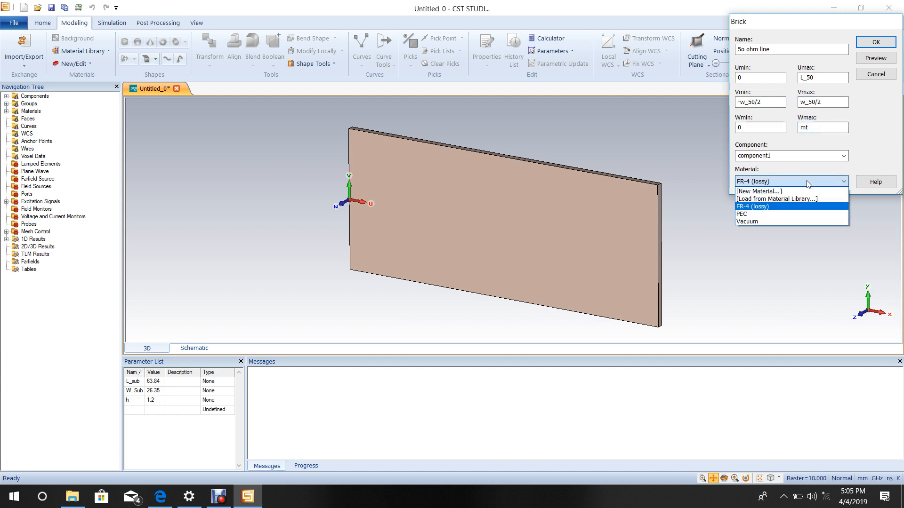
Load Copper (pure) from the material library as the 50 ohm line's material.
left_click(777, 198)
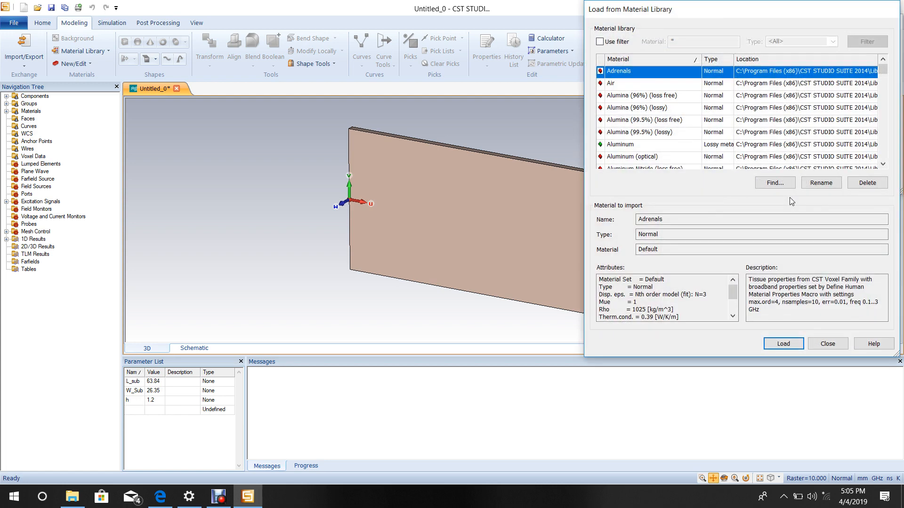
left_click(600, 41)
type("copper")
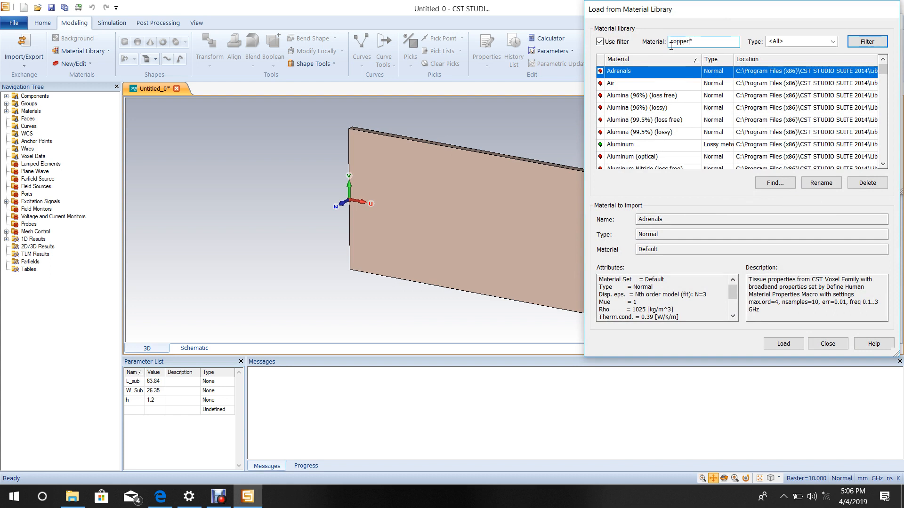
left_click(866, 40)
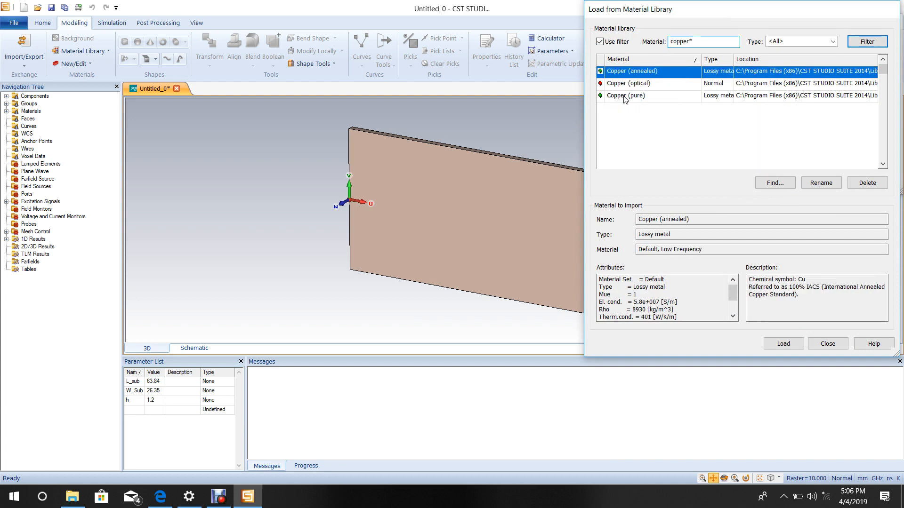
left_click(634, 96)
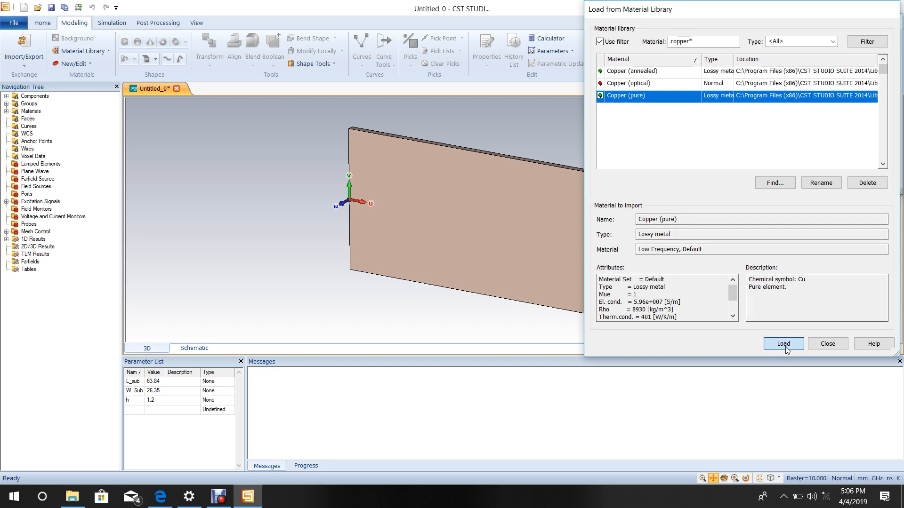
left_click(783, 344)
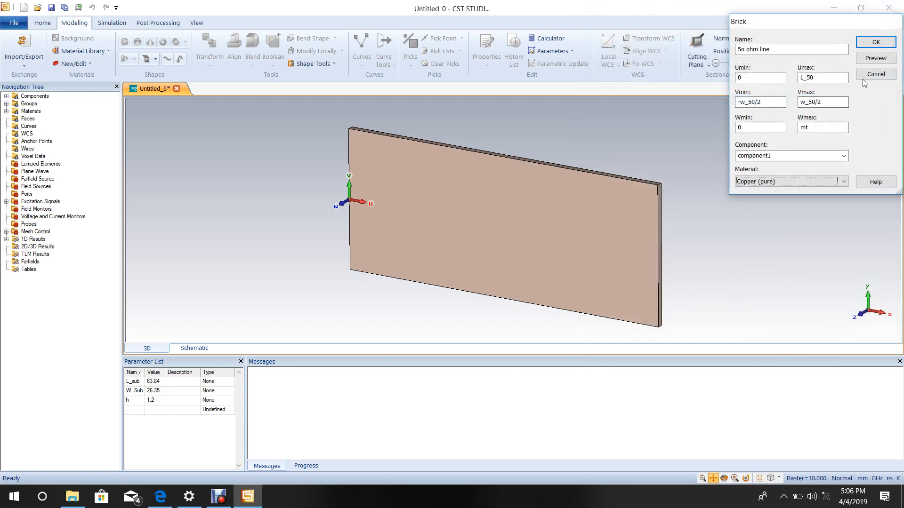
Confirm the line brick and define L_50 = 10 and w_50 = 2.35.
left_click(874, 42)
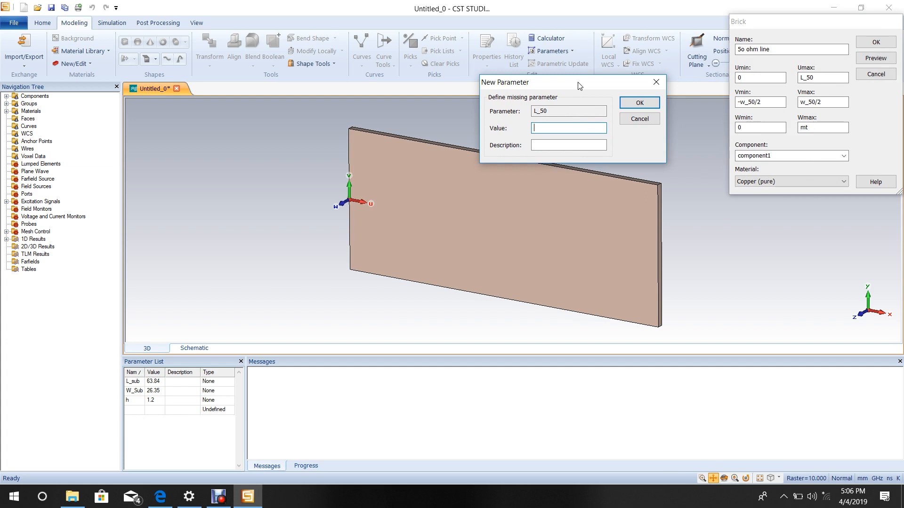
type("10")
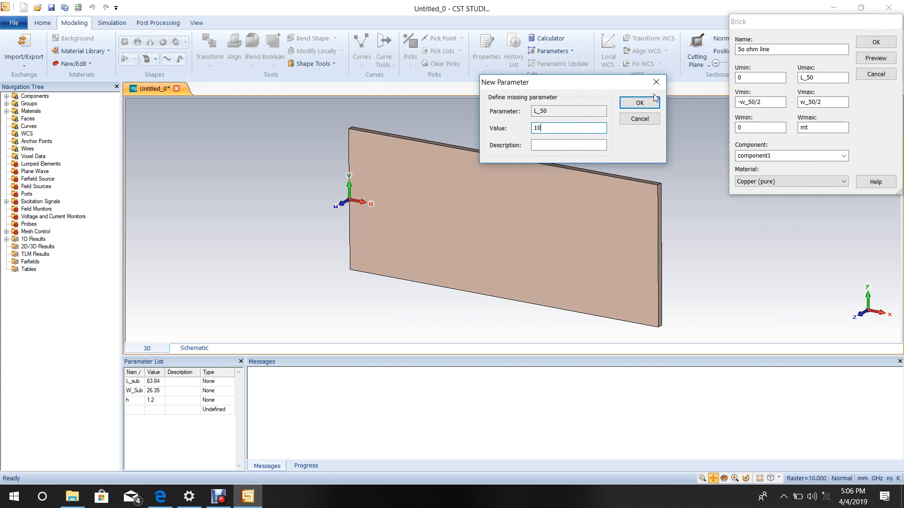
left_click(638, 103)
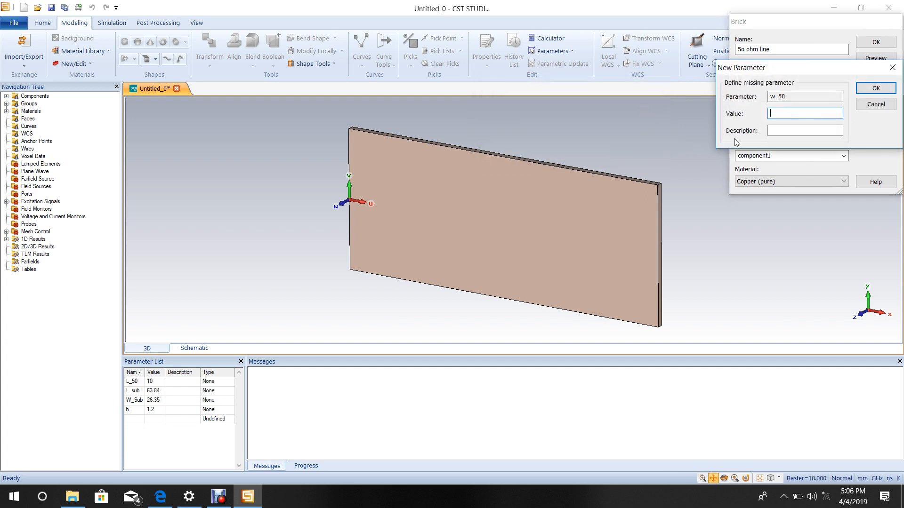
type("2.")
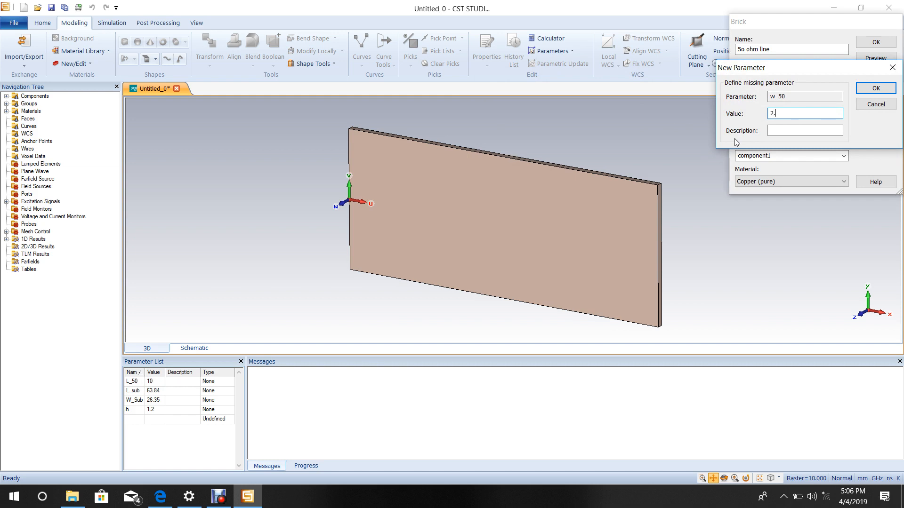
type("35")
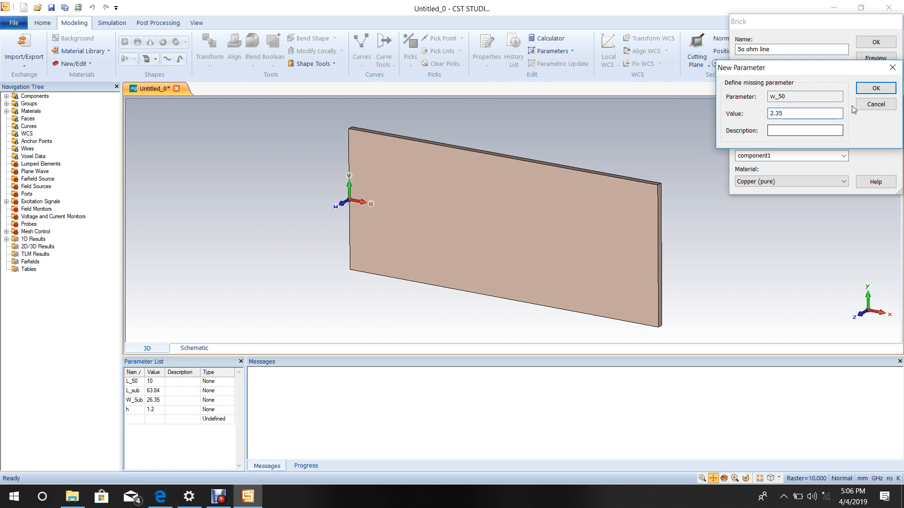
left_click(874, 88)
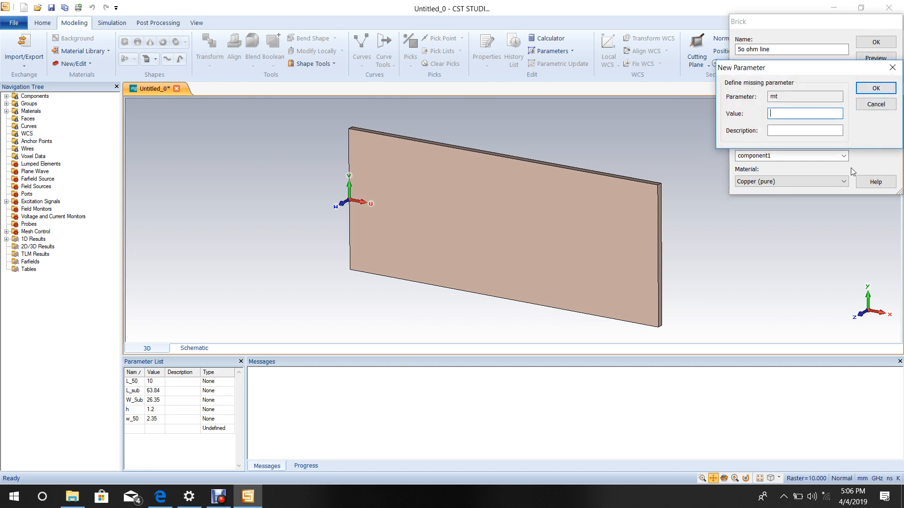
Define metal thickness mt = 0.035, creating the copper 50 ohm line.
type("0")
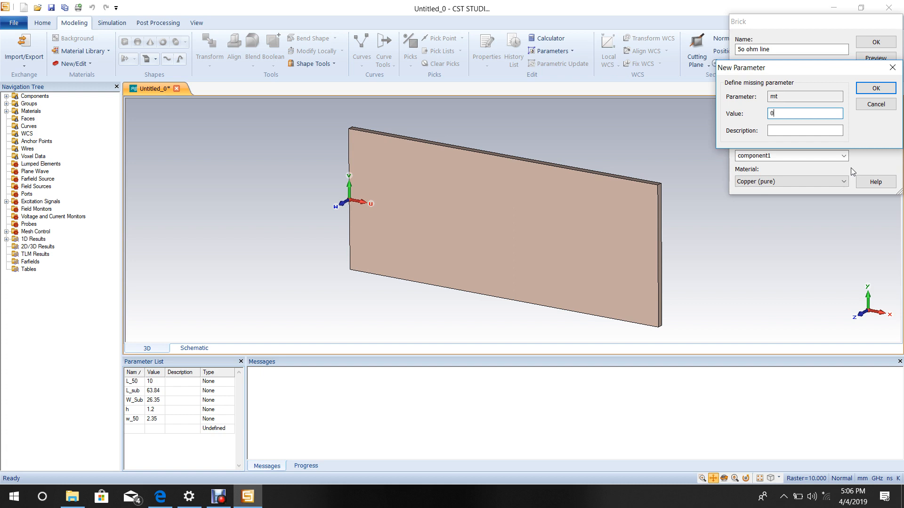
type(".3")
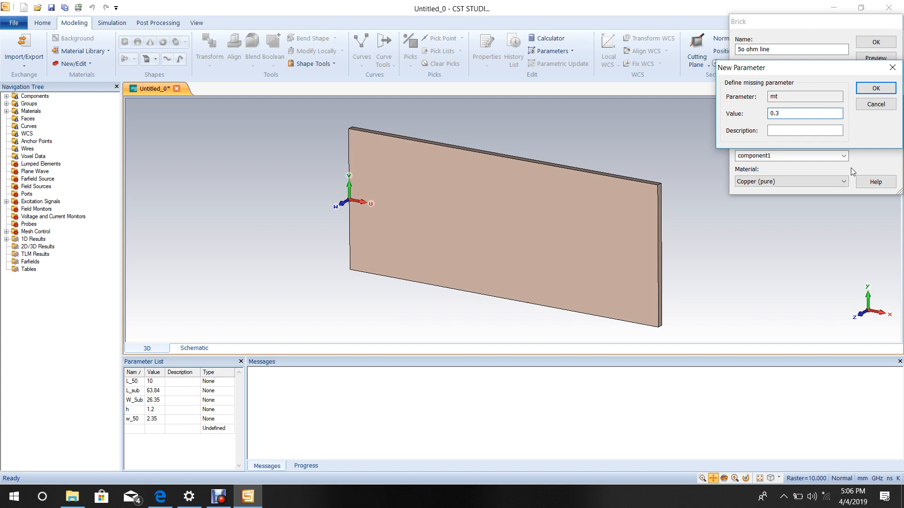
type("0.03")
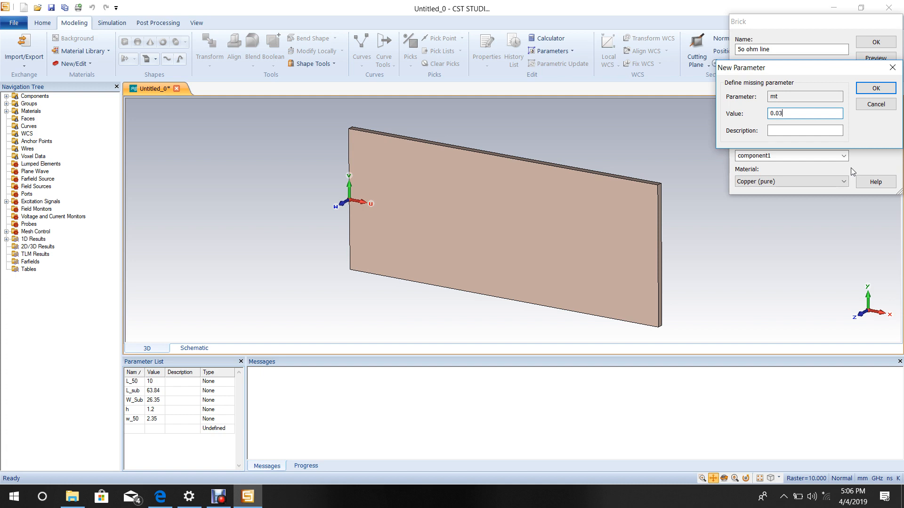
type("5")
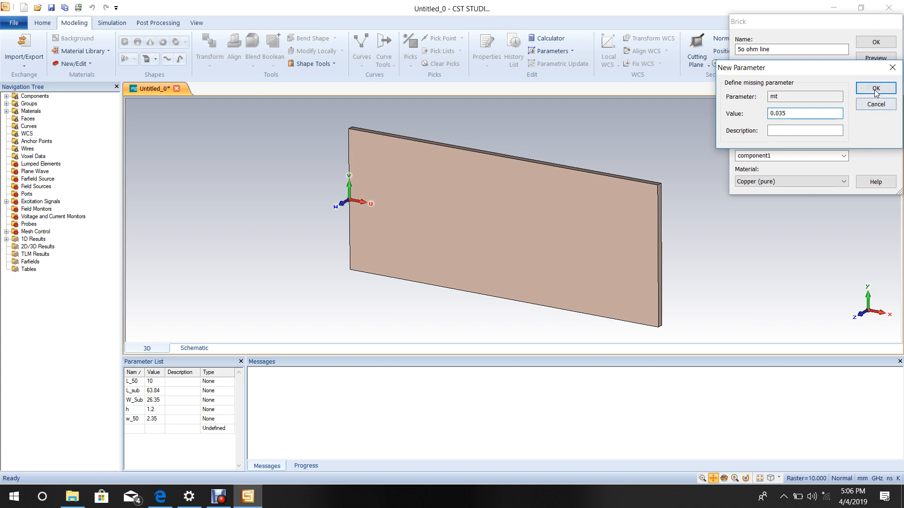
left_click(875, 87)
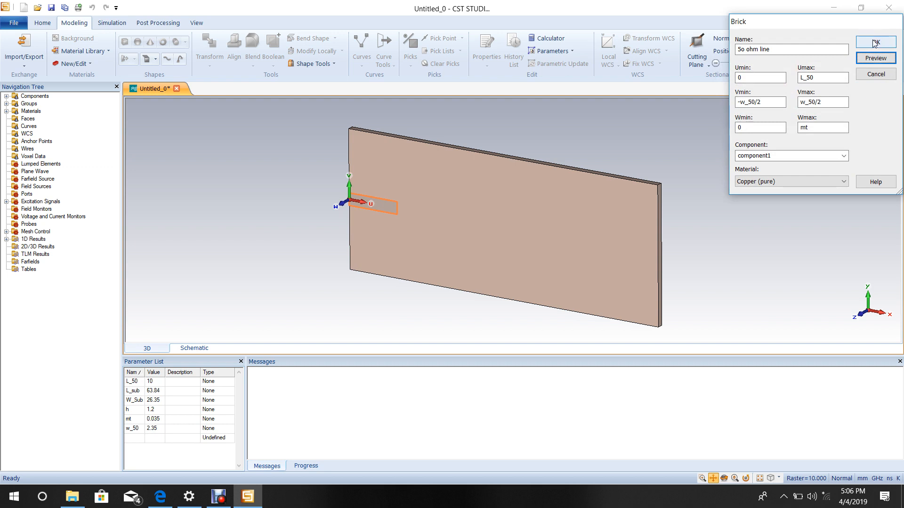
Create the 50 ohm copper strip and move the local WCS along U by L_50 to its far end.
left_click(874, 42)
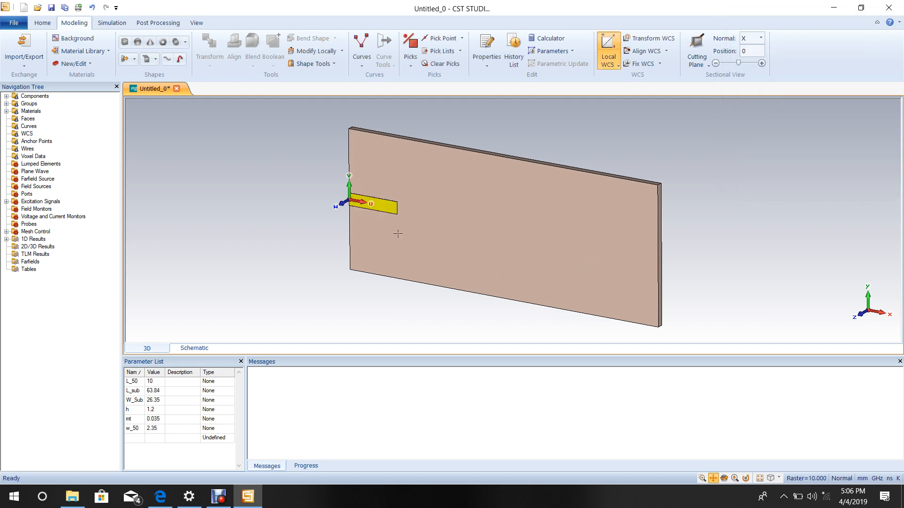
mouse_move(575, 135)
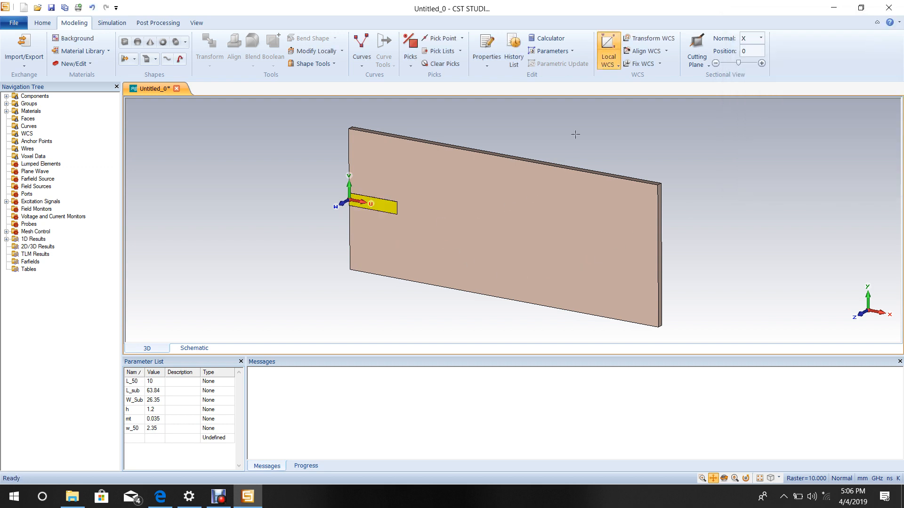
left_click(650, 37)
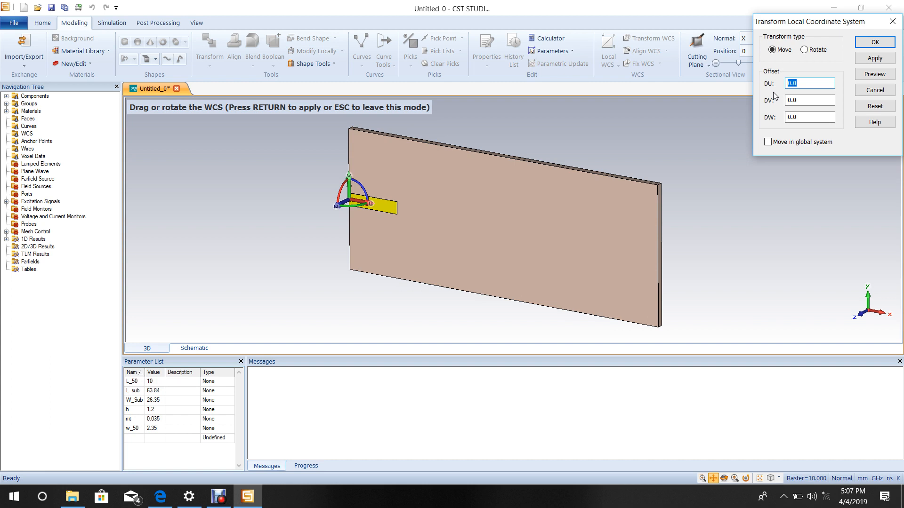
type("L")
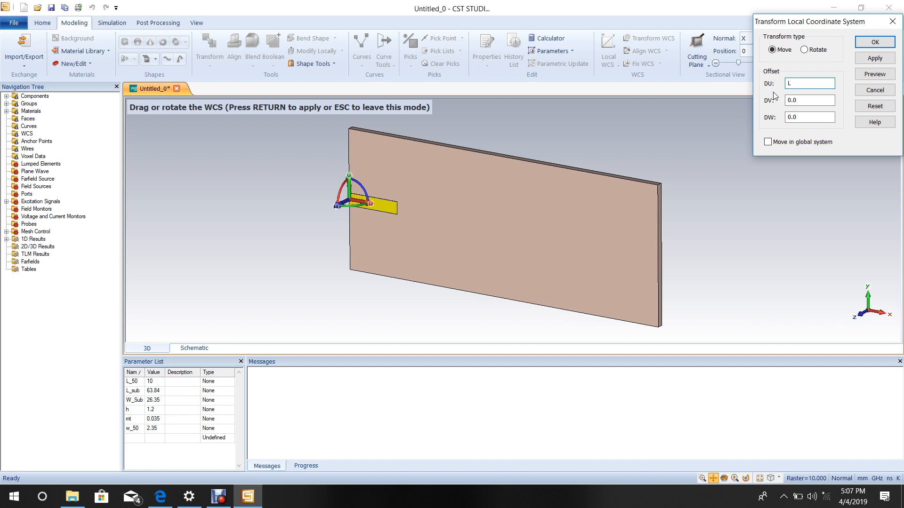
type("_50")
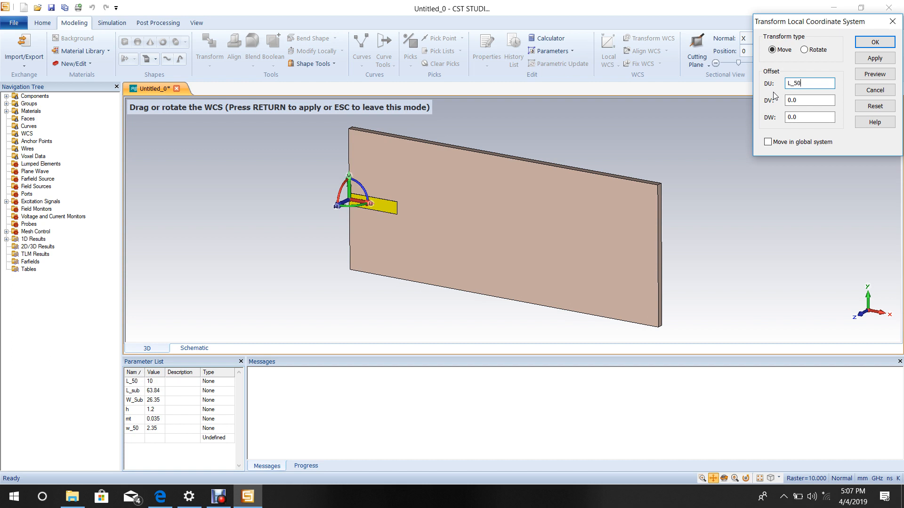
left_click(874, 73)
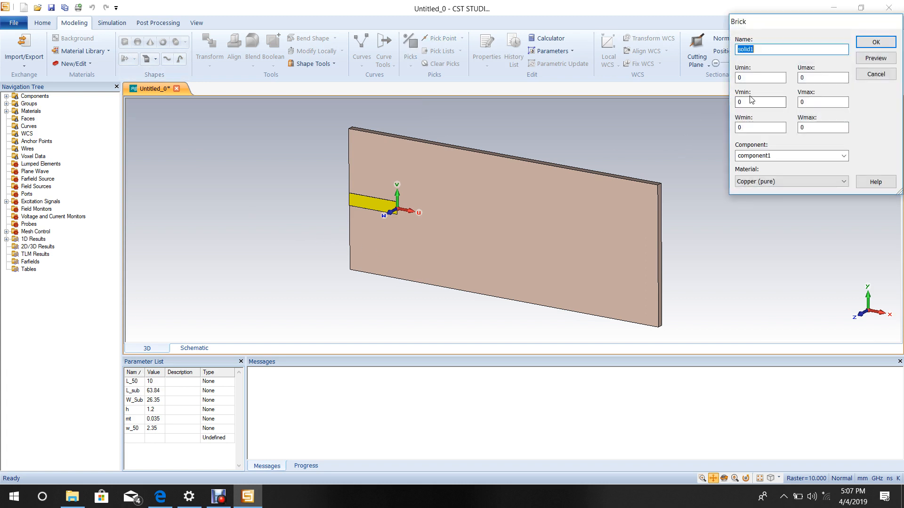
Name the brick '70 ohm line' and set its length from 0 to l_70.
type("70")
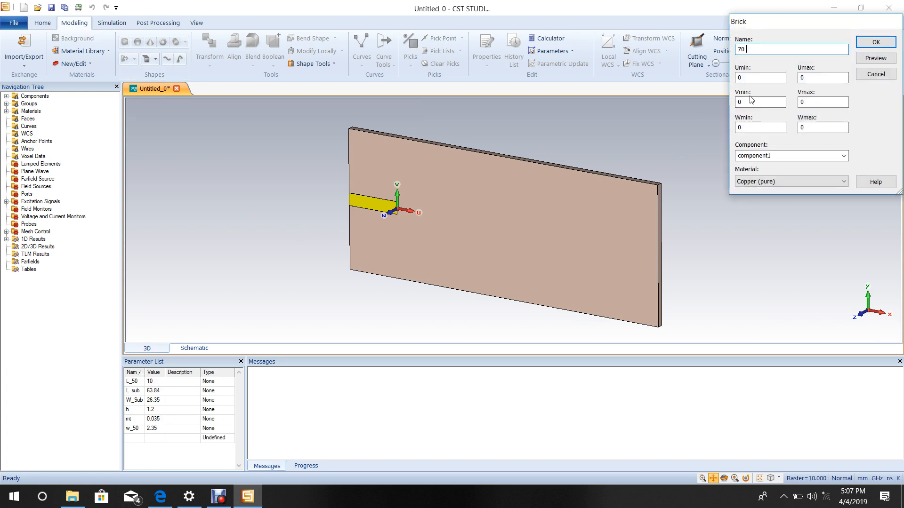
type("ohm")
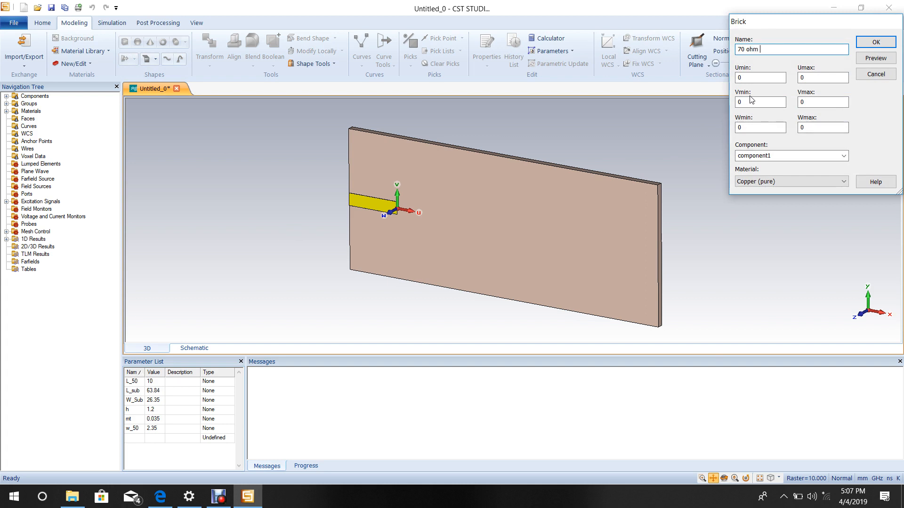
type("line")
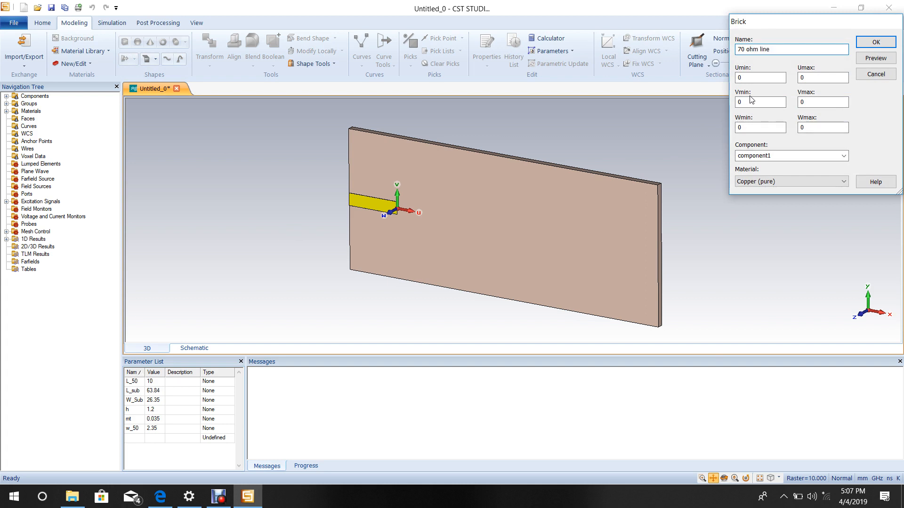
left_click(759, 77)
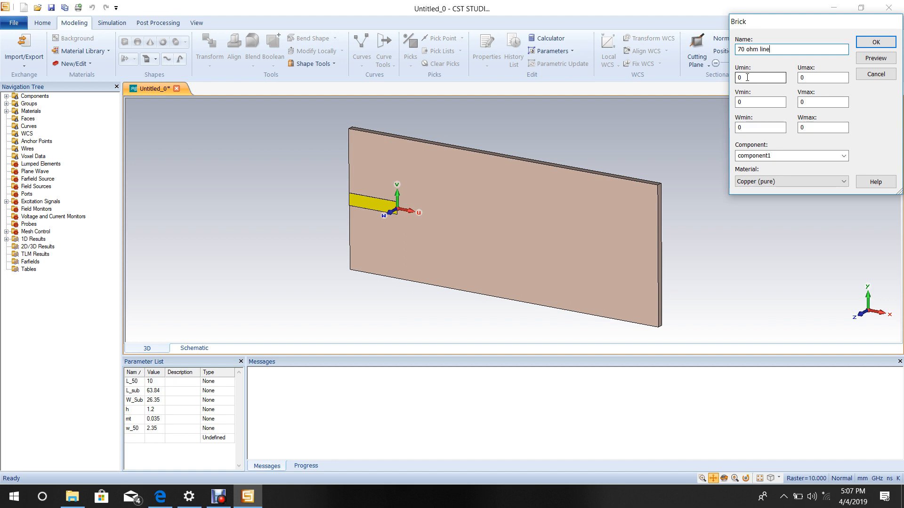
left_click(759, 78)
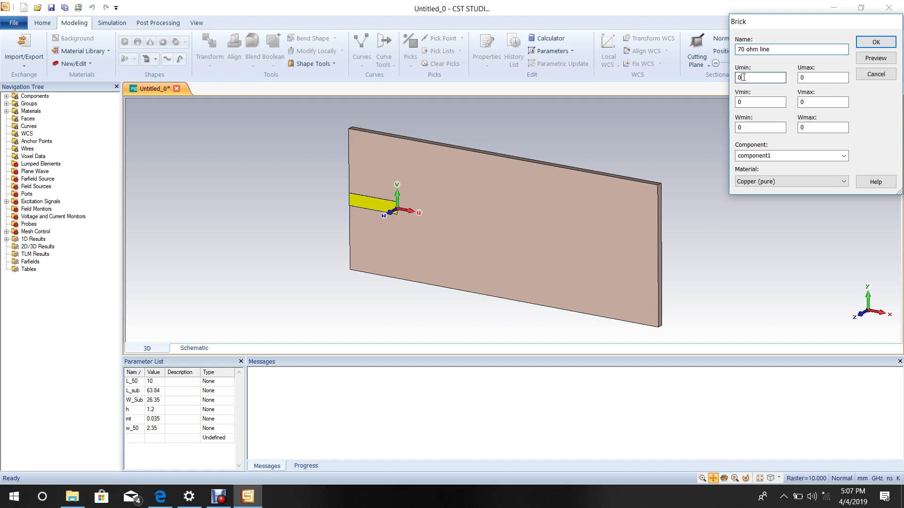
triple_click(760, 78)
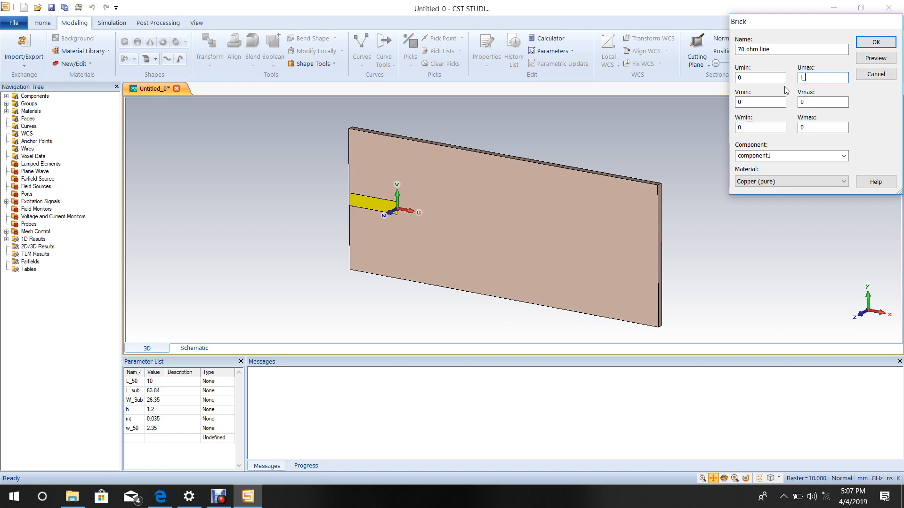
type("70")
left_click(760, 102)
type("-")
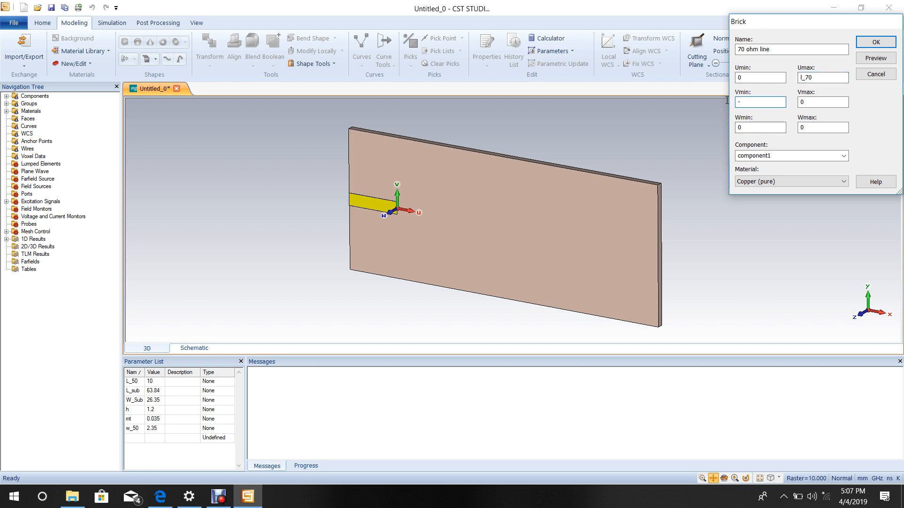
Set width to ±w_70/2, thickness 0 to mt, material Copper (pure), and confirm the brick.
type("w")
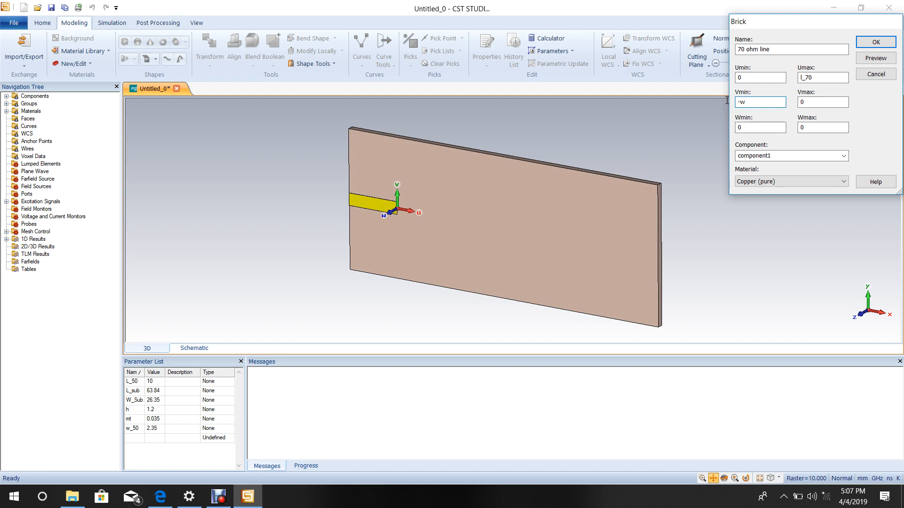
type("_")
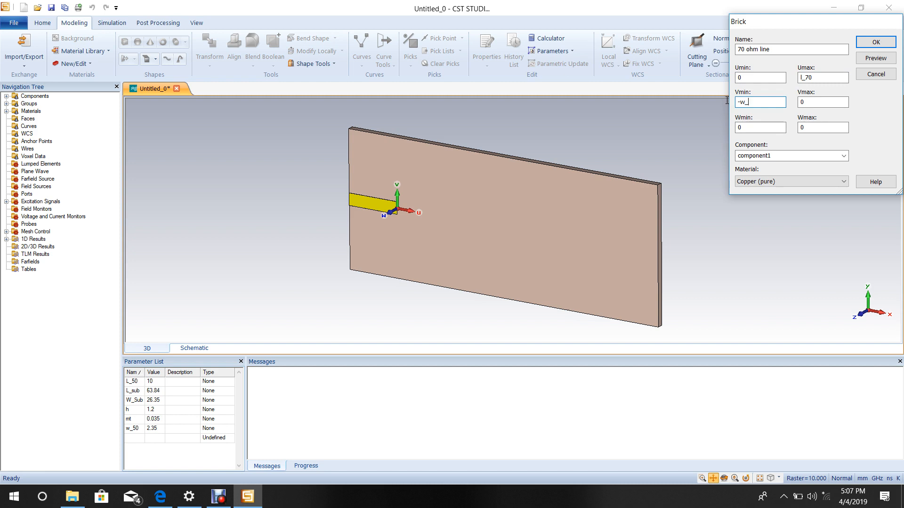
type("70/2")
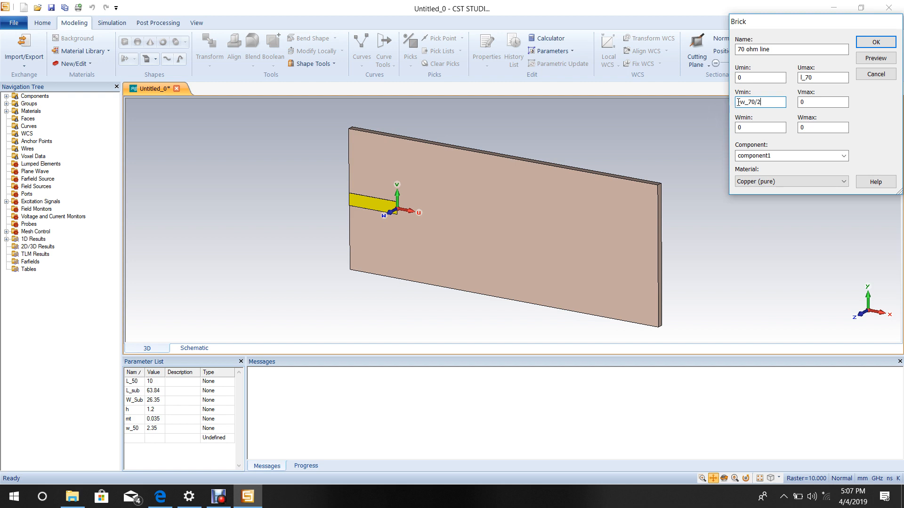
triple_click(760, 101)
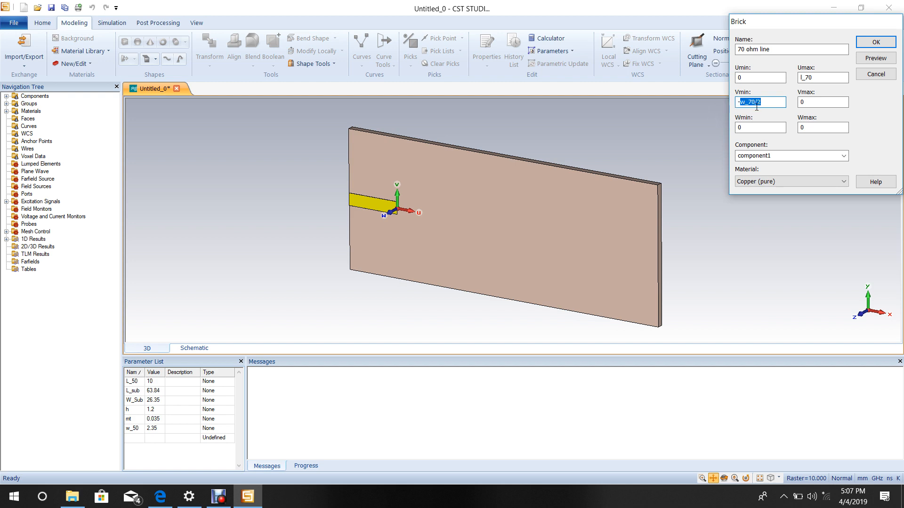
left_click(821, 102)
type("w_70/2")
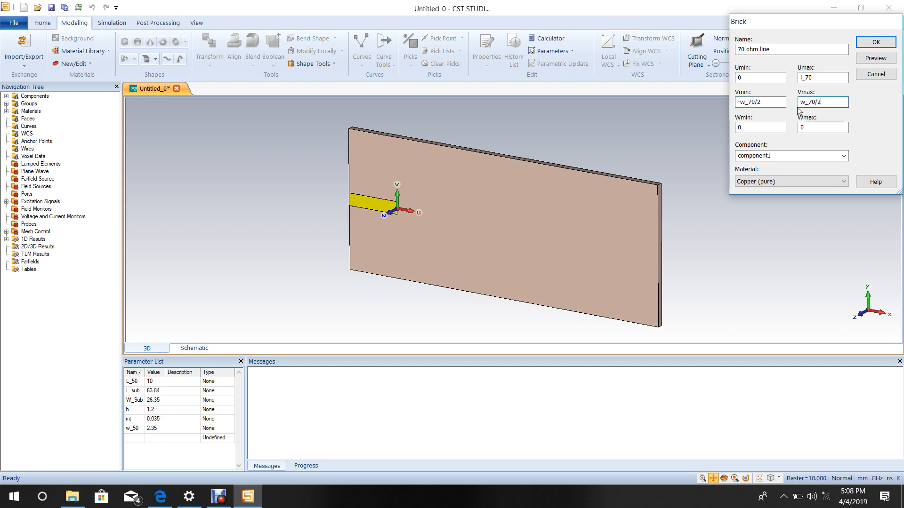
left_click(823, 127)
type("m")
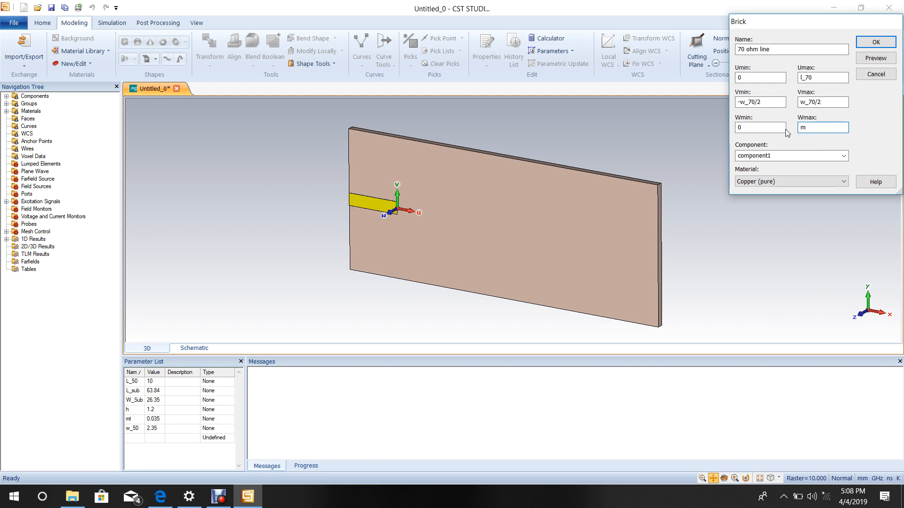
type("t")
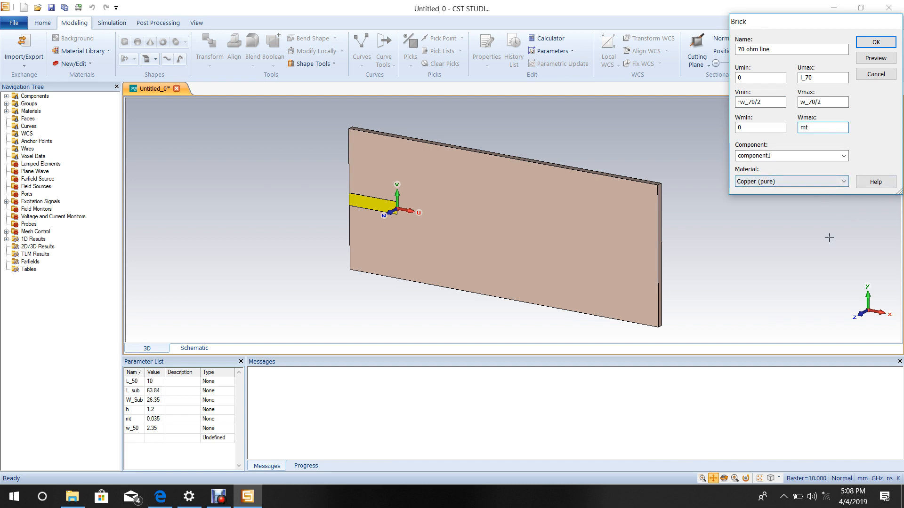
left_click(874, 58)
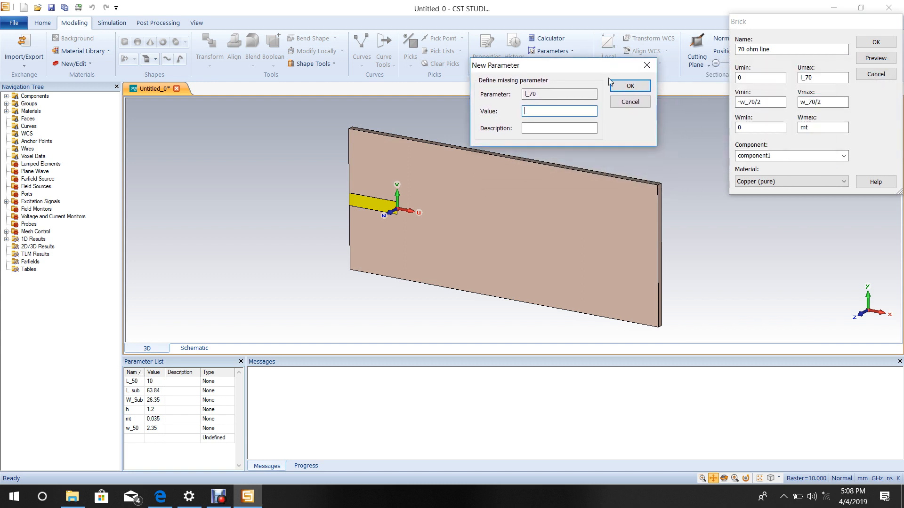
mouse_move(558, 111)
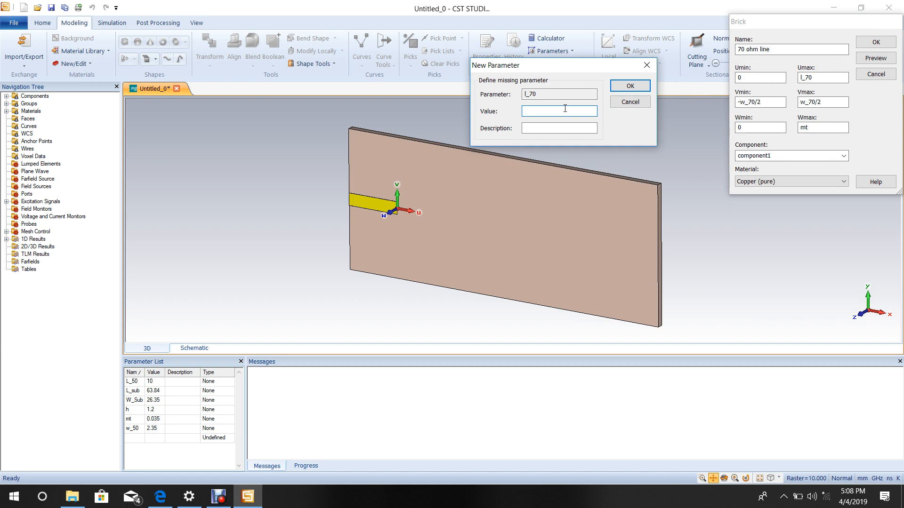
Define new parameters l_70 = 41.84 and w_70 = 1.23, then build the 70 ohm copper strip.
left_click(558, 112)
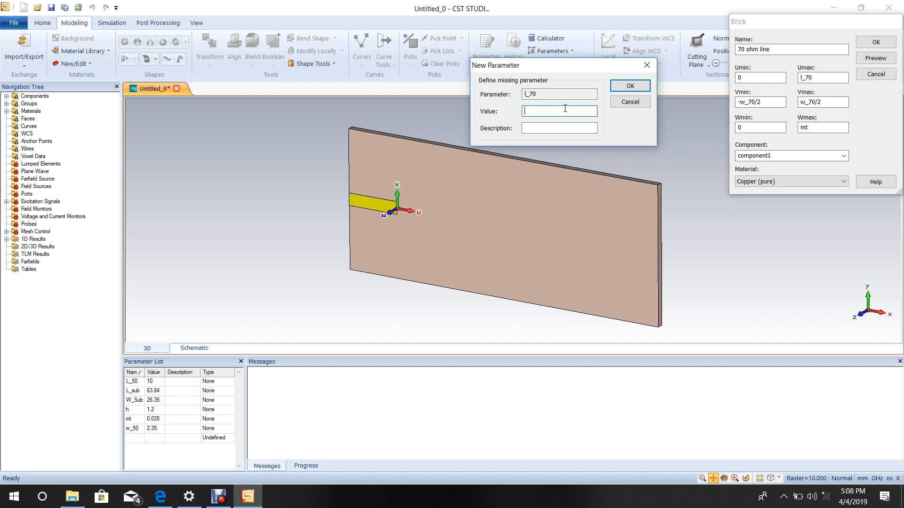
type("41")
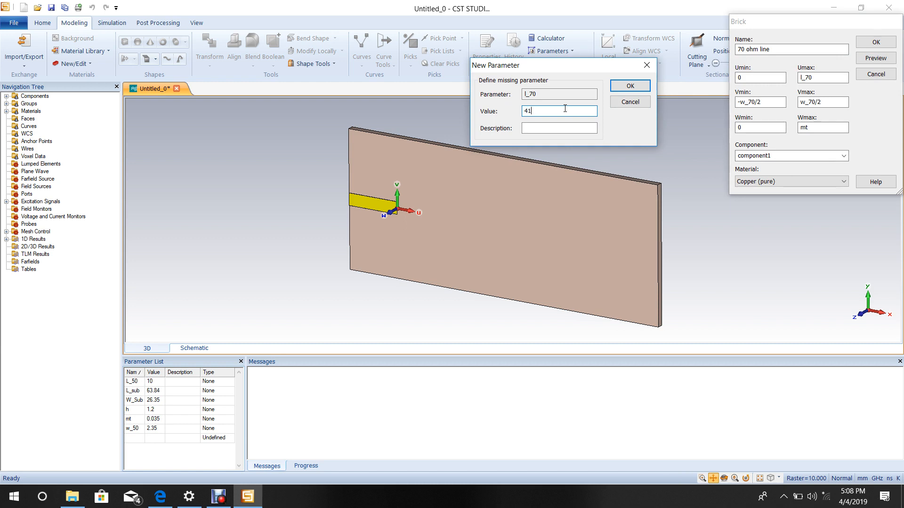
type(".")
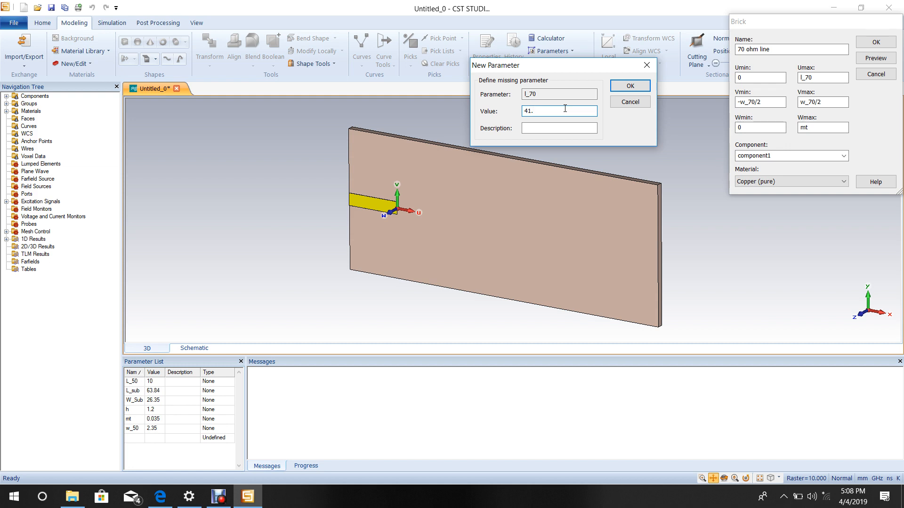
type("84")
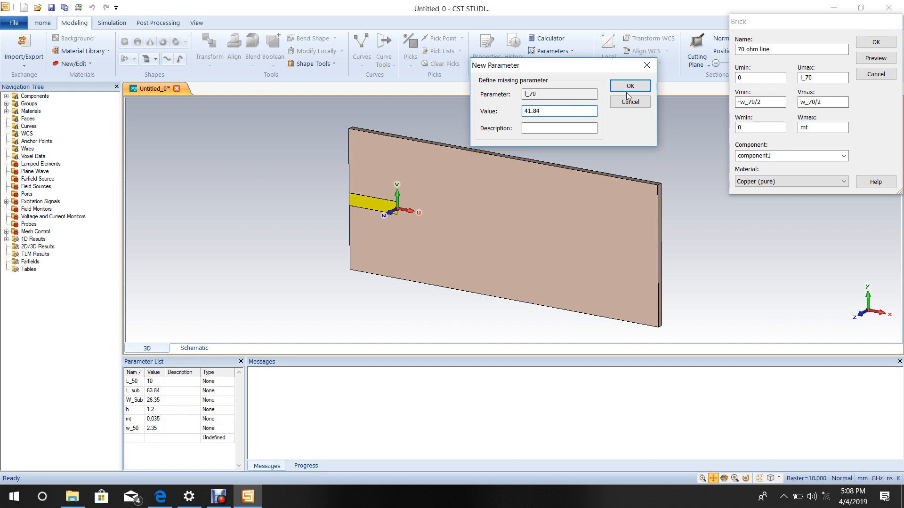
left_click(628, 86)
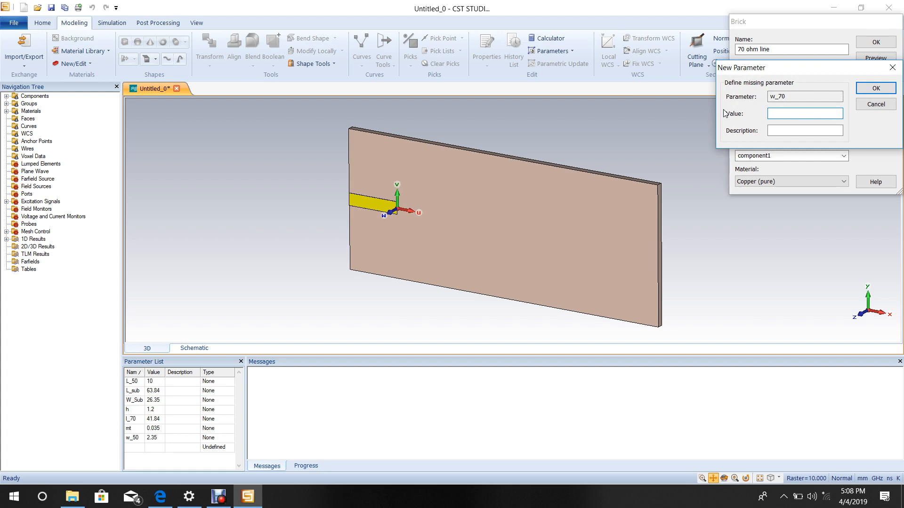
type("1.2")
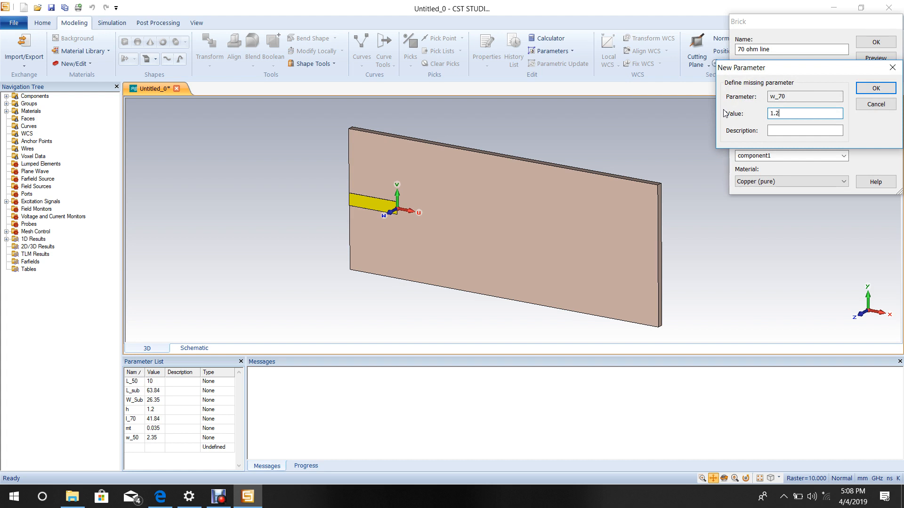
type("3")
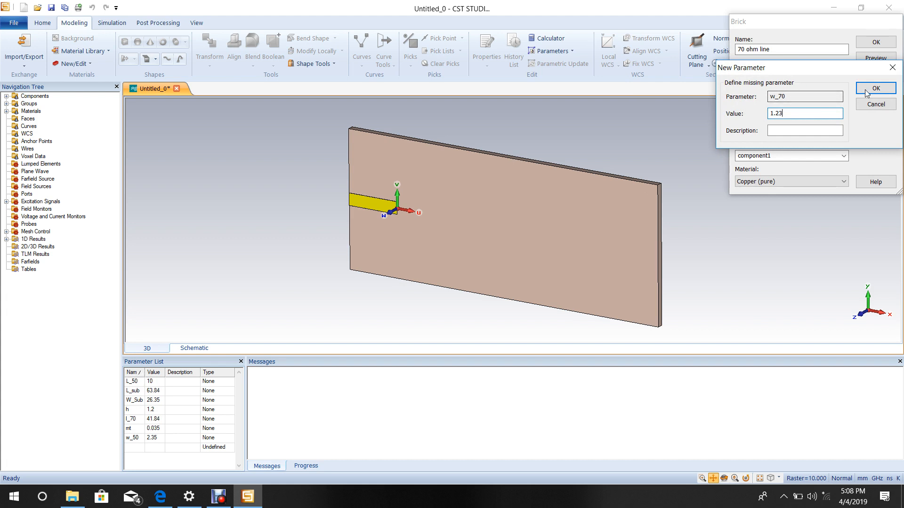
left_click(874, 88)
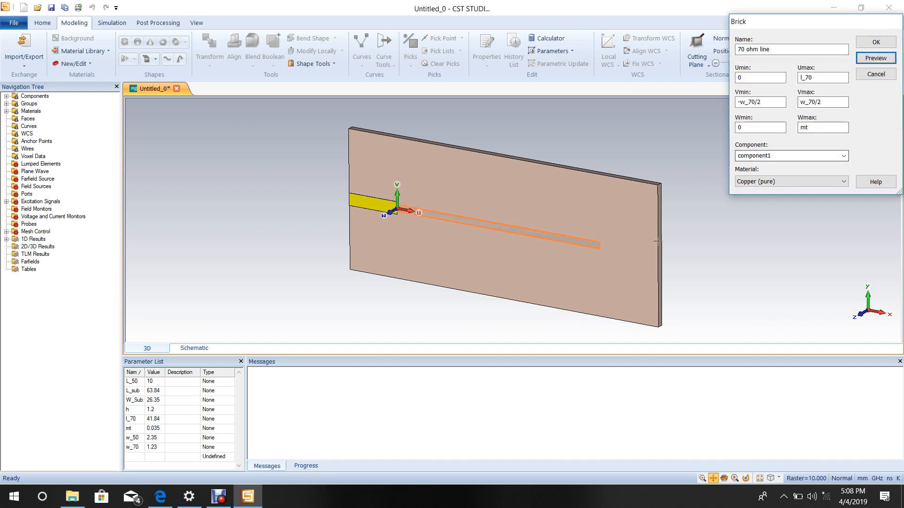
left_click(875, 41)
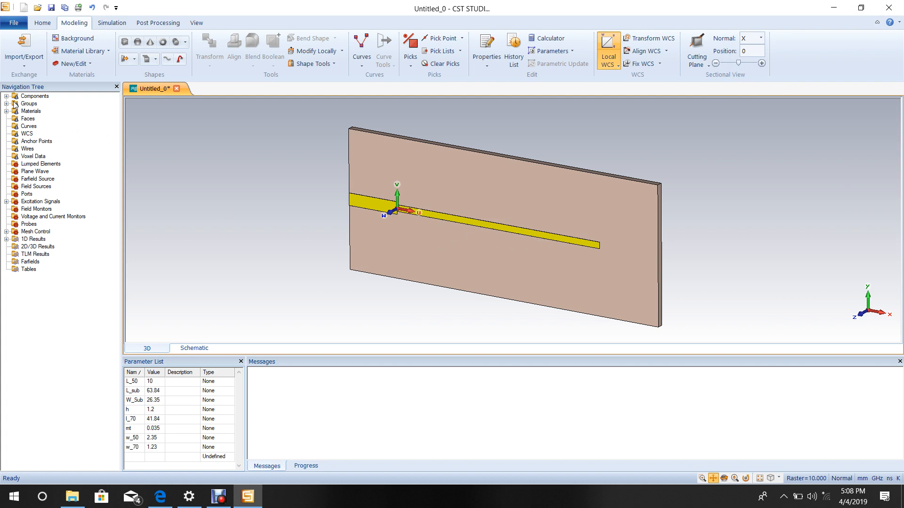
Expand component1 and select the line solids to merge with Boolean Add.
left_click(6, 96)
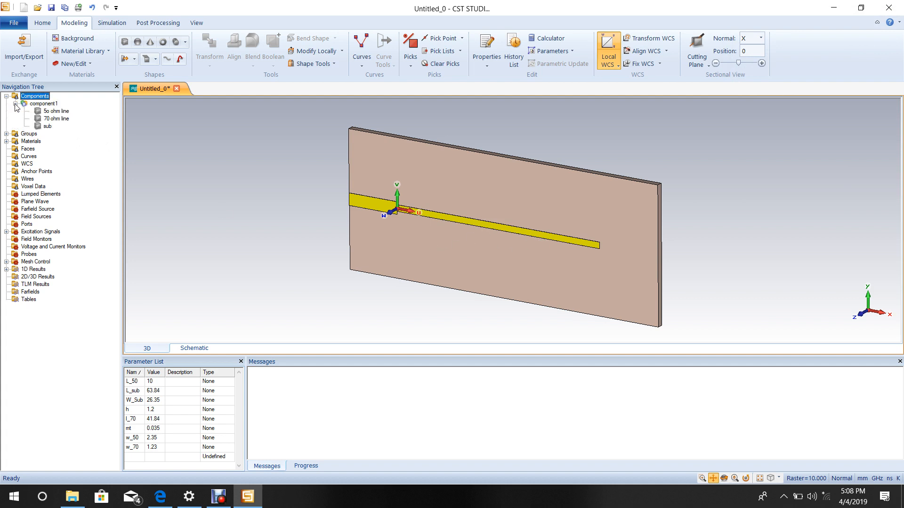
left_click(56, 119)
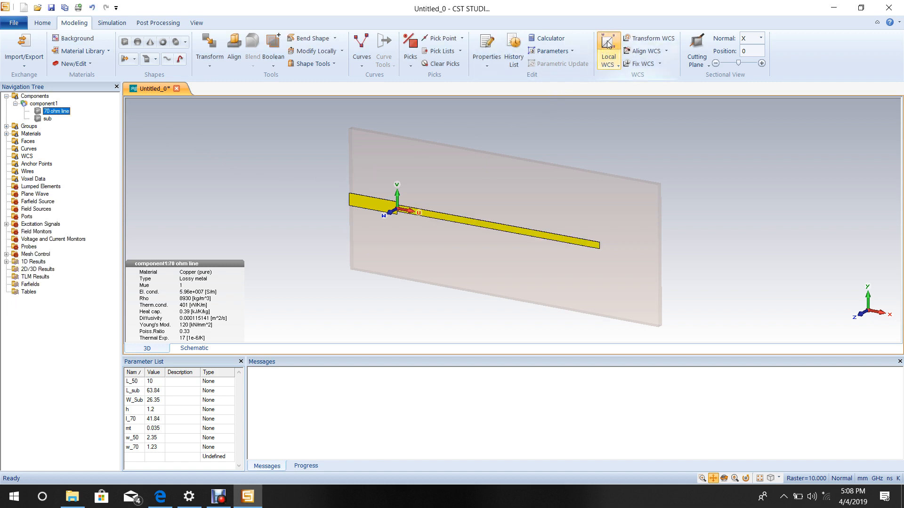
mouse_move(608, 49)
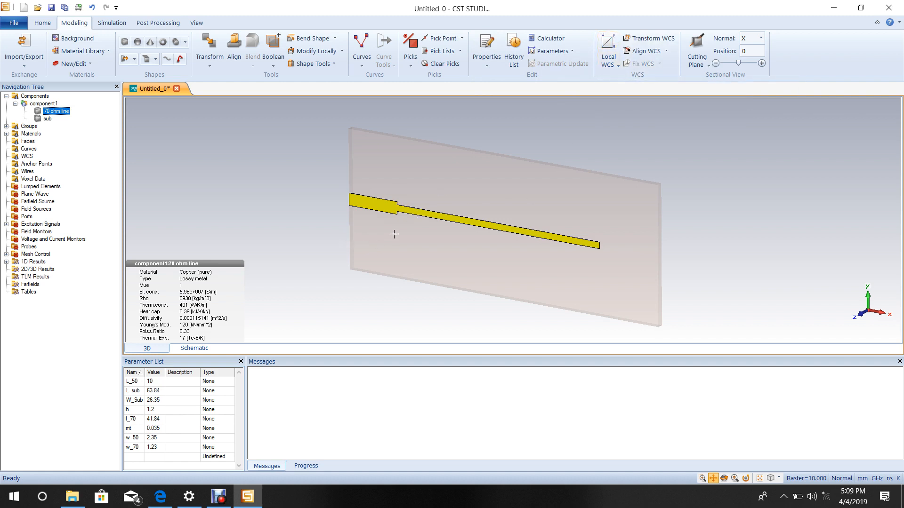
mouse_move(452, 242)
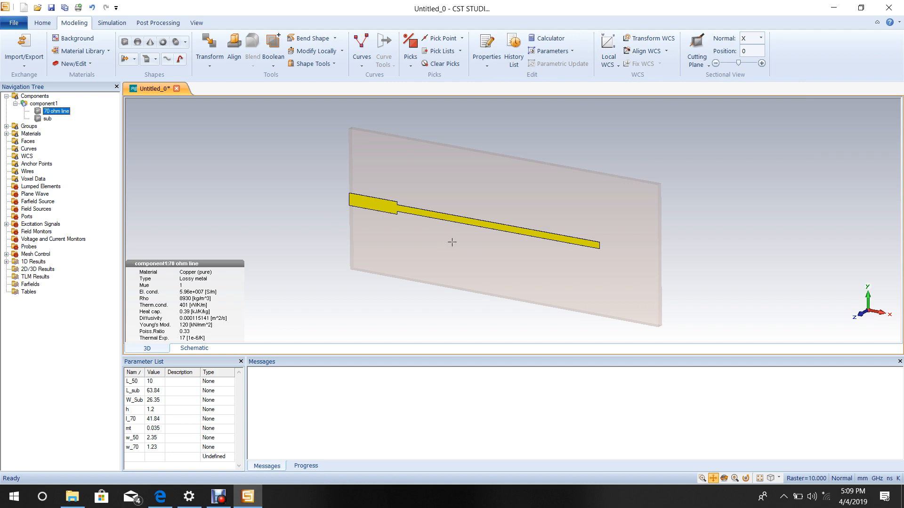
mouse_move(76, 149)
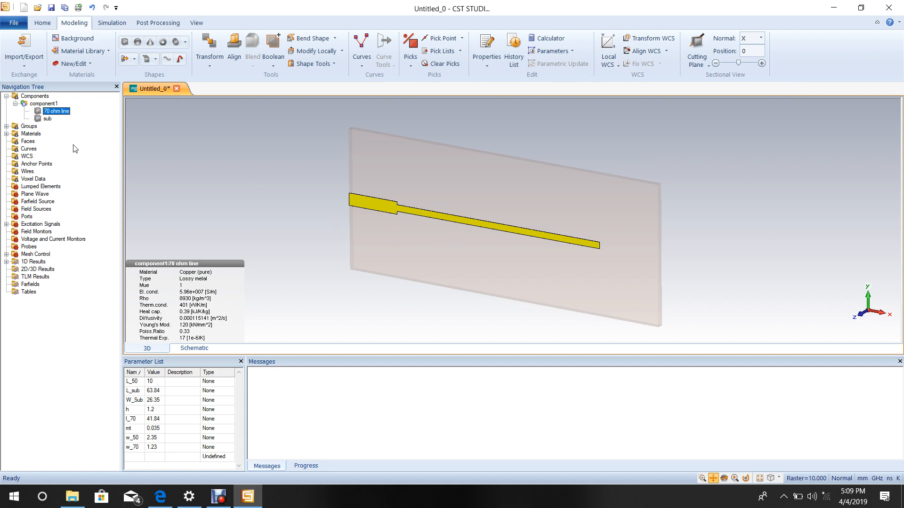
Pick the substrate's back face (about 1682 mm²) as the base for a new solid.
left_click(44, 104)
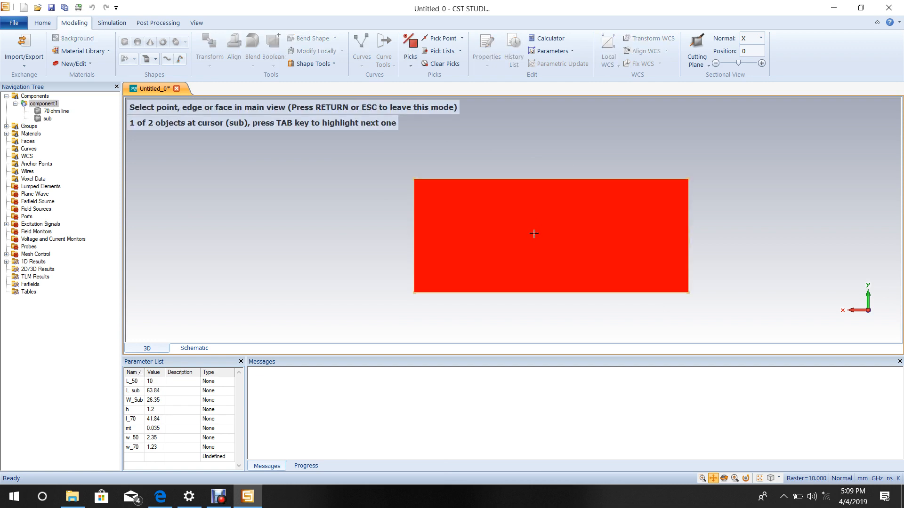
mouse_move(539, 234)
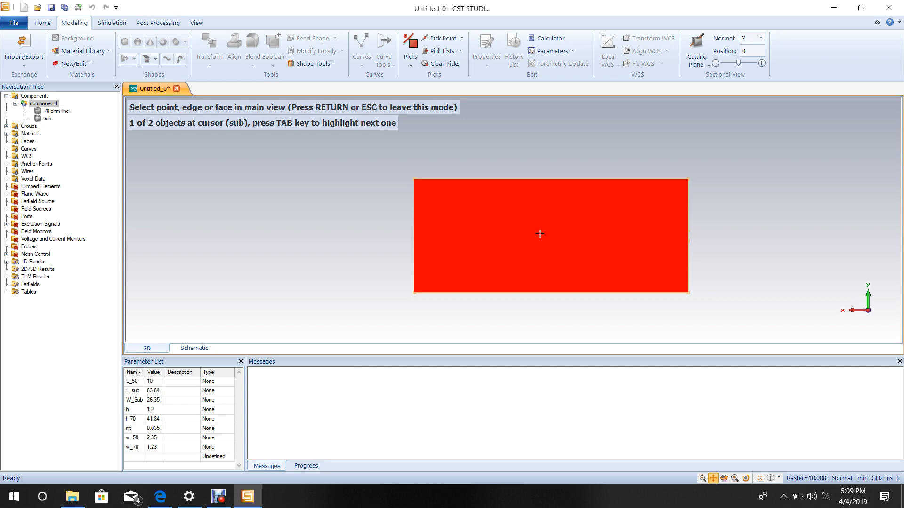
left_click(538, 233)
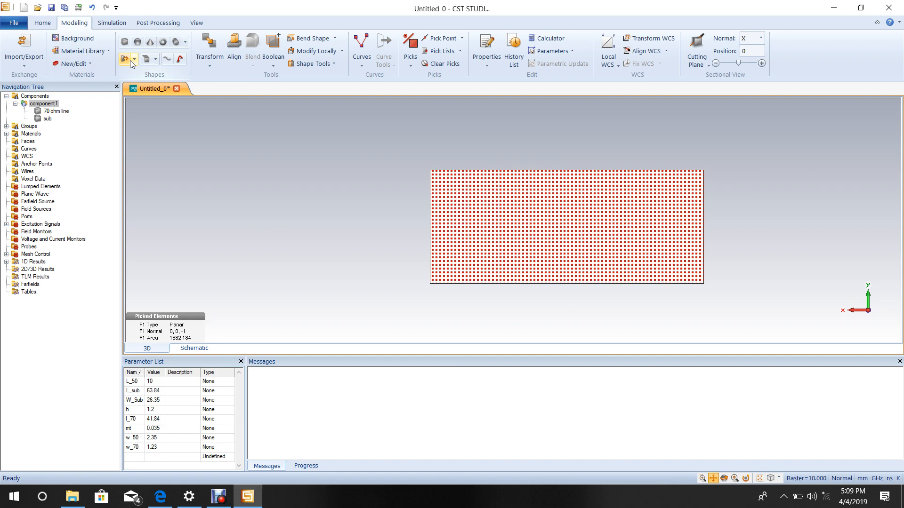
Extrude the picked face into a copper solid named Ground with the copper thickness.
left_click(124, 59)
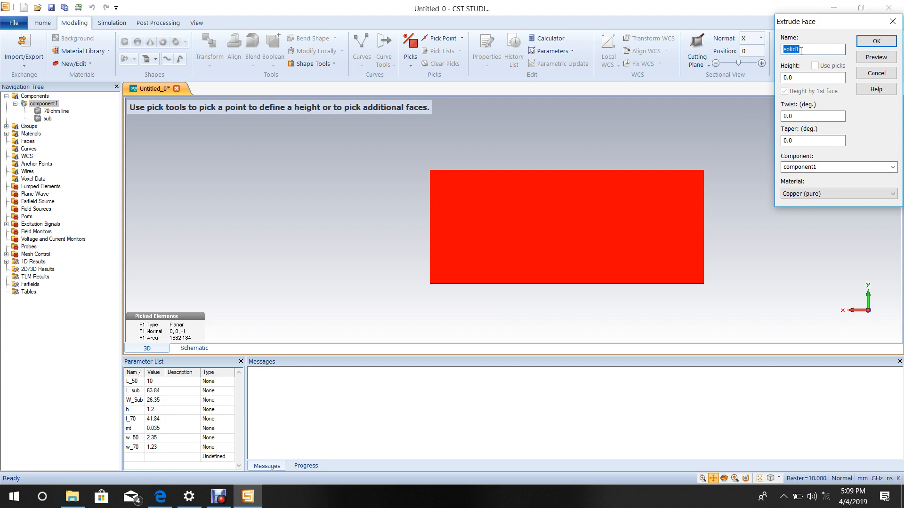
type("Grou")
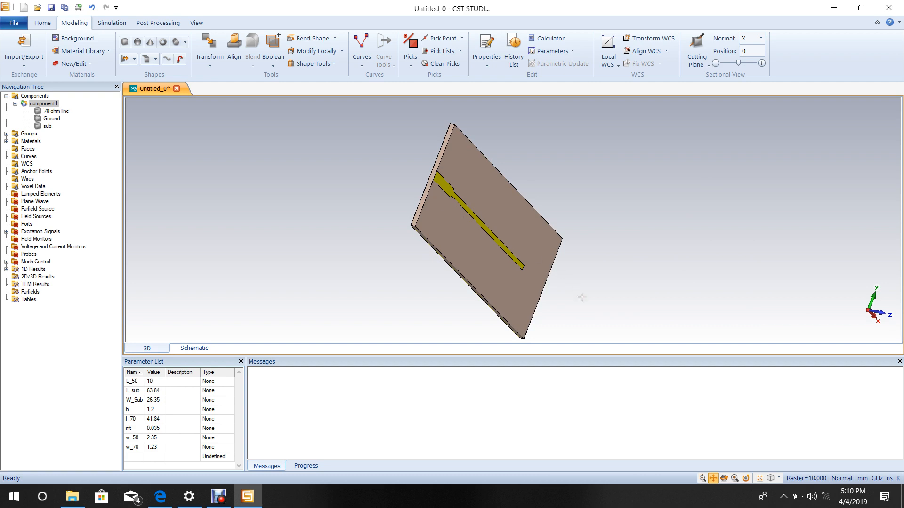
Pick the edge midpoint at the 70 ohm line's open end and the ground face, 1.27 mm apart.
scroll("up", 3)
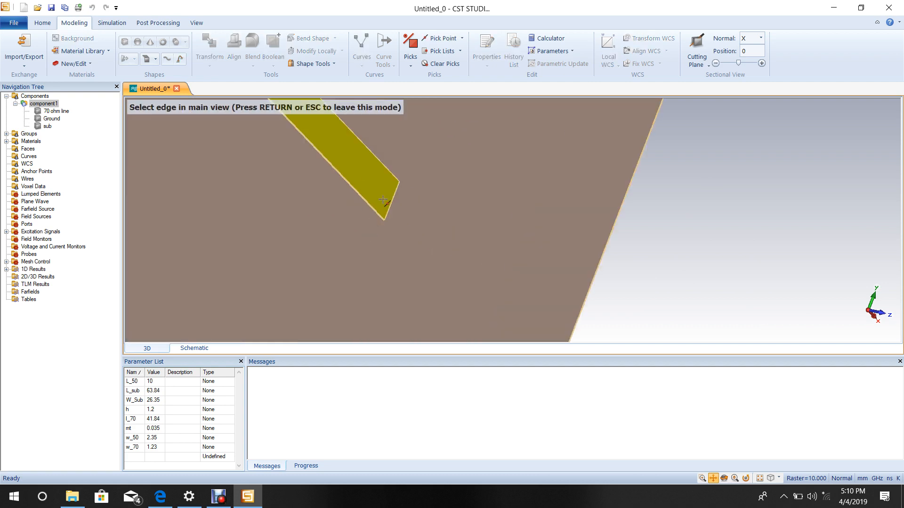
left_click(390, 202)
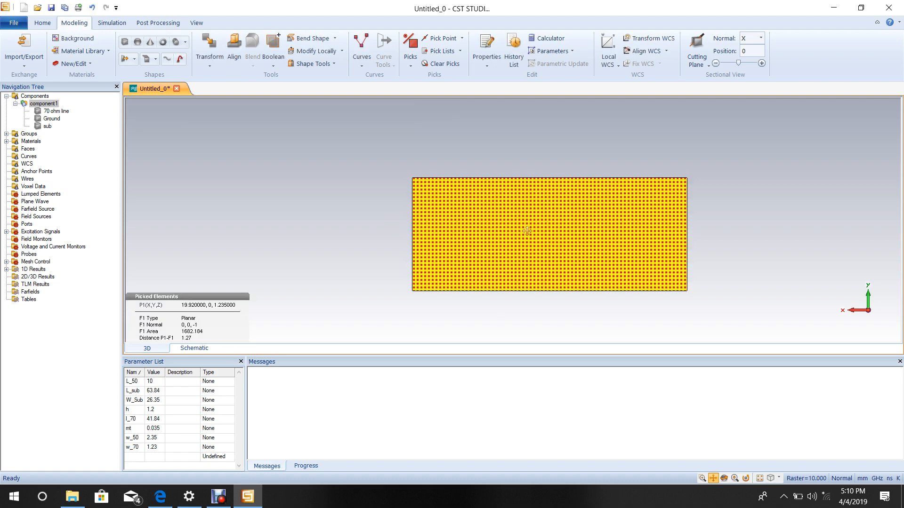
mouse_move(690, 190)
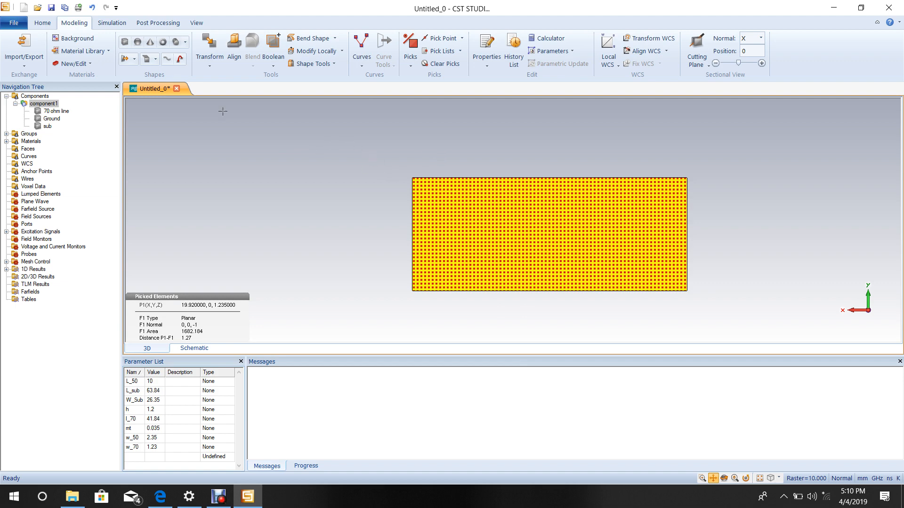
left_click(112, 22)
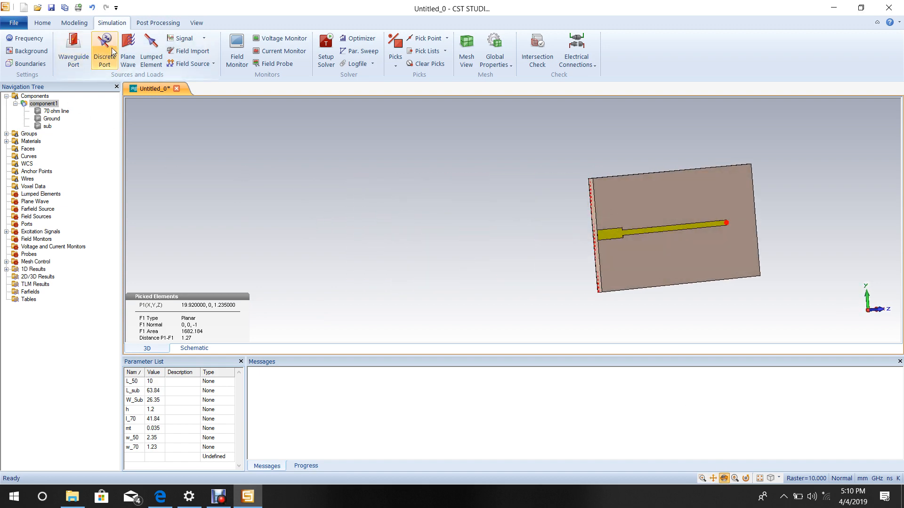
Add a parallel RLC lumped element with R = 100 ohm between the picked points.
left_click(150, 49)
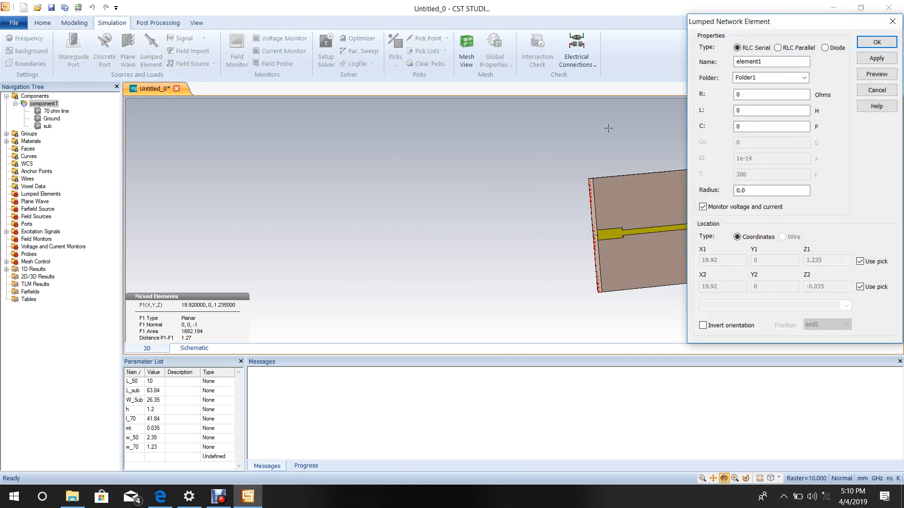
left_click(782, 48)
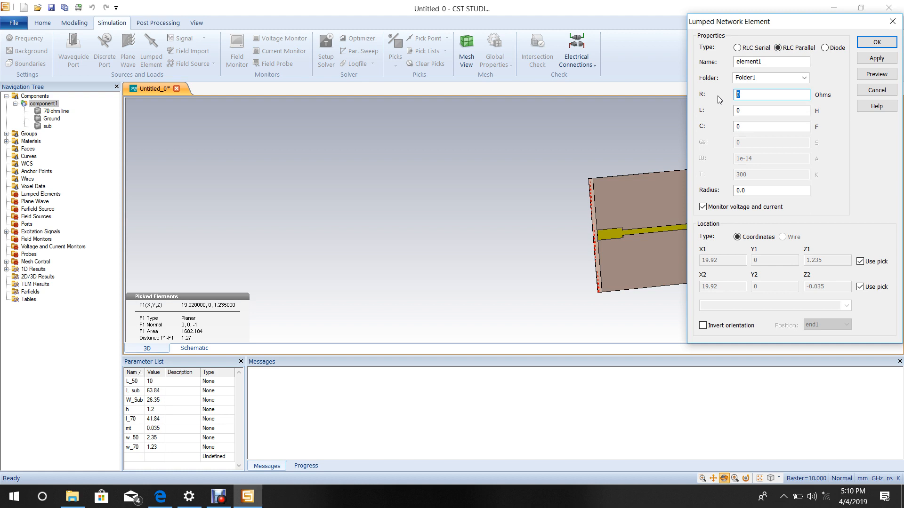
type("100")
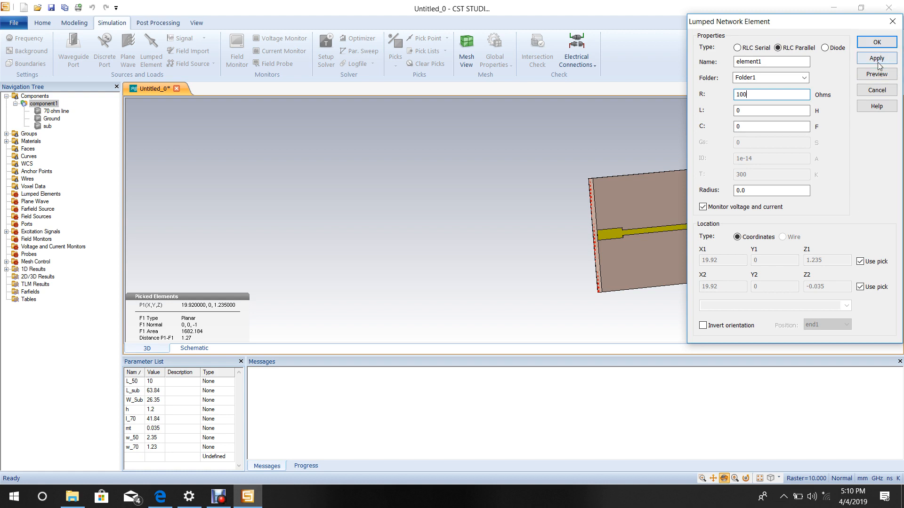
left_click(875, 42)
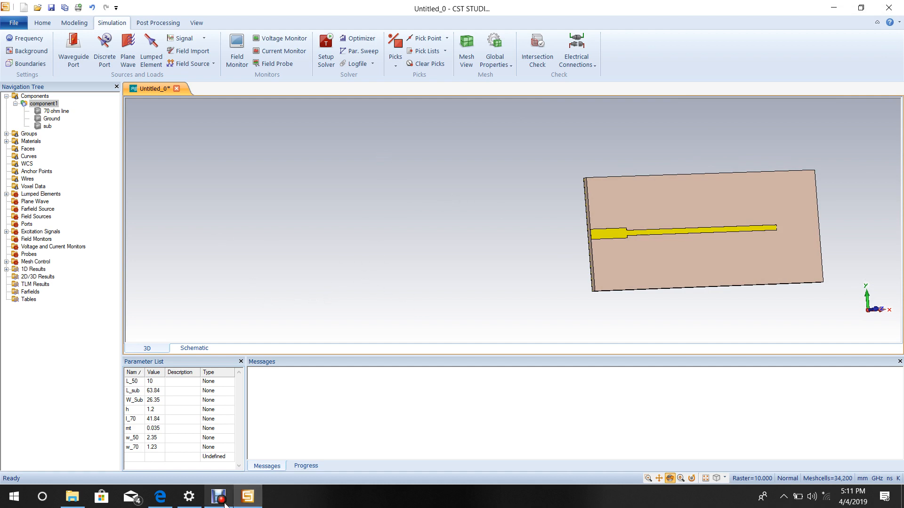
left_click(218, 496)
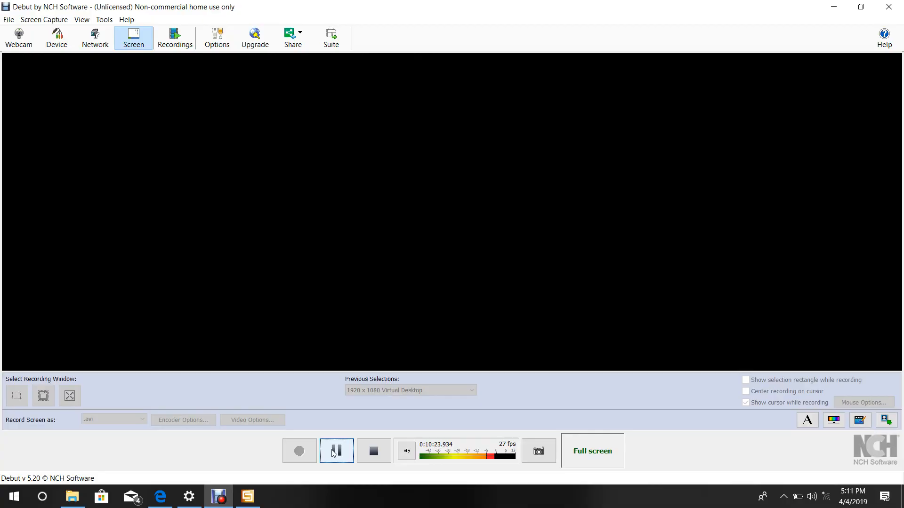
left_click(246, 496)
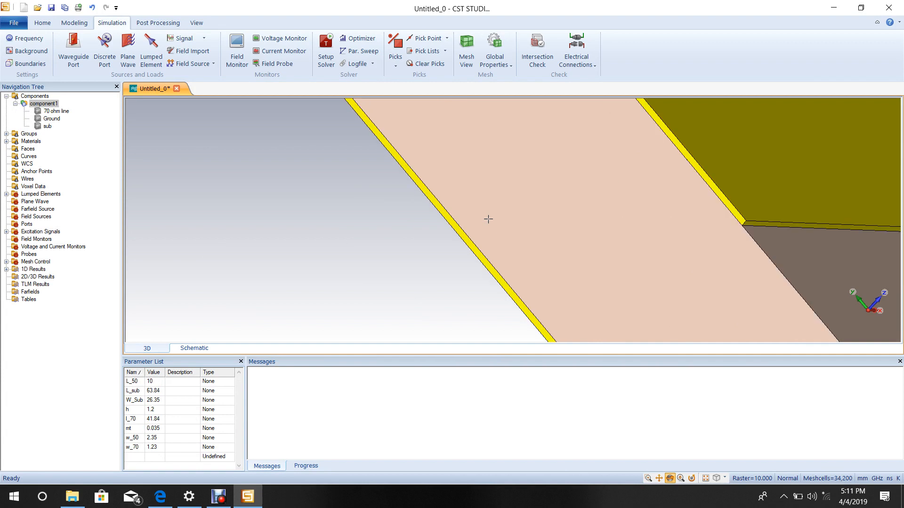
mouse_move(614, 235)
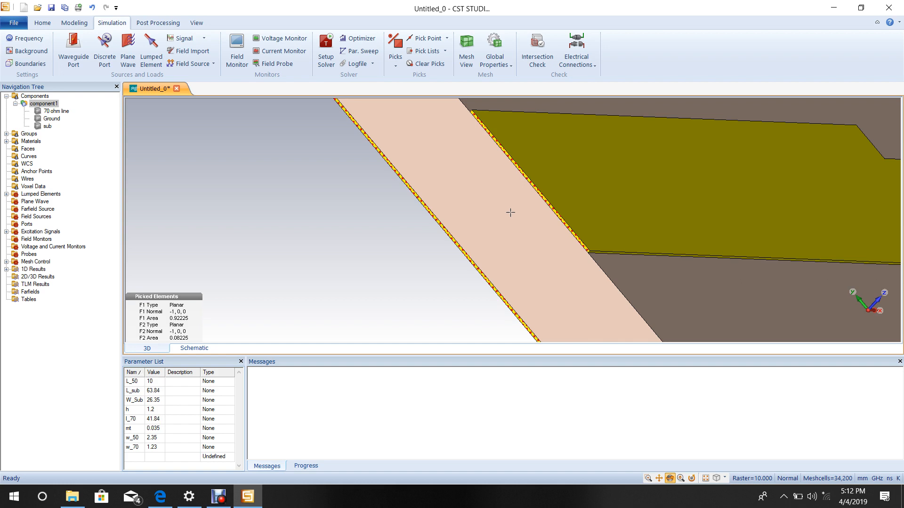
mouse_move(478, 185)
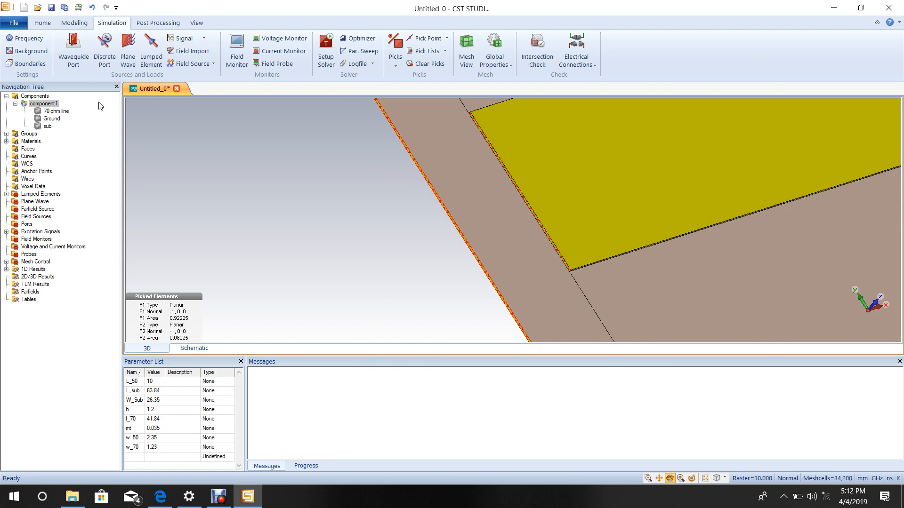
Define a waveguide port on the feed end, widening the Ymin/Ymax extents with offset -13.175.
left_click(73, 50)
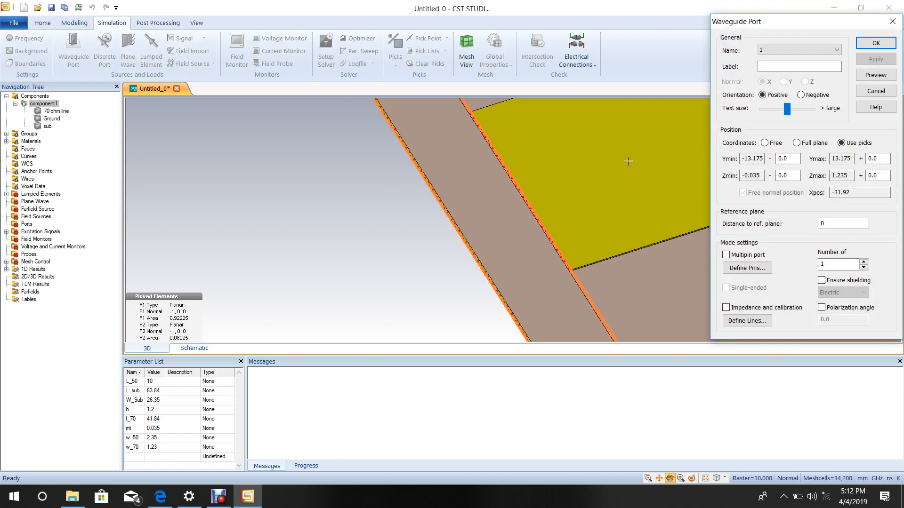
left_click(751, 158)
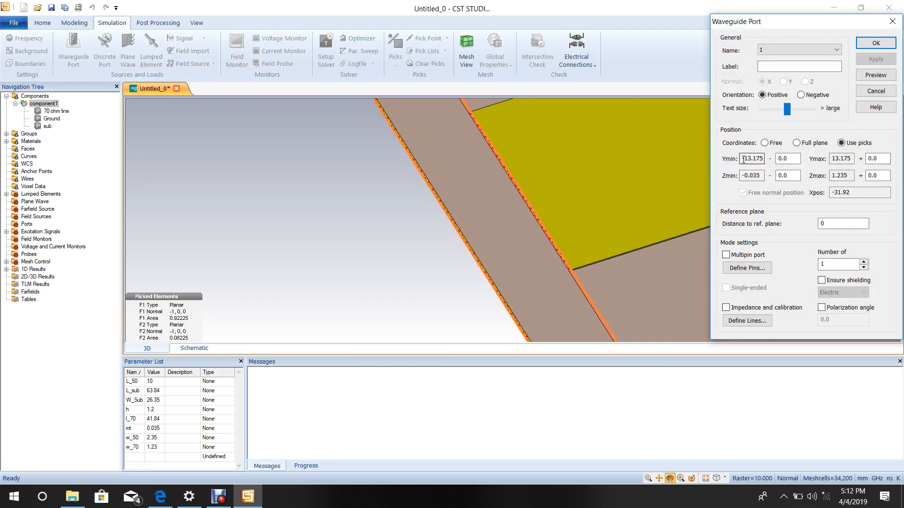
triple_click(751, 158)
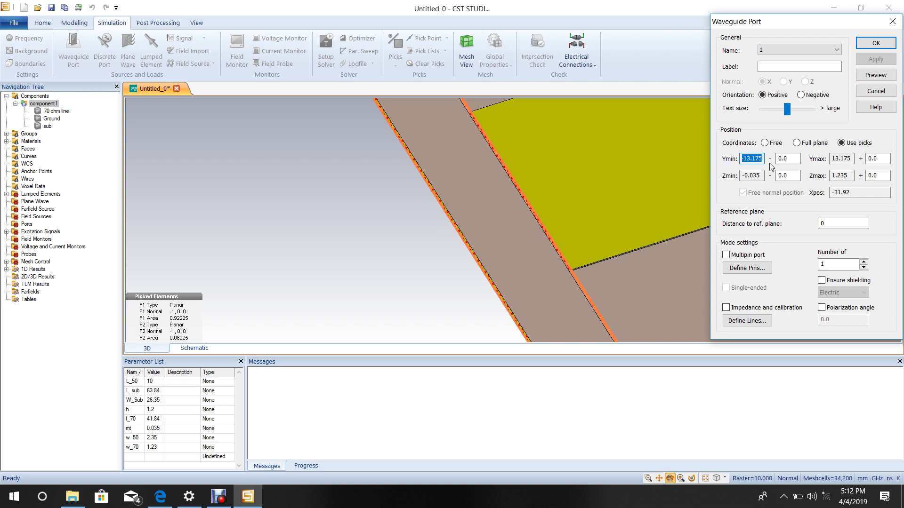
left_click(787, 158)
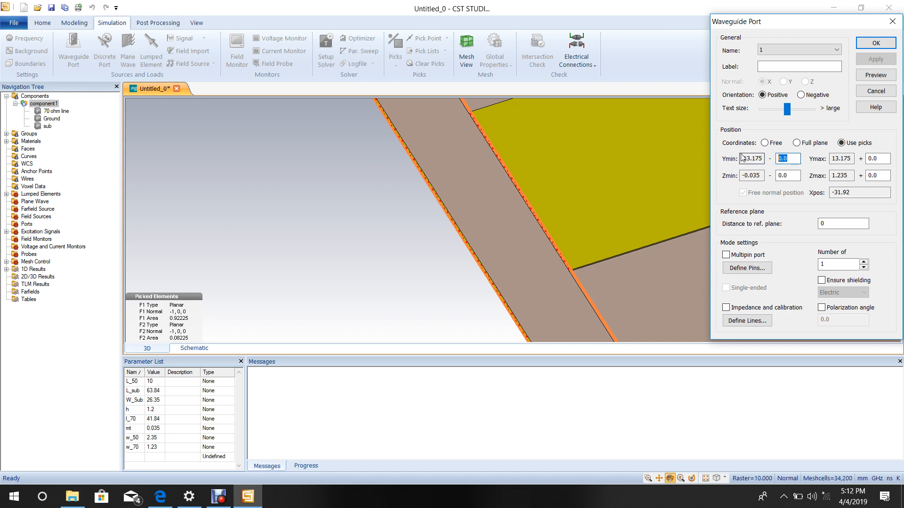
type("-13.175")
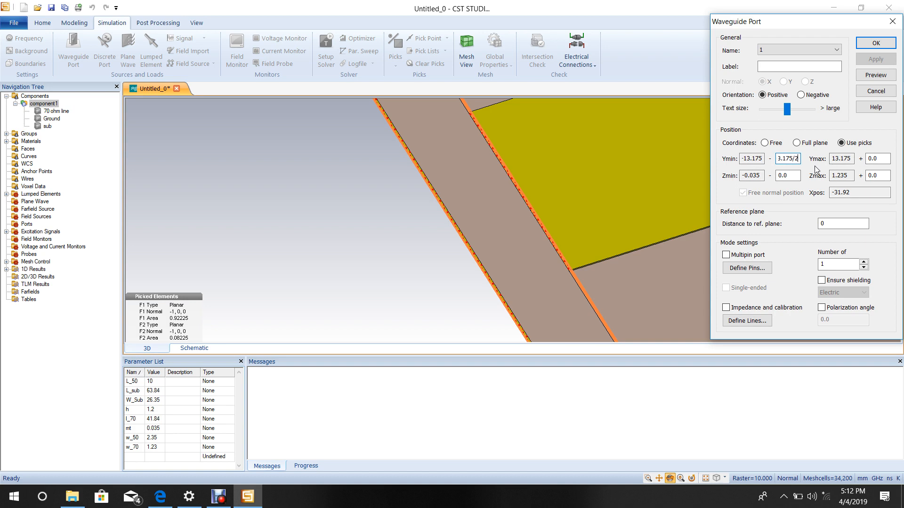
triple_click(788, 158)
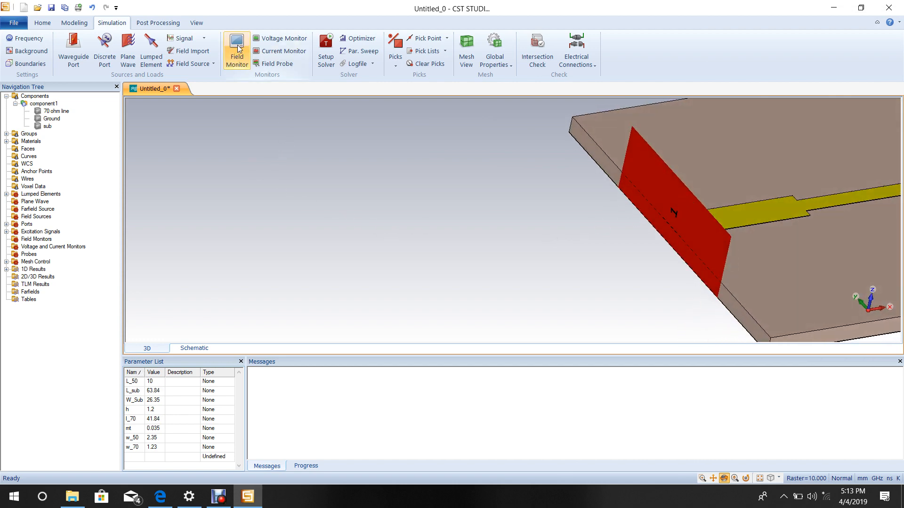
Add E-field and H-field/surface current monitors at 0.9 GHz.
left_click(236, 49)
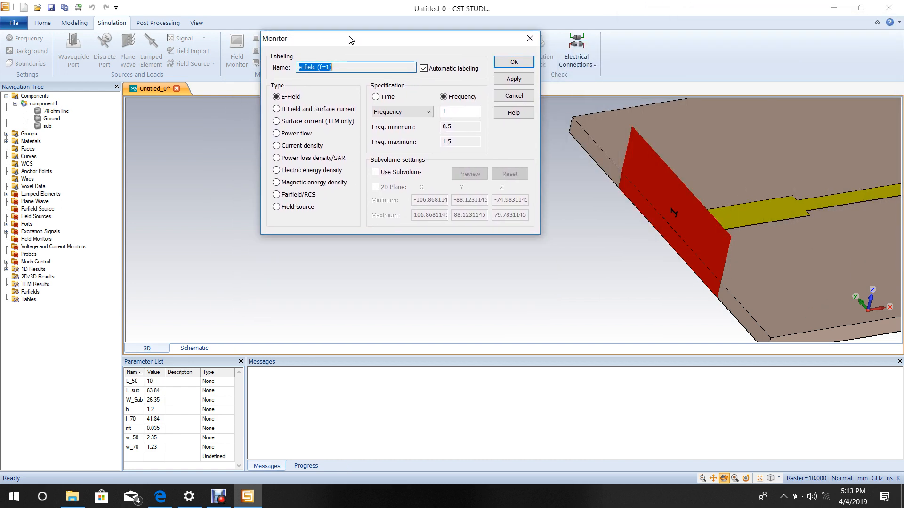
left_click(459, 111)
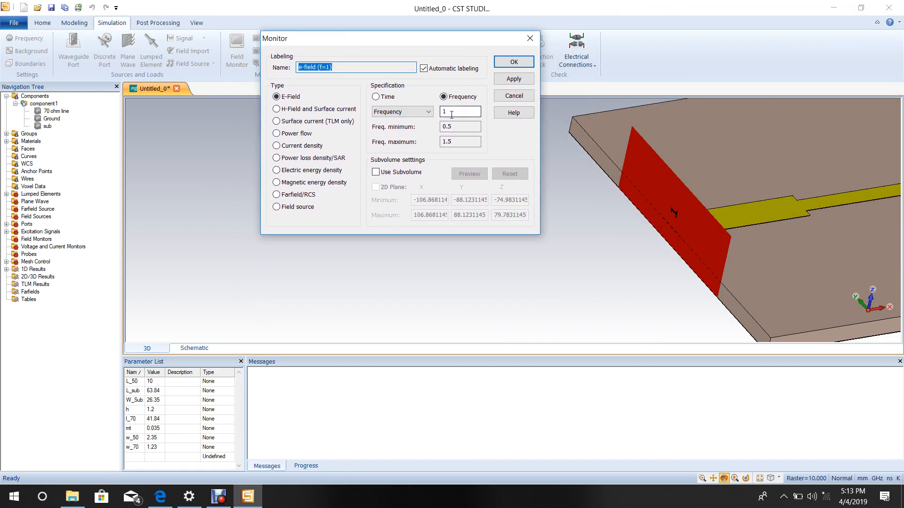
left_click(460, 111)
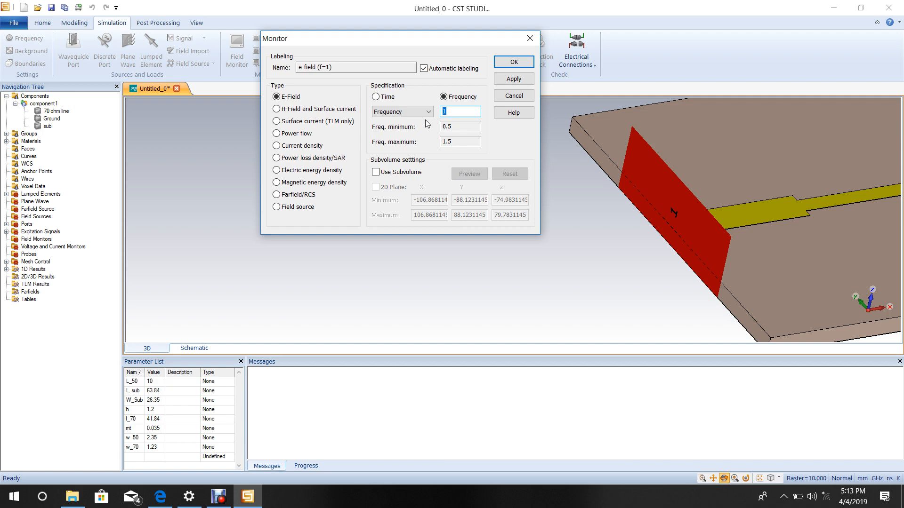
type("0.")
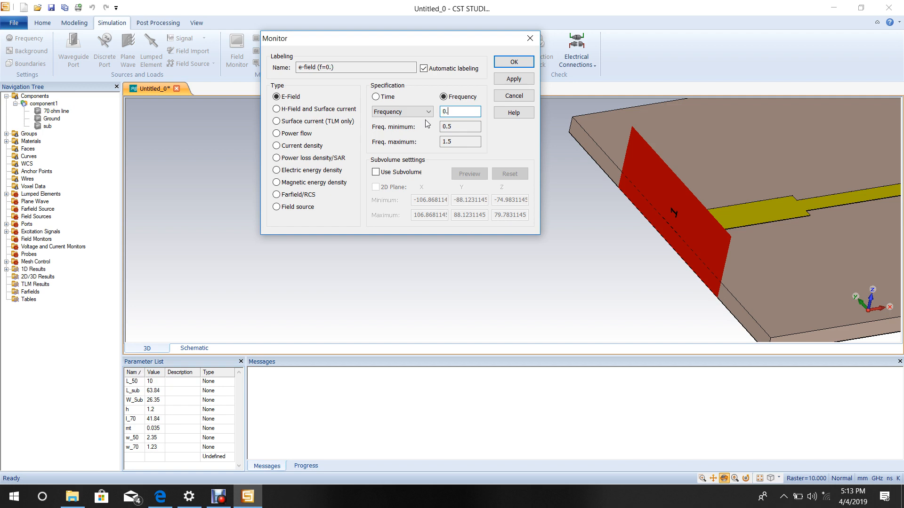
type("0.9")
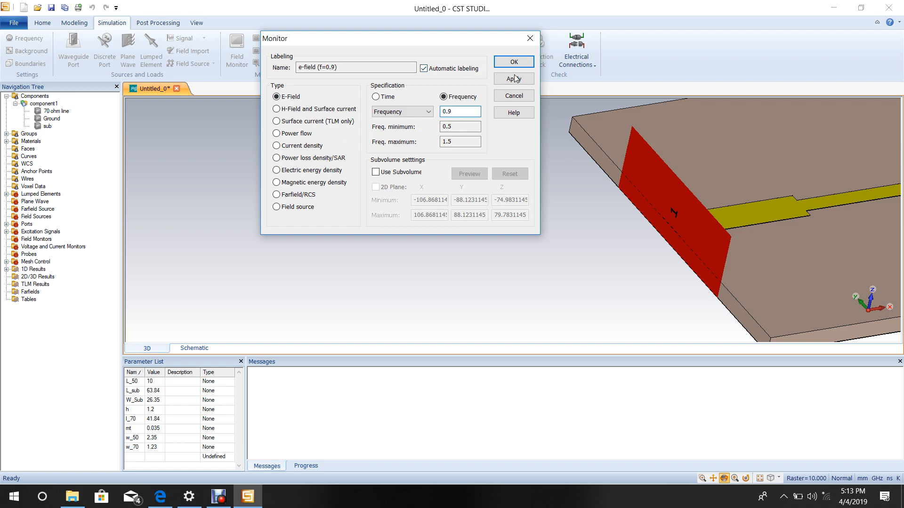
left_click(512, 78)
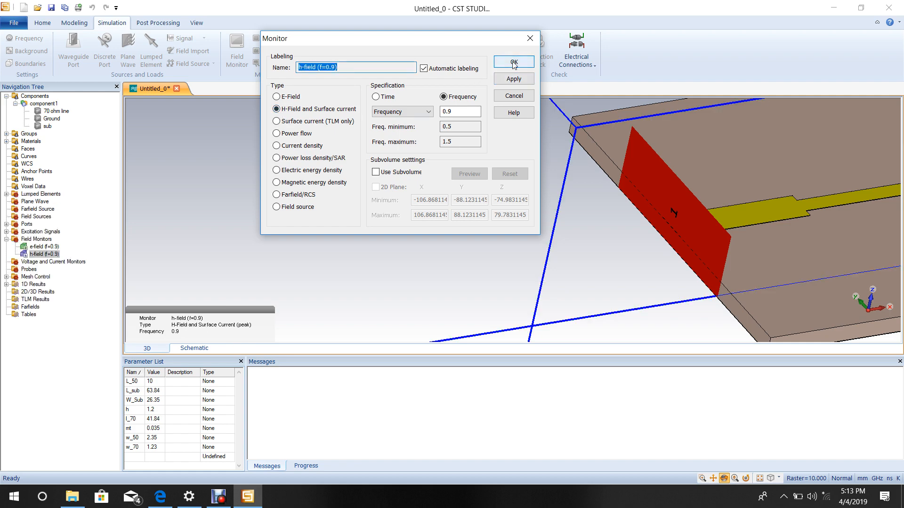
left_click(511, 62)
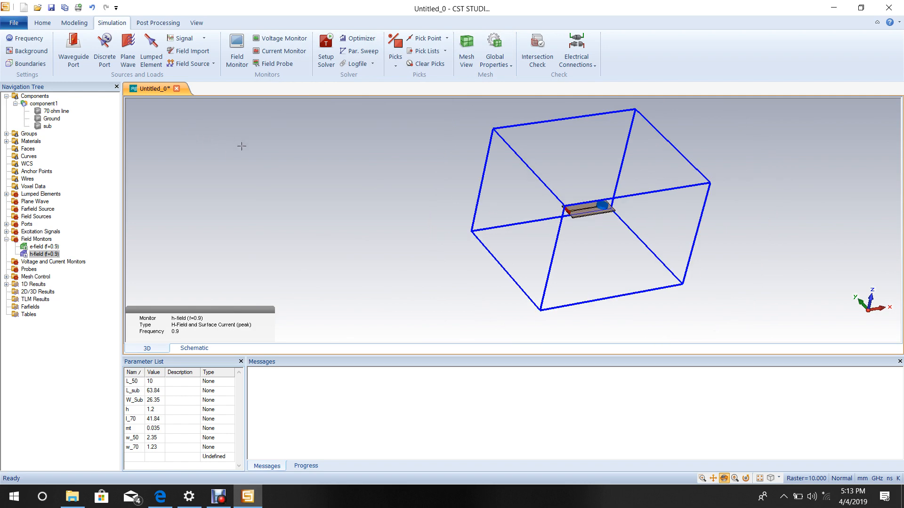
mouse_move(325, 48)
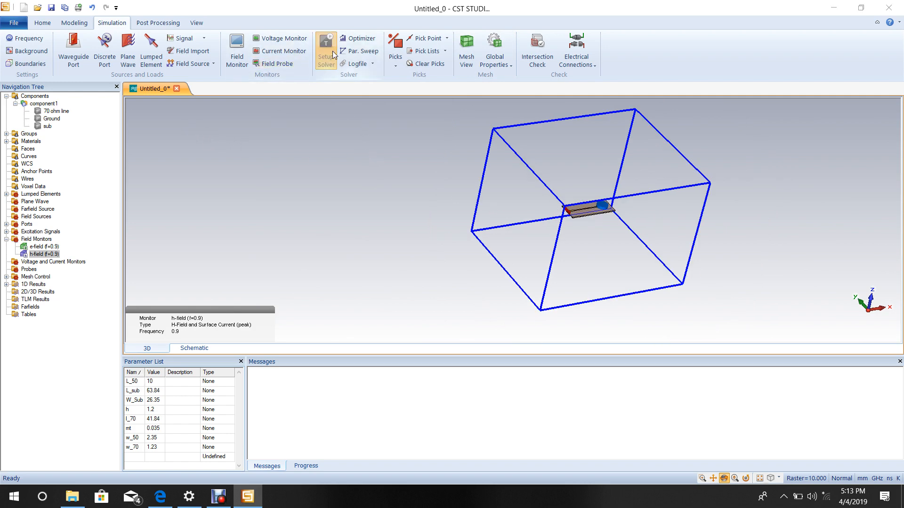
Start the time domain solver and let it run on the 31,920-cell mesh.
left_click(325, 49)
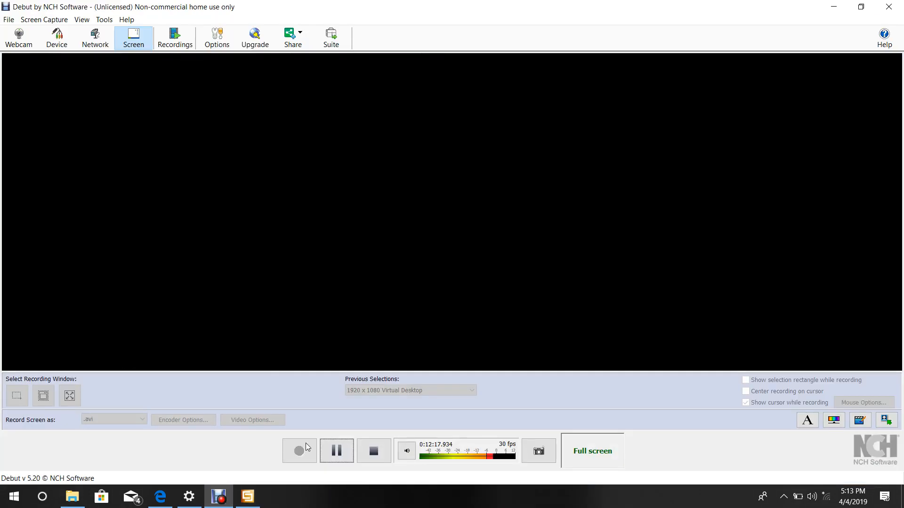
left_click(248, 496)
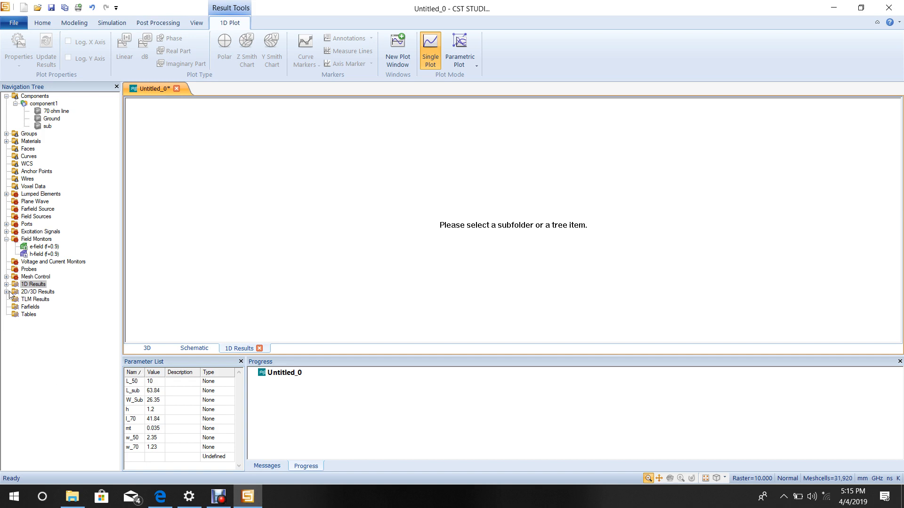
Plot the S-parameter reflection curve, S1,1 dipping to -42.9 dB near 0.966 GHz.
left_click(7, 285)
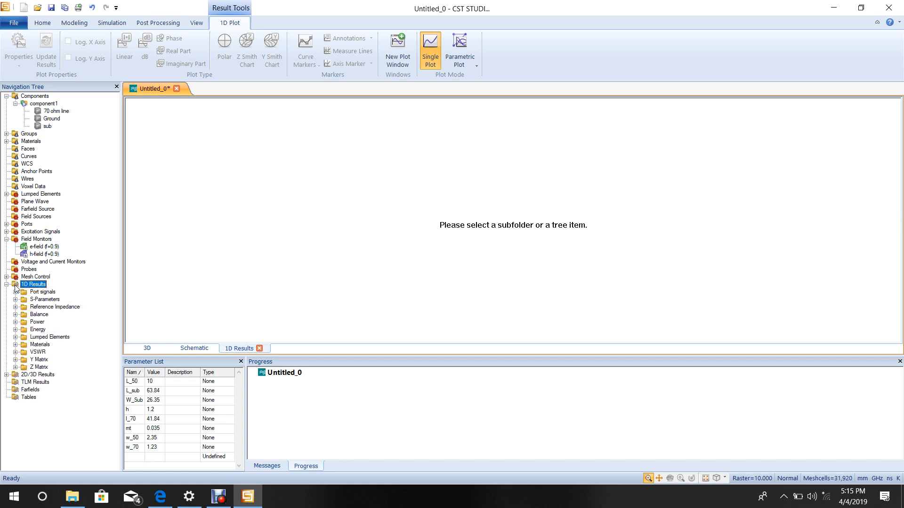
mouse_move(44, 302)
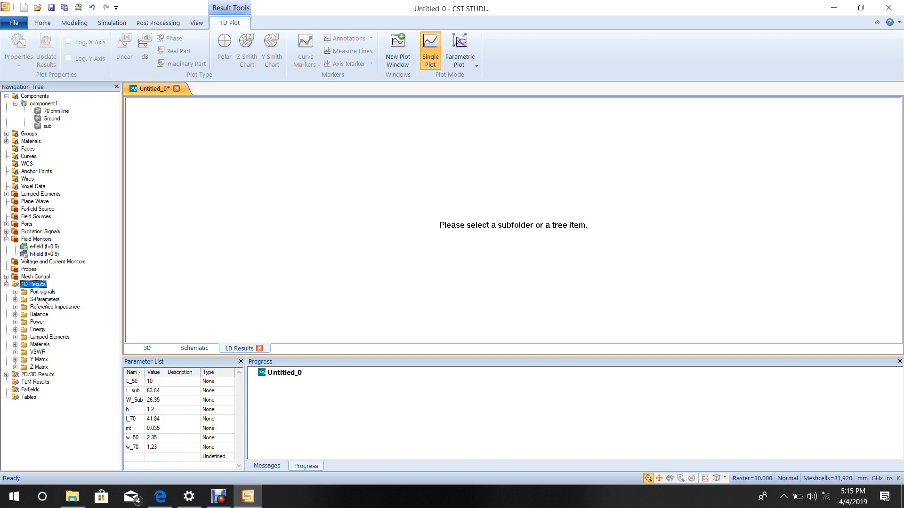
left_click(44, 300)
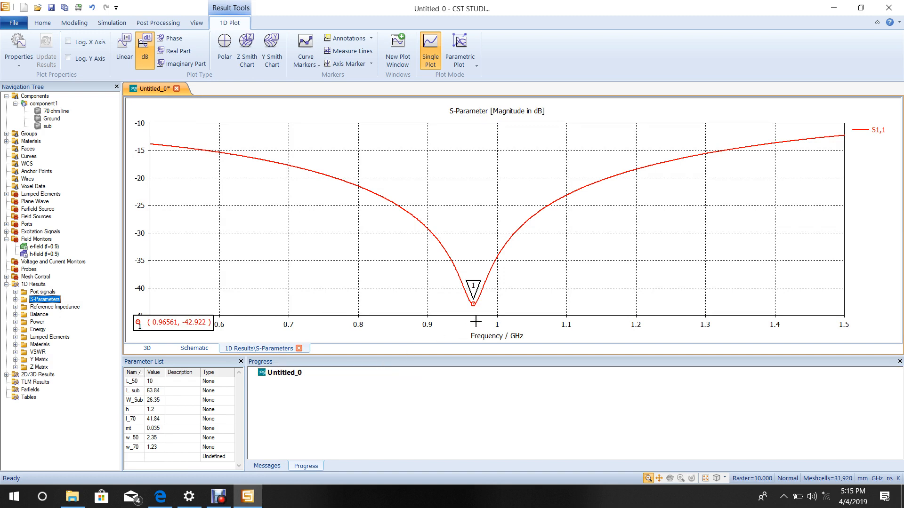
mouse_move(310, 395)
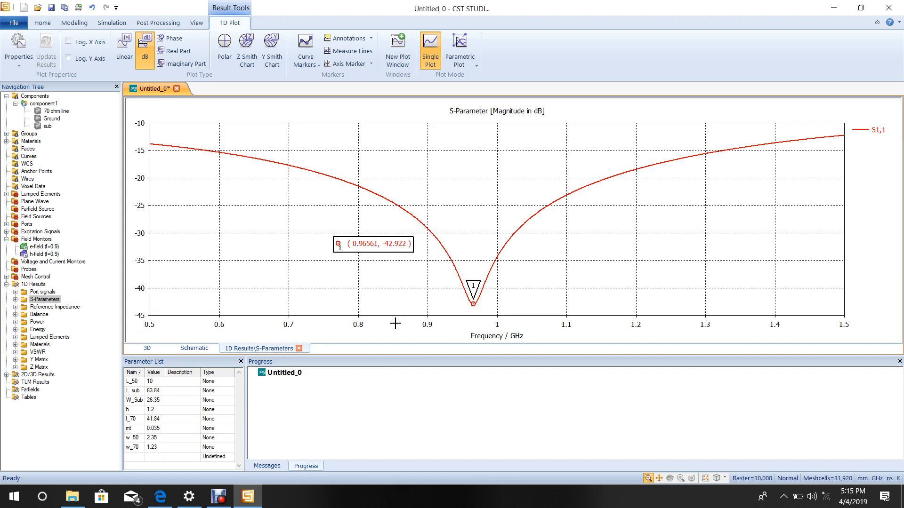
mouse_move(387, 334)
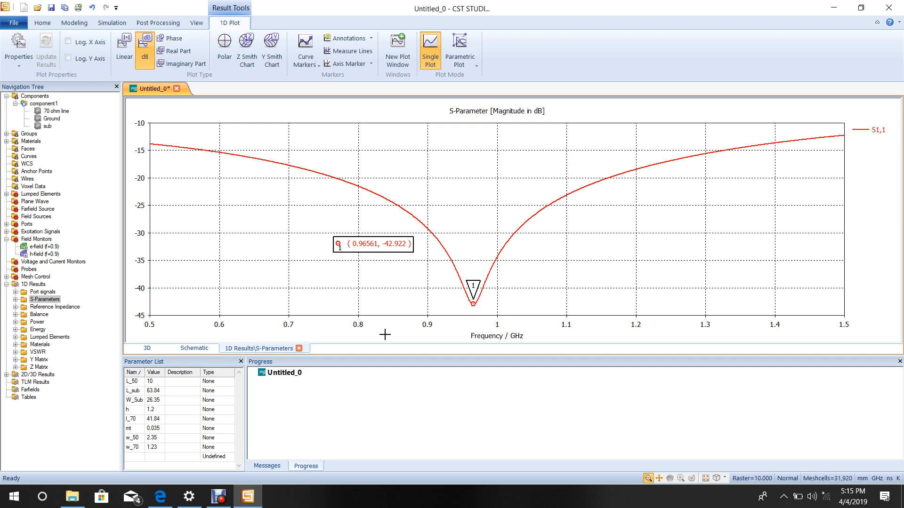
mouse_move(162, 390)
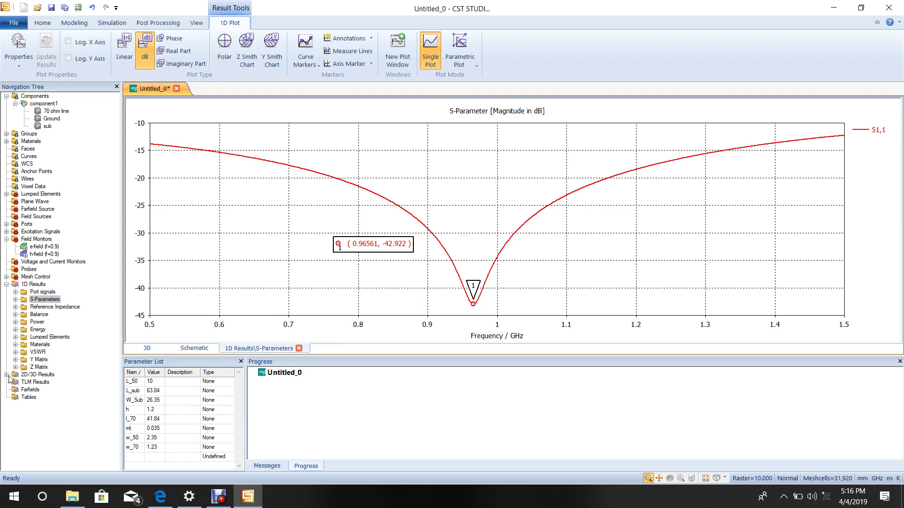
Show the absolute E-field magnitude distribution at 0.9 GHz across the board.
left_click(6, 374)
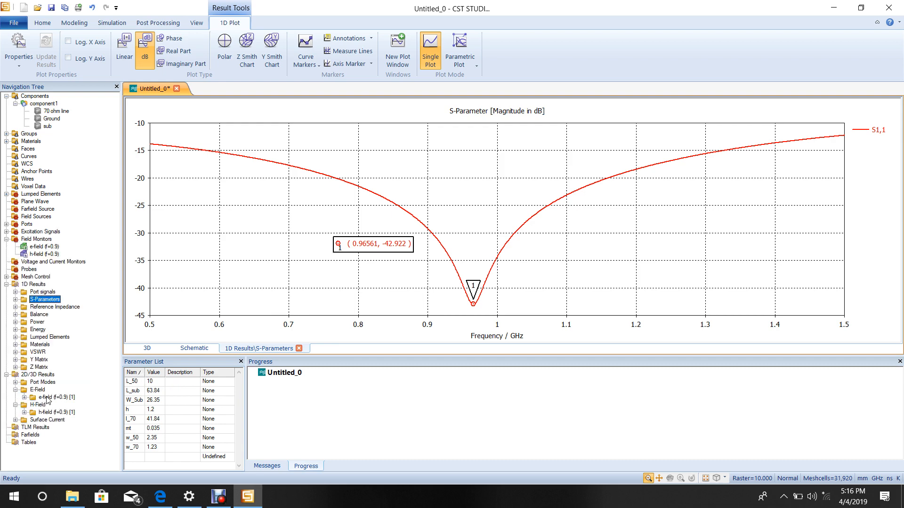
left_click(57, 397)
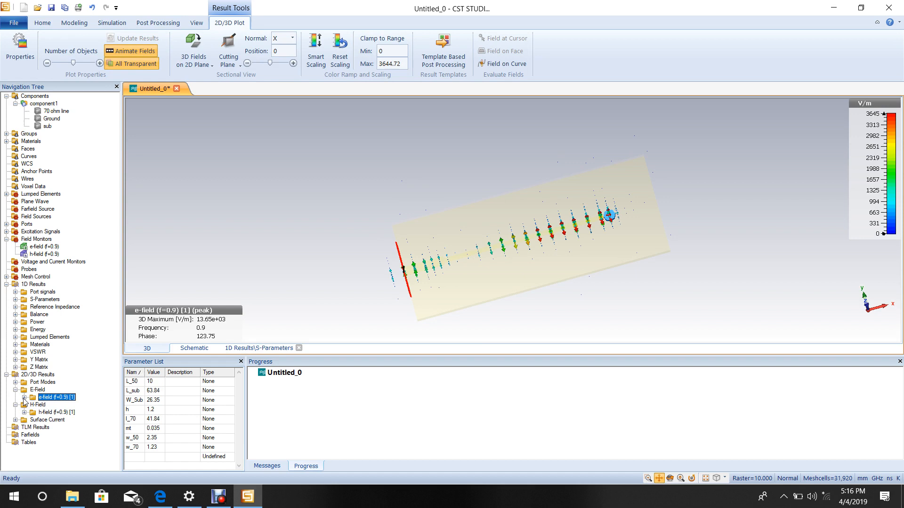
left_click(51, 426)
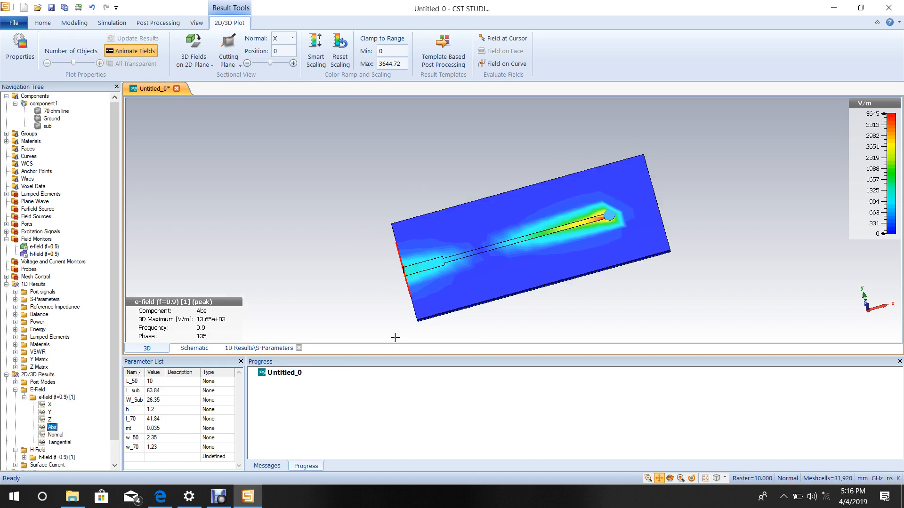